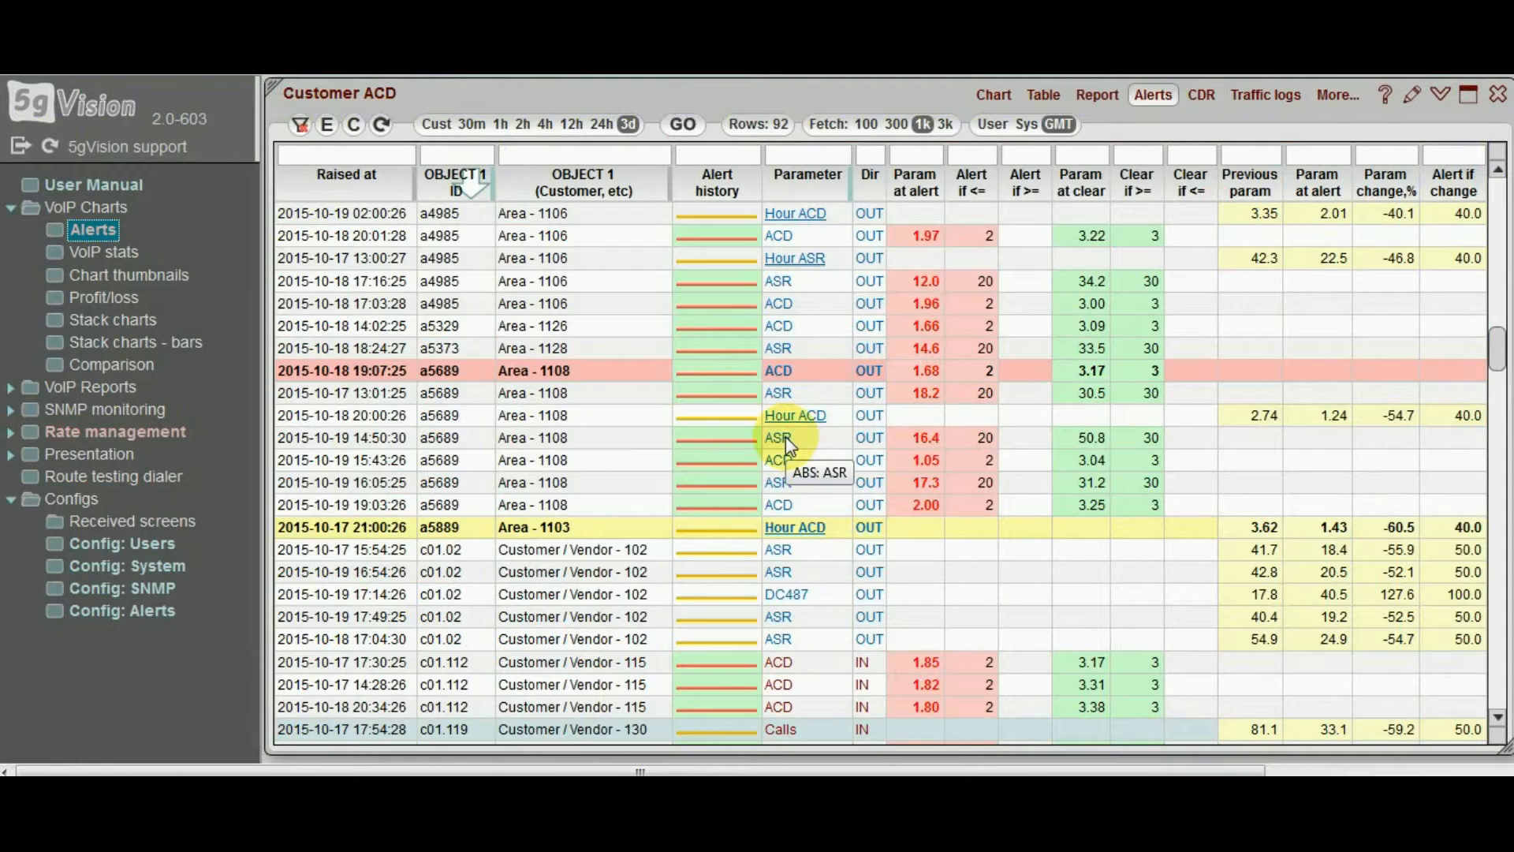
{"action": "mouse_move", "coordinate": [783, 377]}
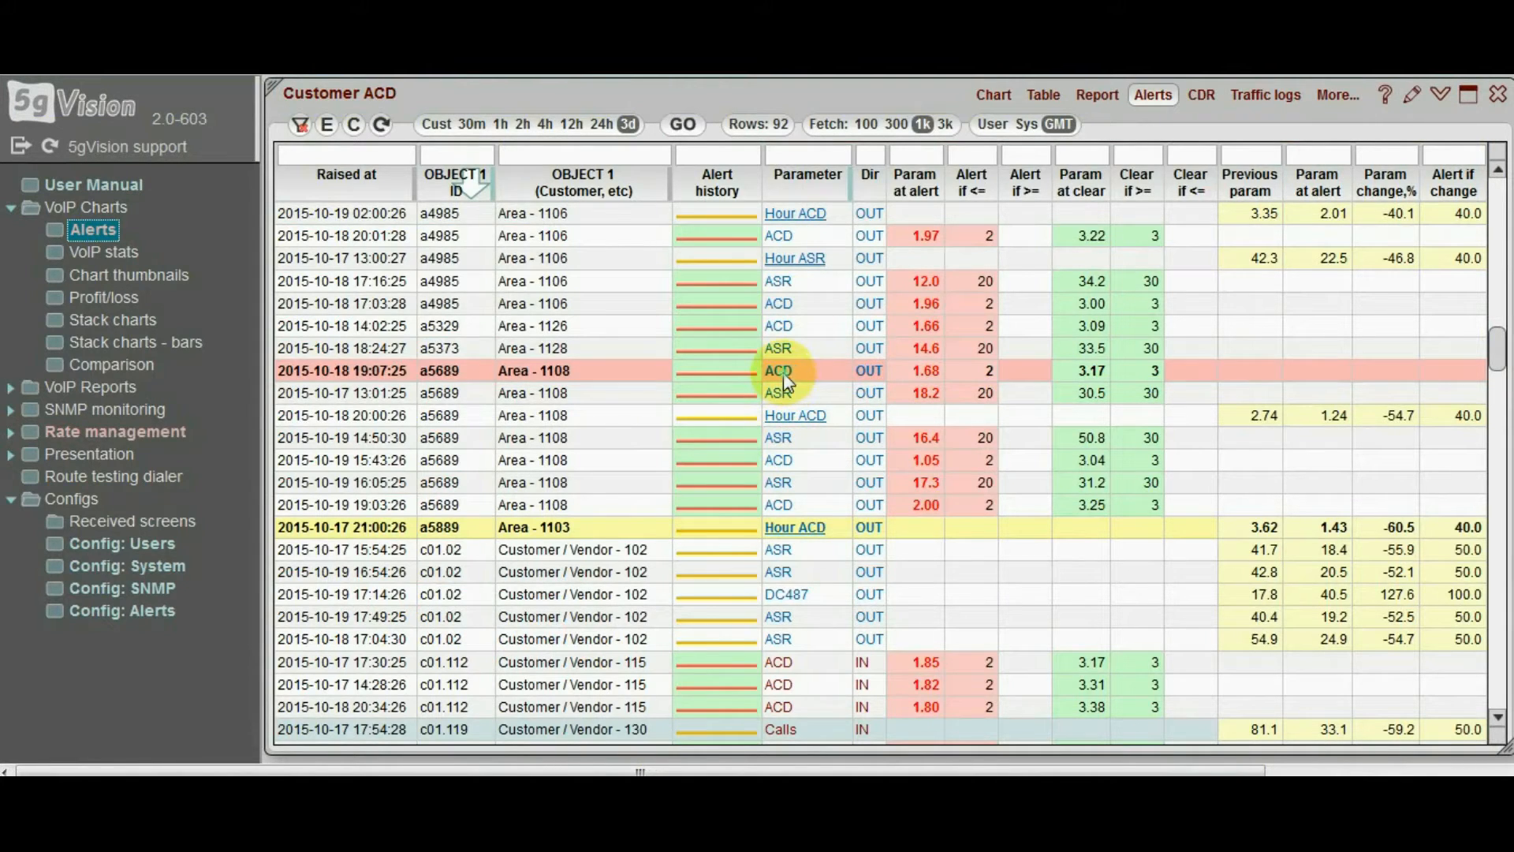
Chart the Hour ACD alert for Area - 1103 and dismiss the chart
{"action": "left_click", "coordinate": [778, 393]}
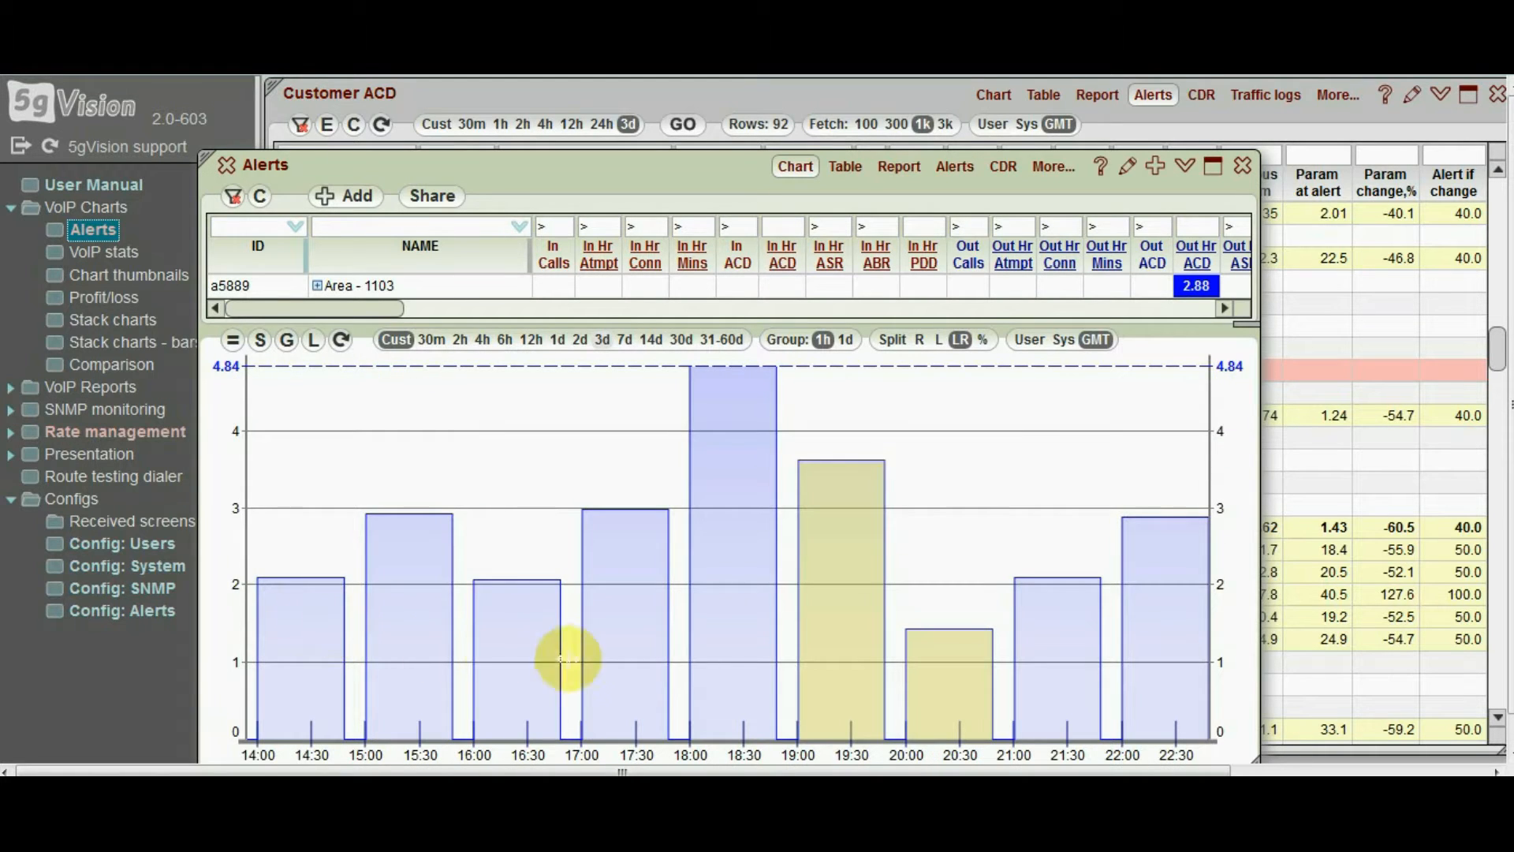
{"action": "mouse_move", "coordinate": [950, 659]}
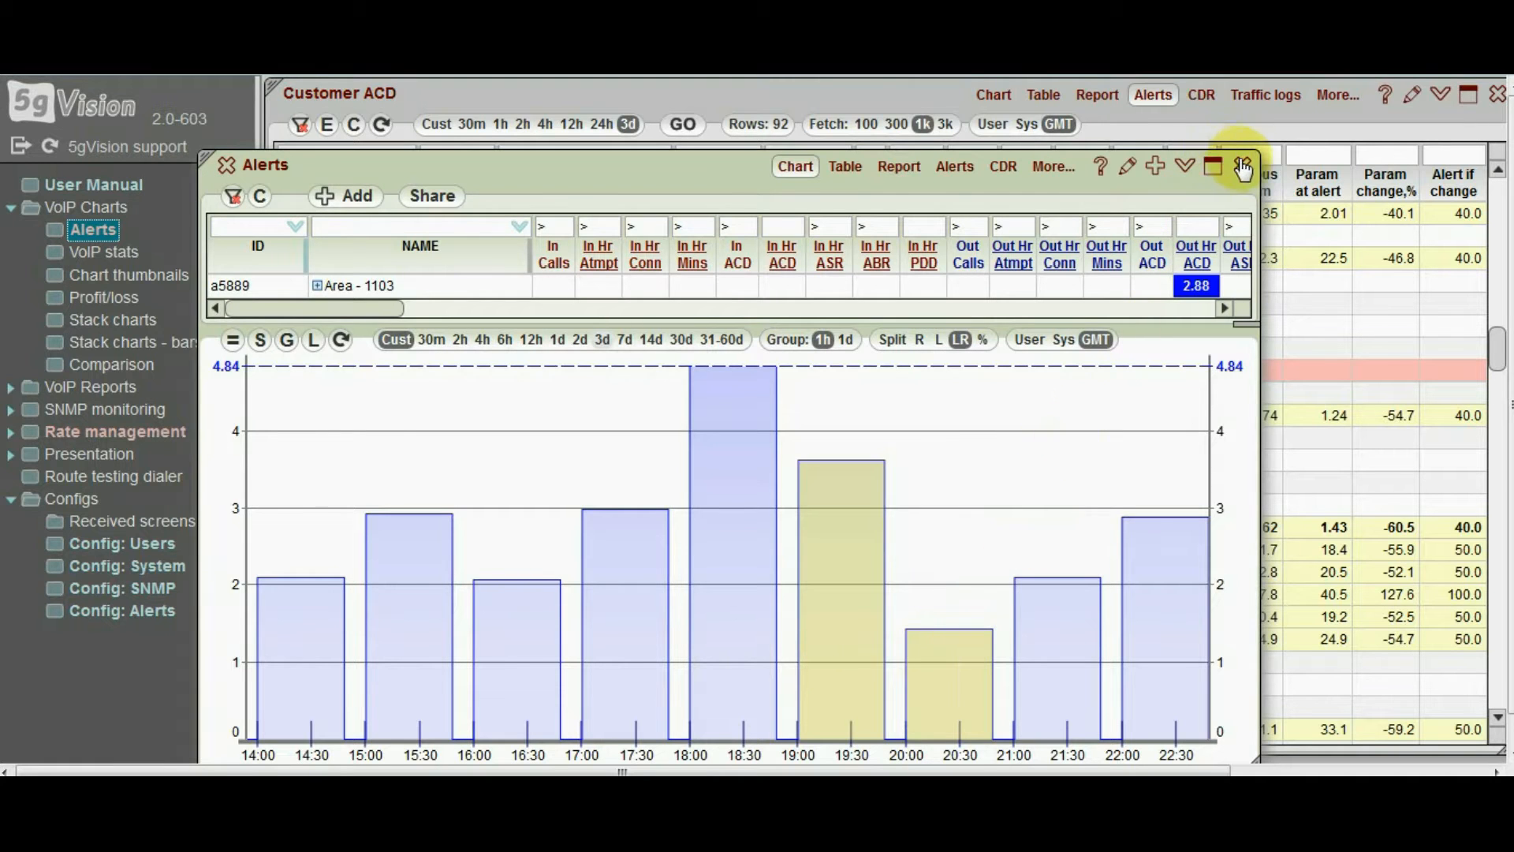
{"action": "left_click", "coordinate": [1245, 166]}
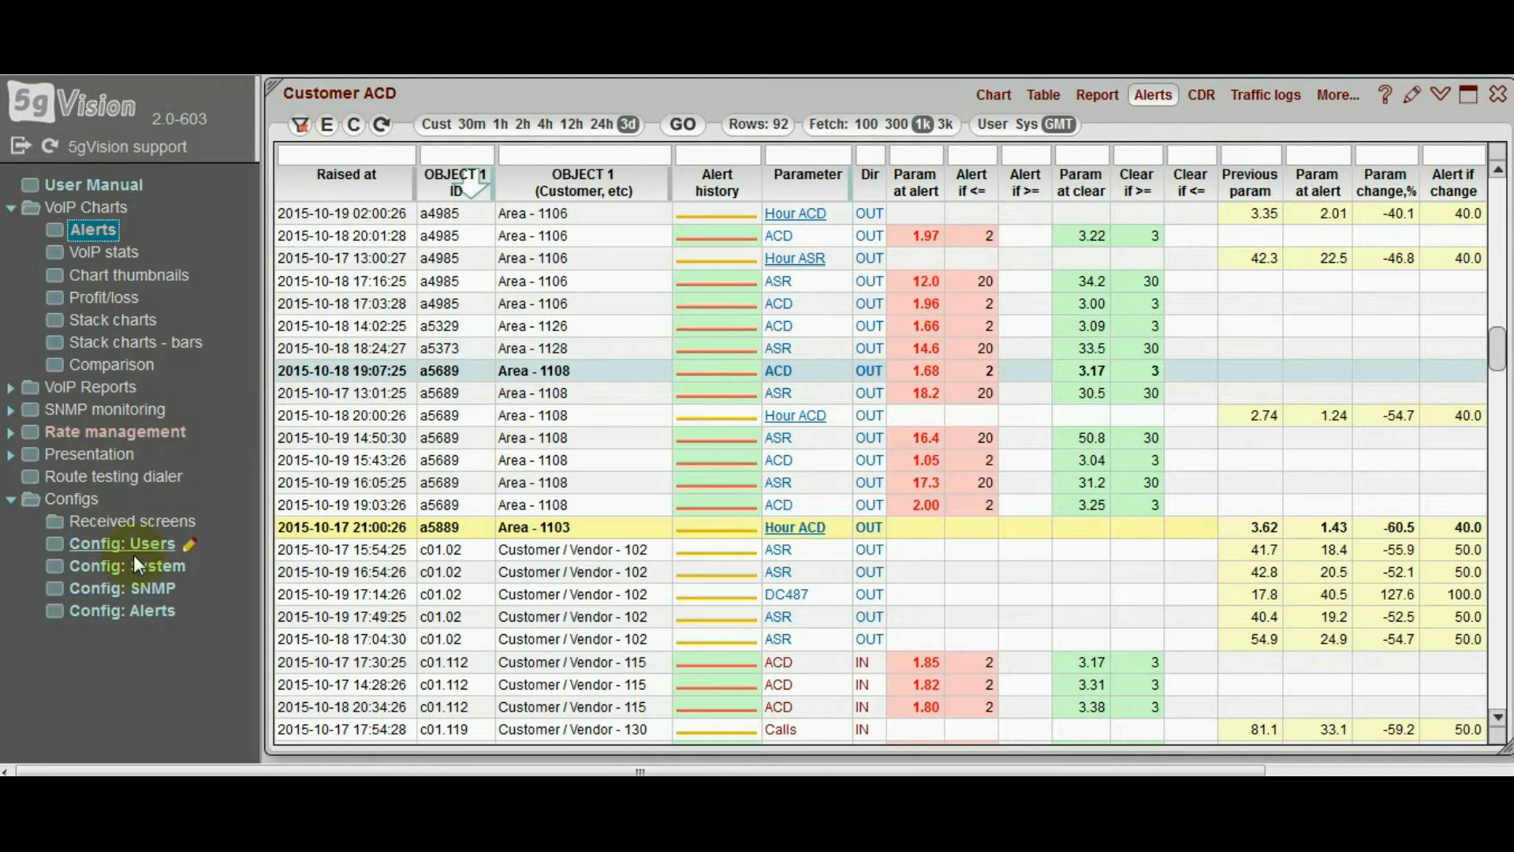
Bring up Config: Alerts and its Alerts ABS absolute-threshold rules
{"action": "left_click", "coordinate": [121, 609]}
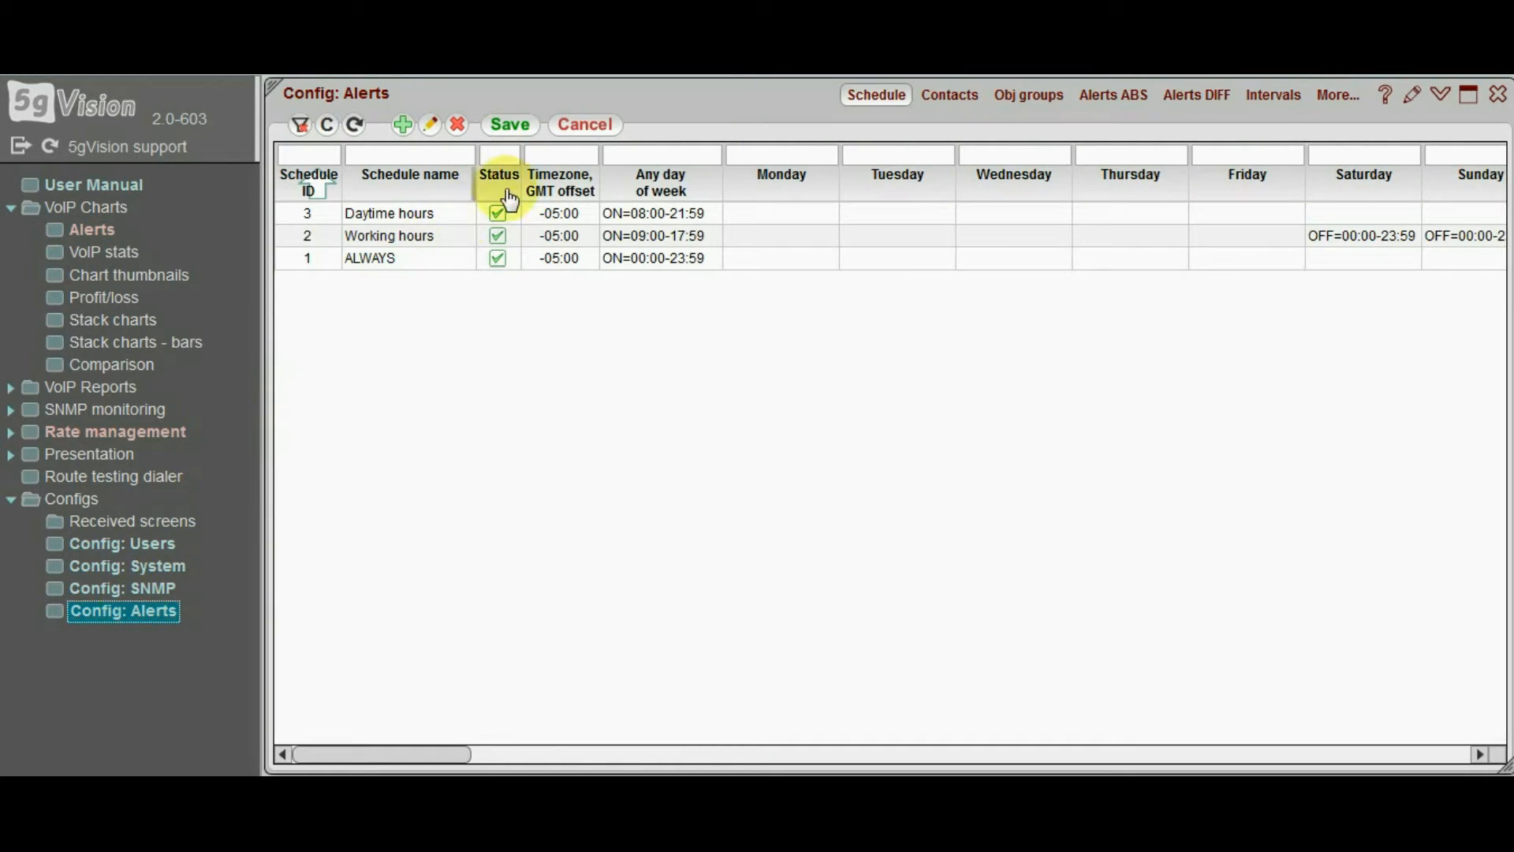
{"action": "left_click", "coordinate": [1112, 95]}
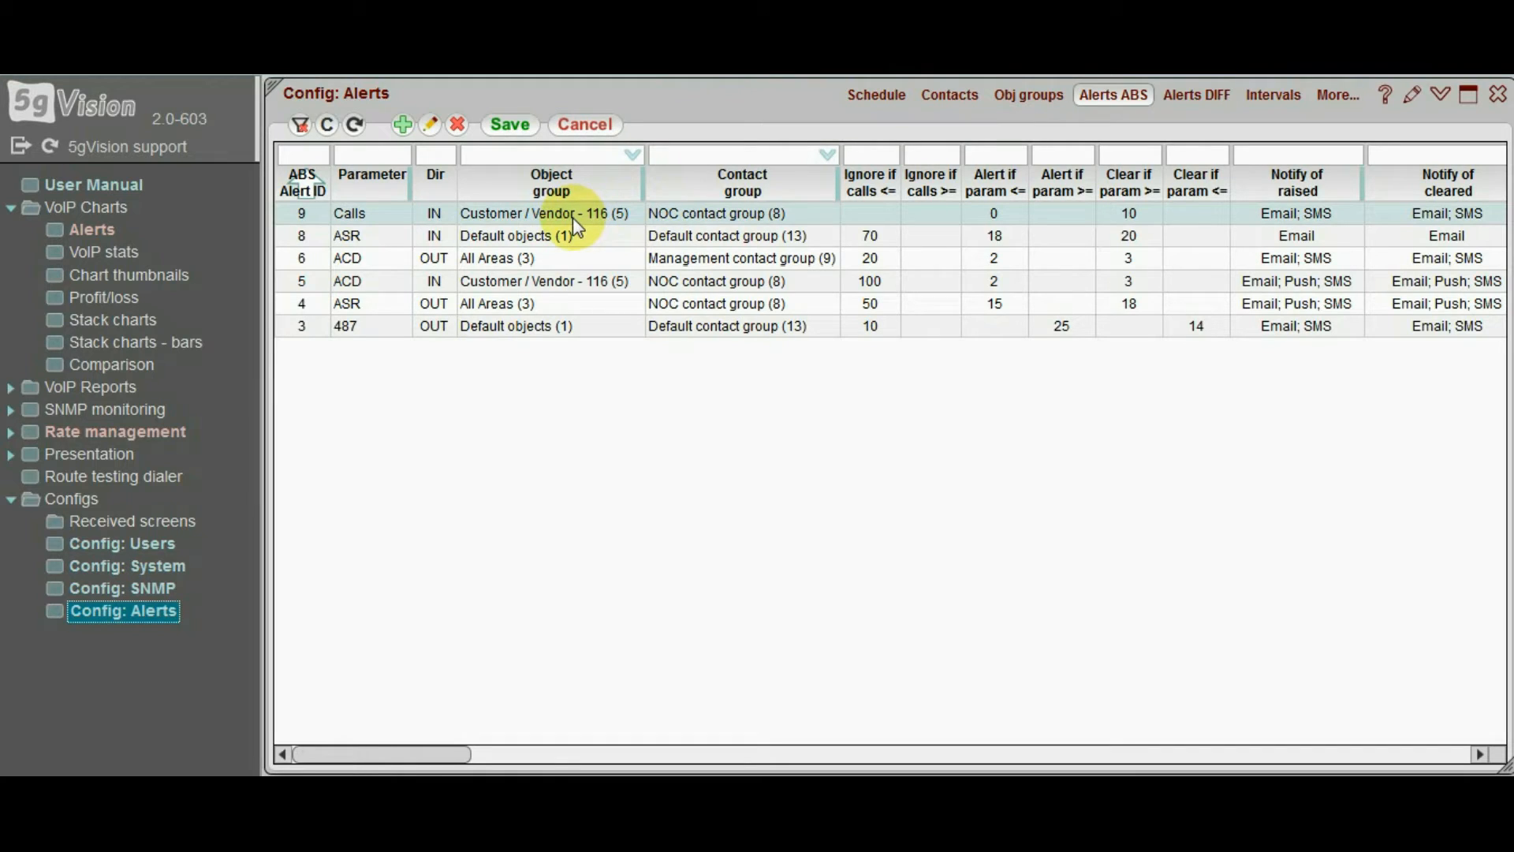
{"action": "mouse_move", "coordinate": [565, 183]}
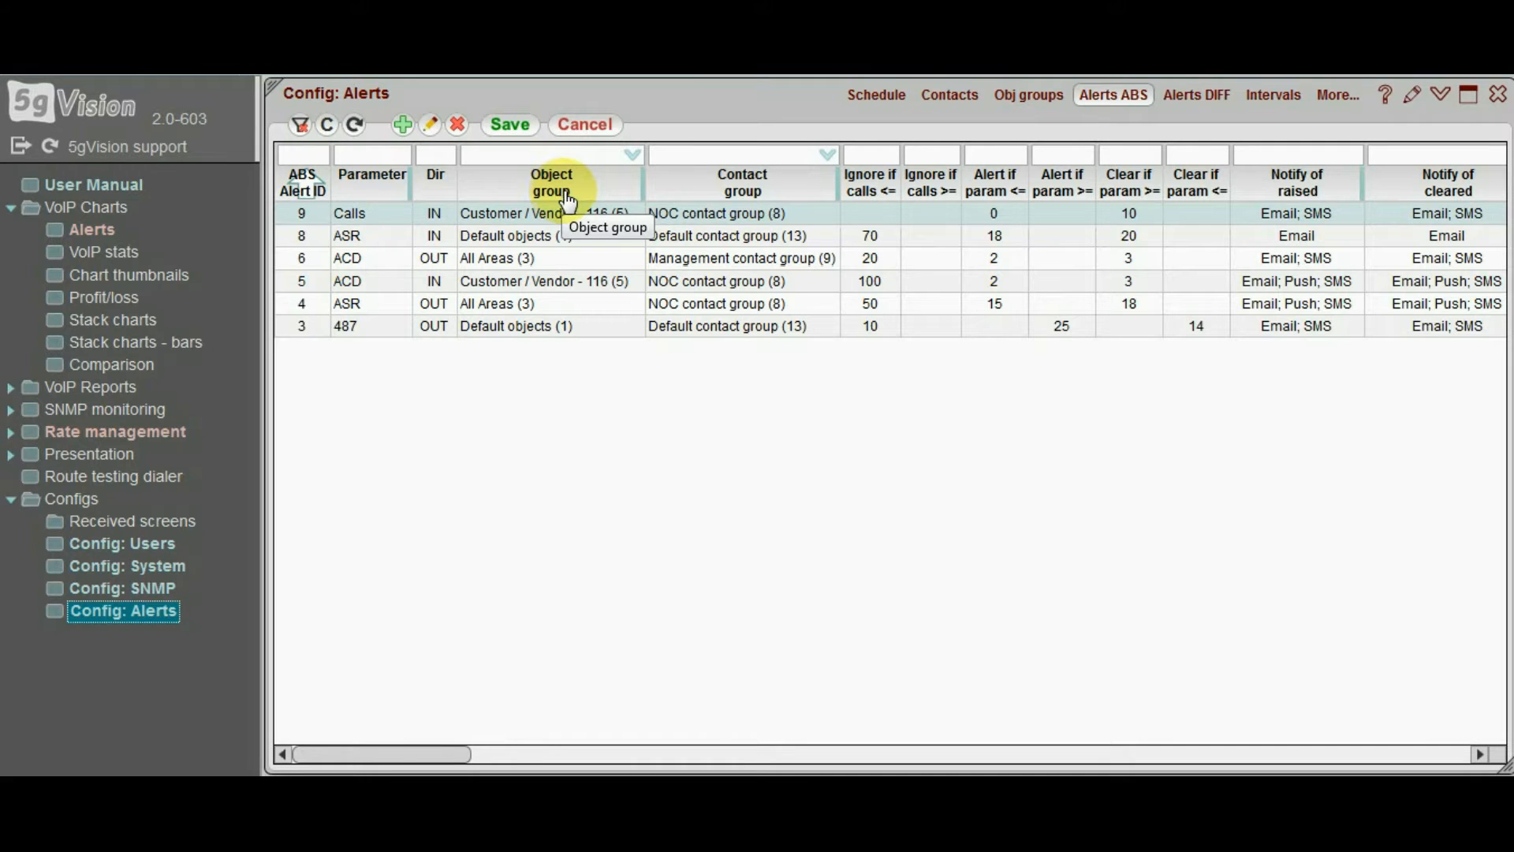
{"action": "mouse_move", "coordinate": [742, 183]}
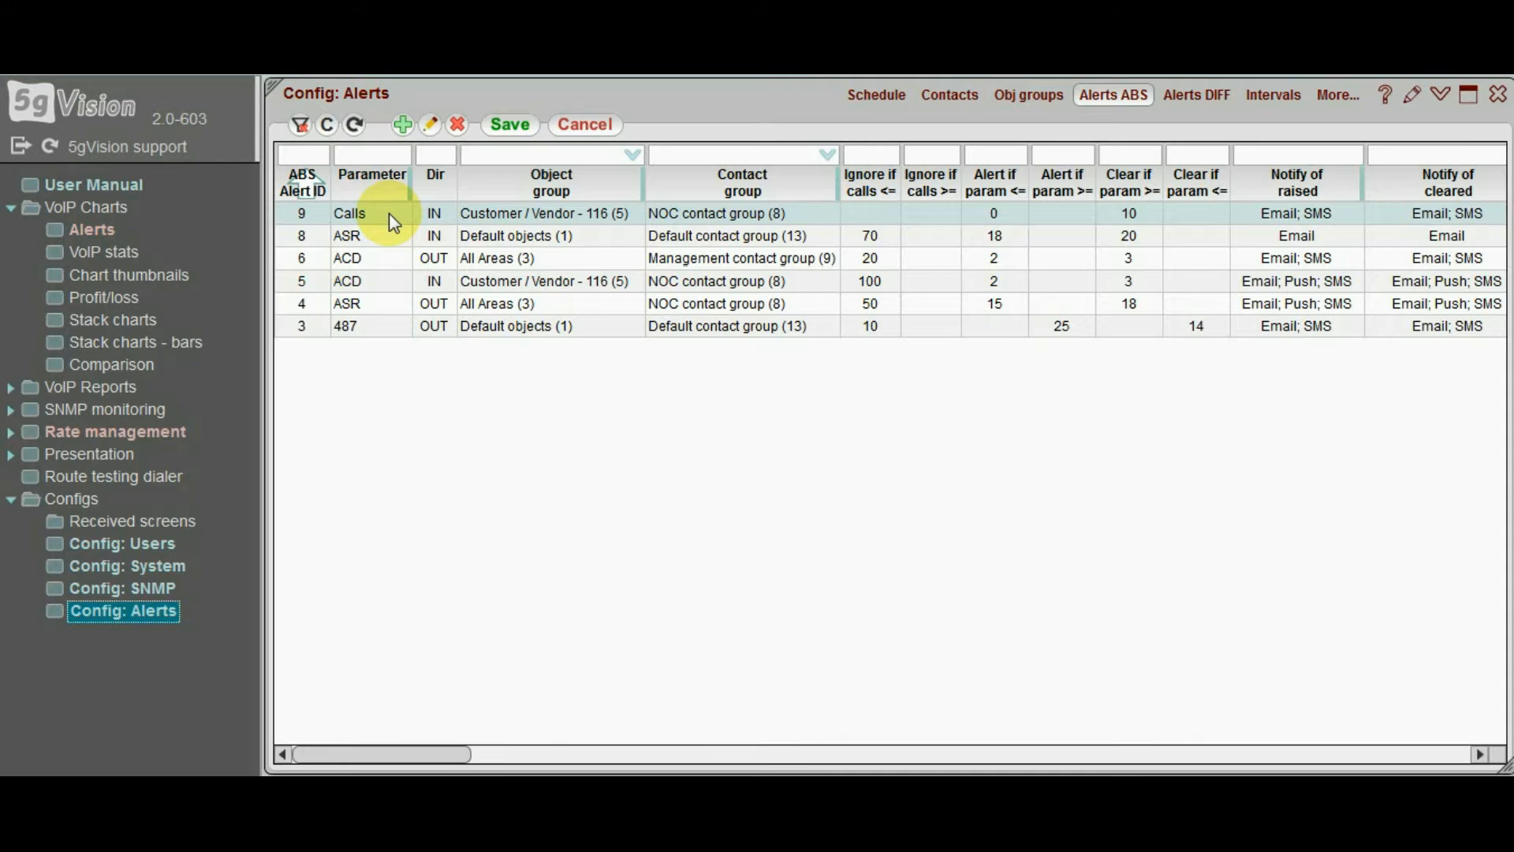
Add a new rule monitoring Hr ACD on outgoing (OUT) traffic
{"action": "left_click", "coordinate": [402, 125]}
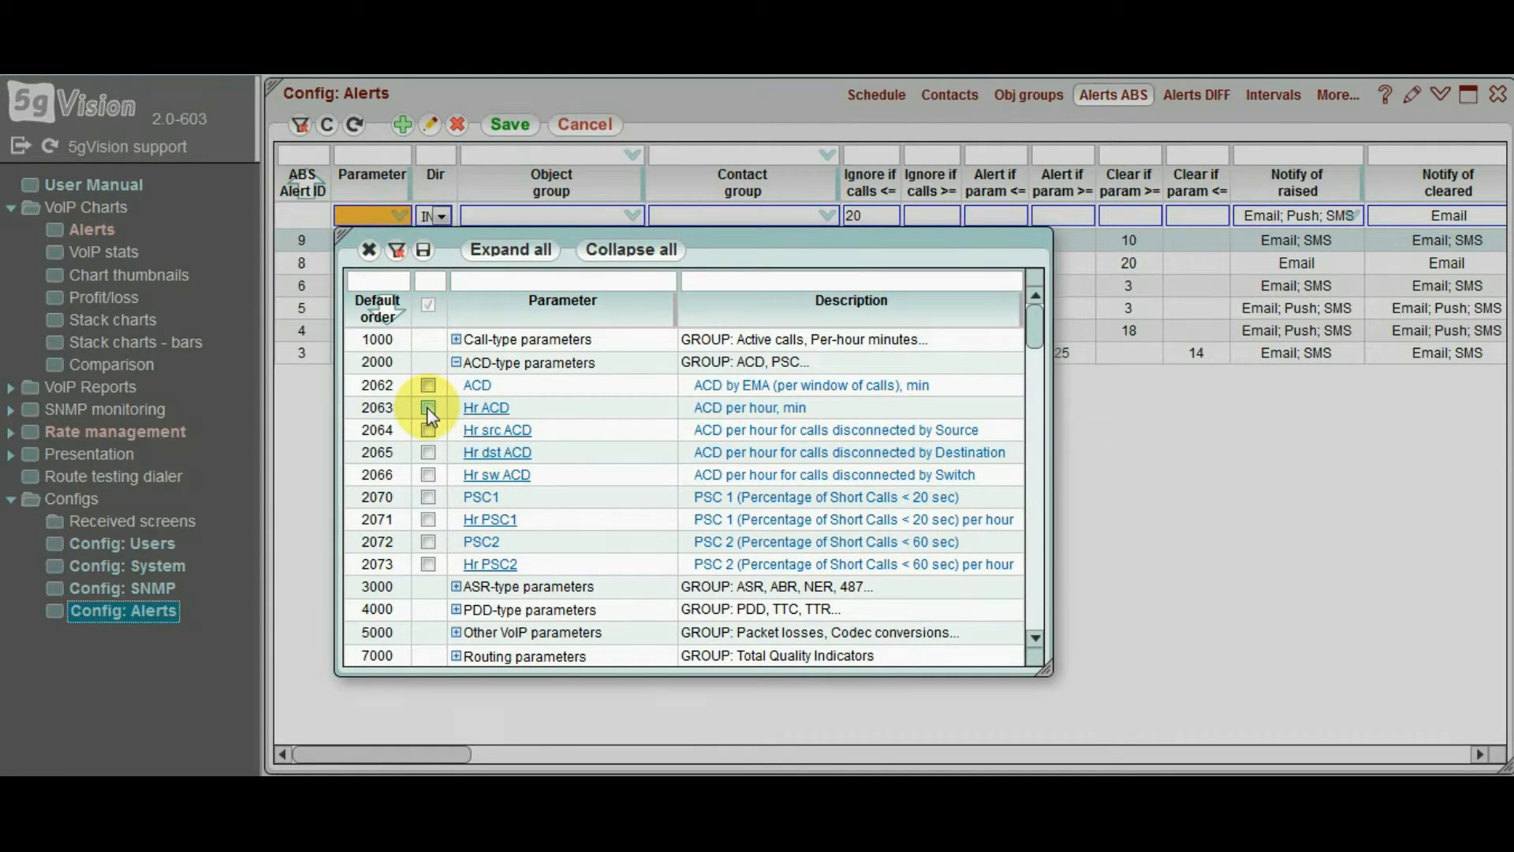
{"action": "left_click", "coordinate": [486, 407]}
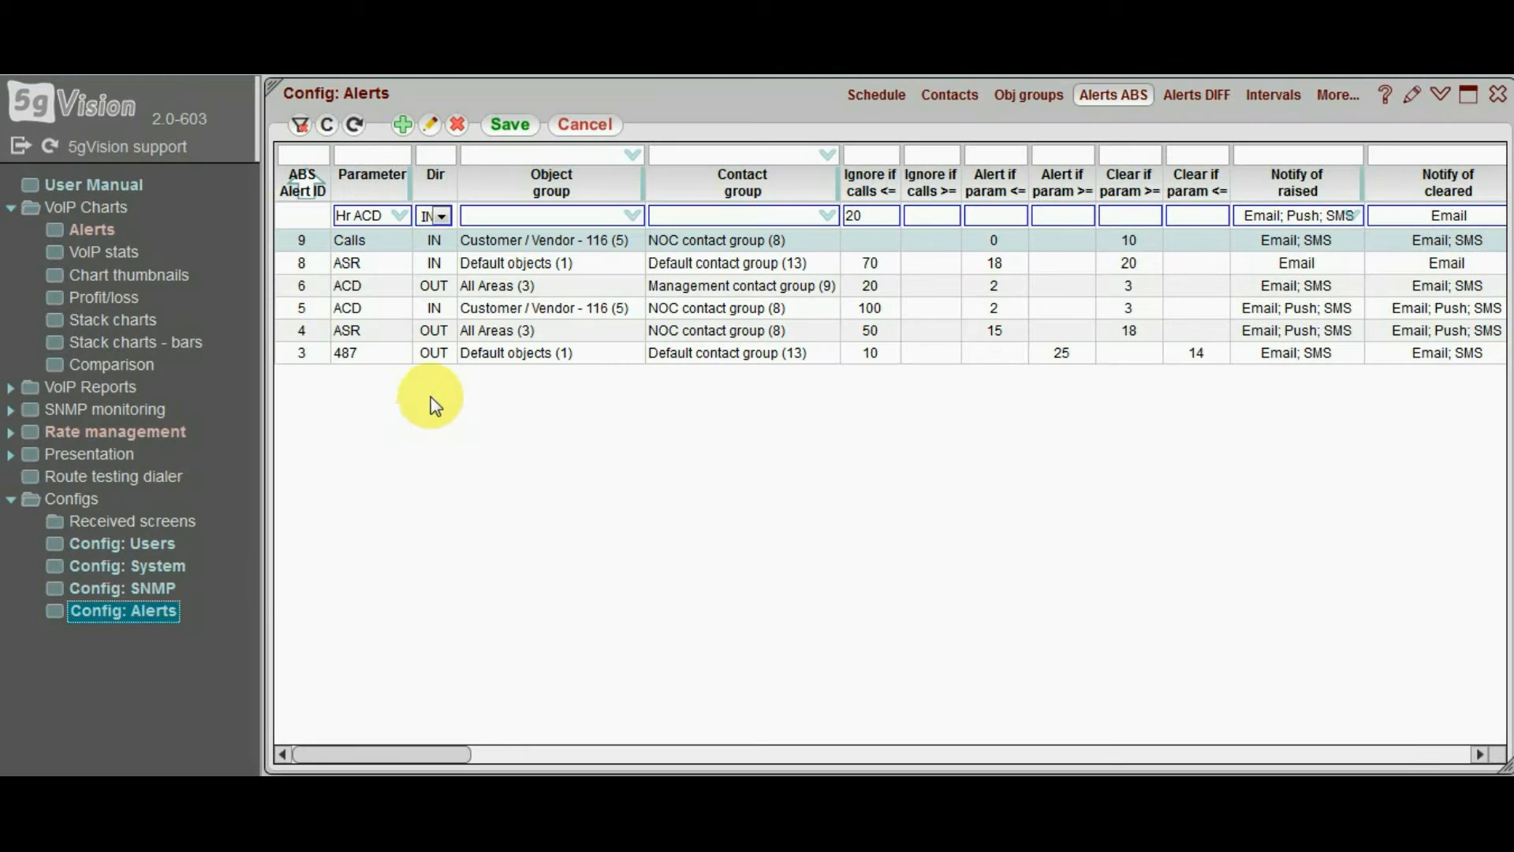
{"action": "left_click", "coordinate": [442, 216]}
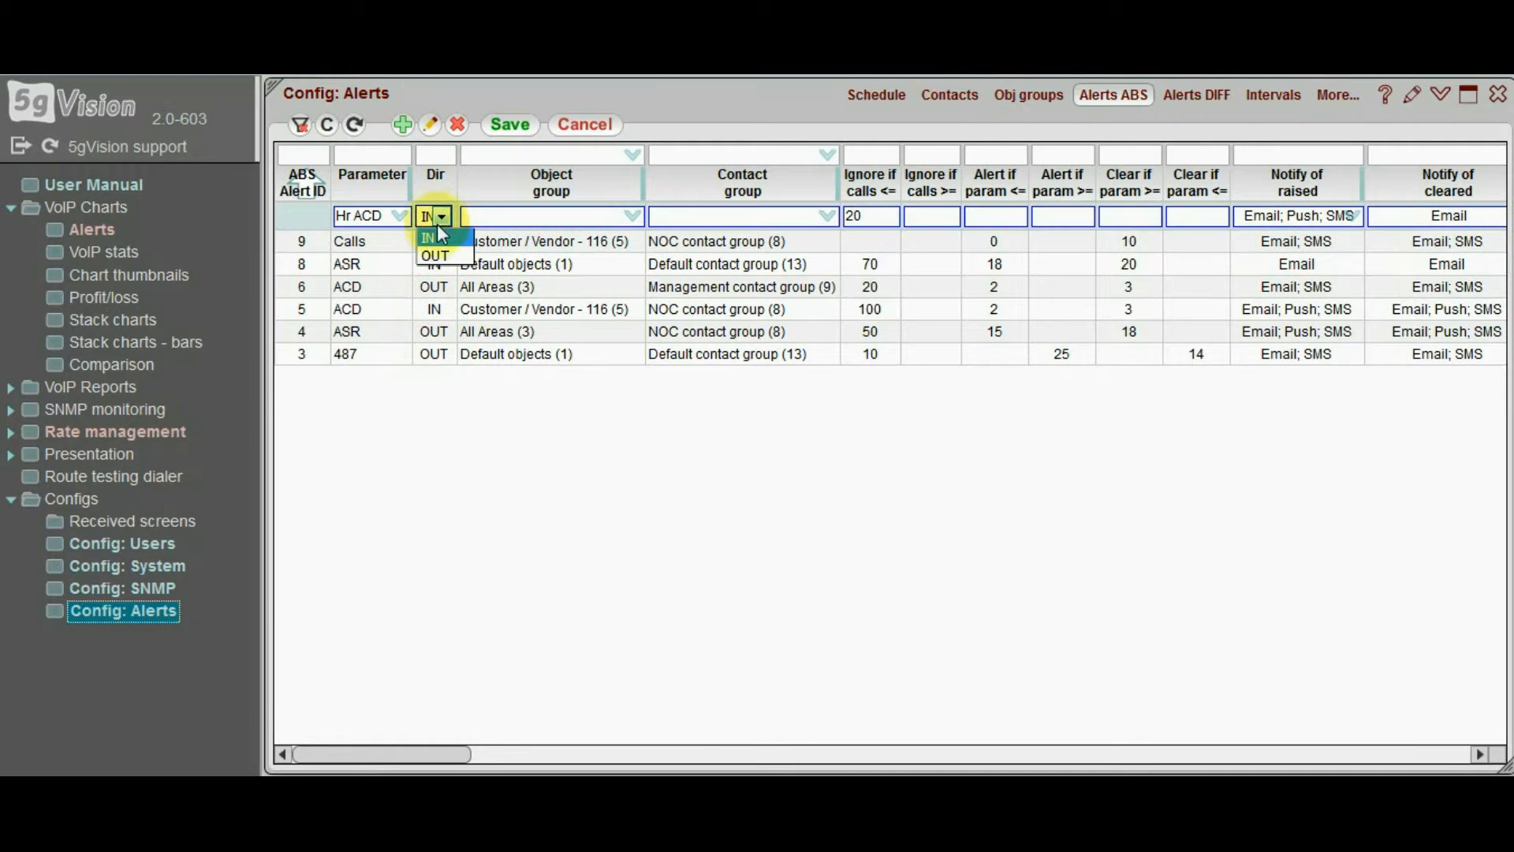
{"action": "left_click", "coordinate": [436, 255]}
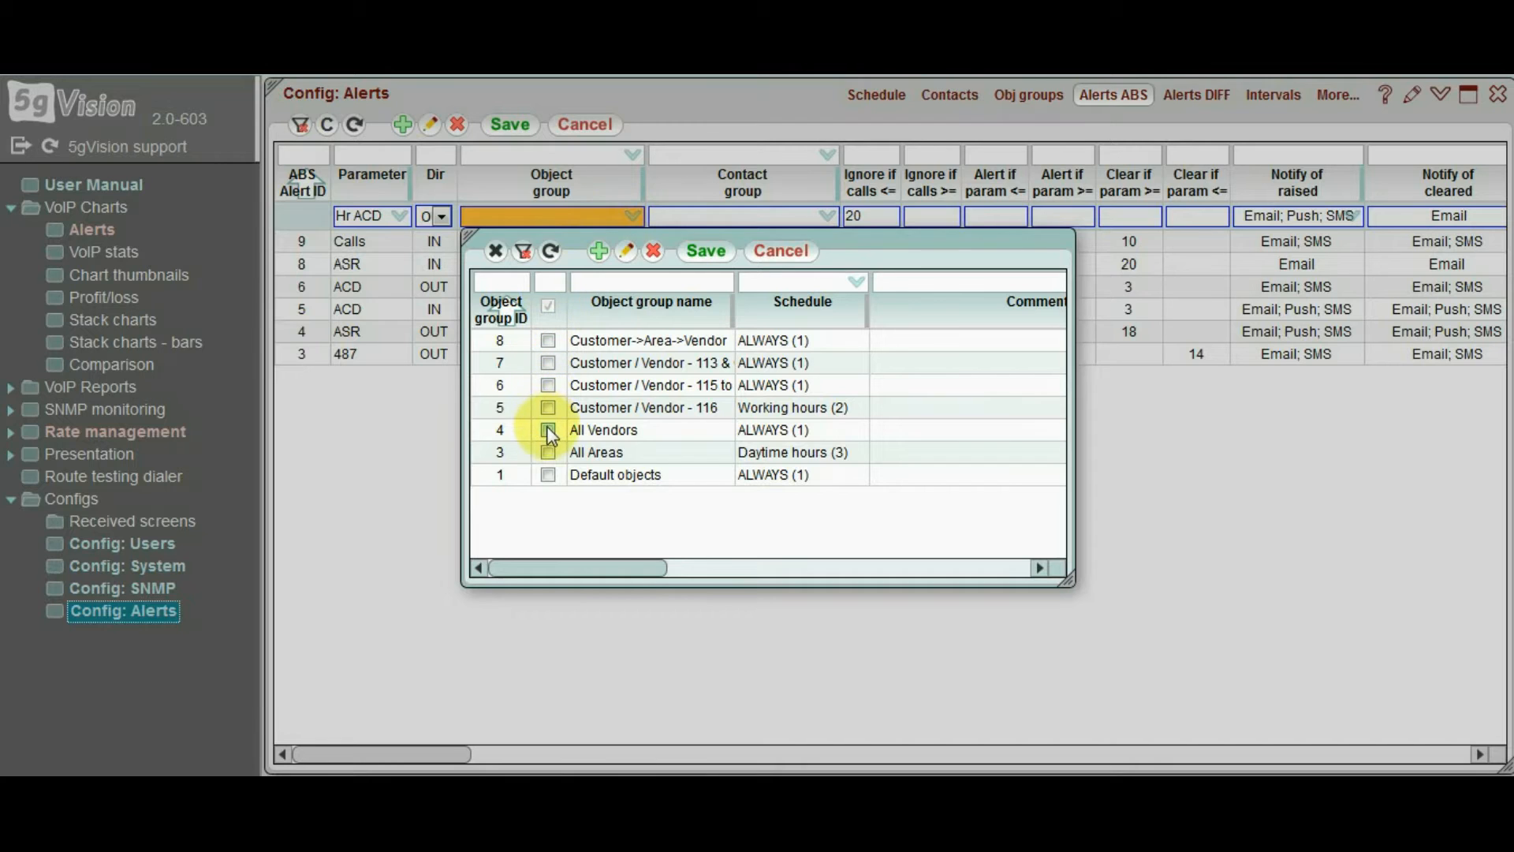
Apply the rule to All Vendors and notify the NOC contact group
{"action": "left_click", "coordinate": [549, 429]}
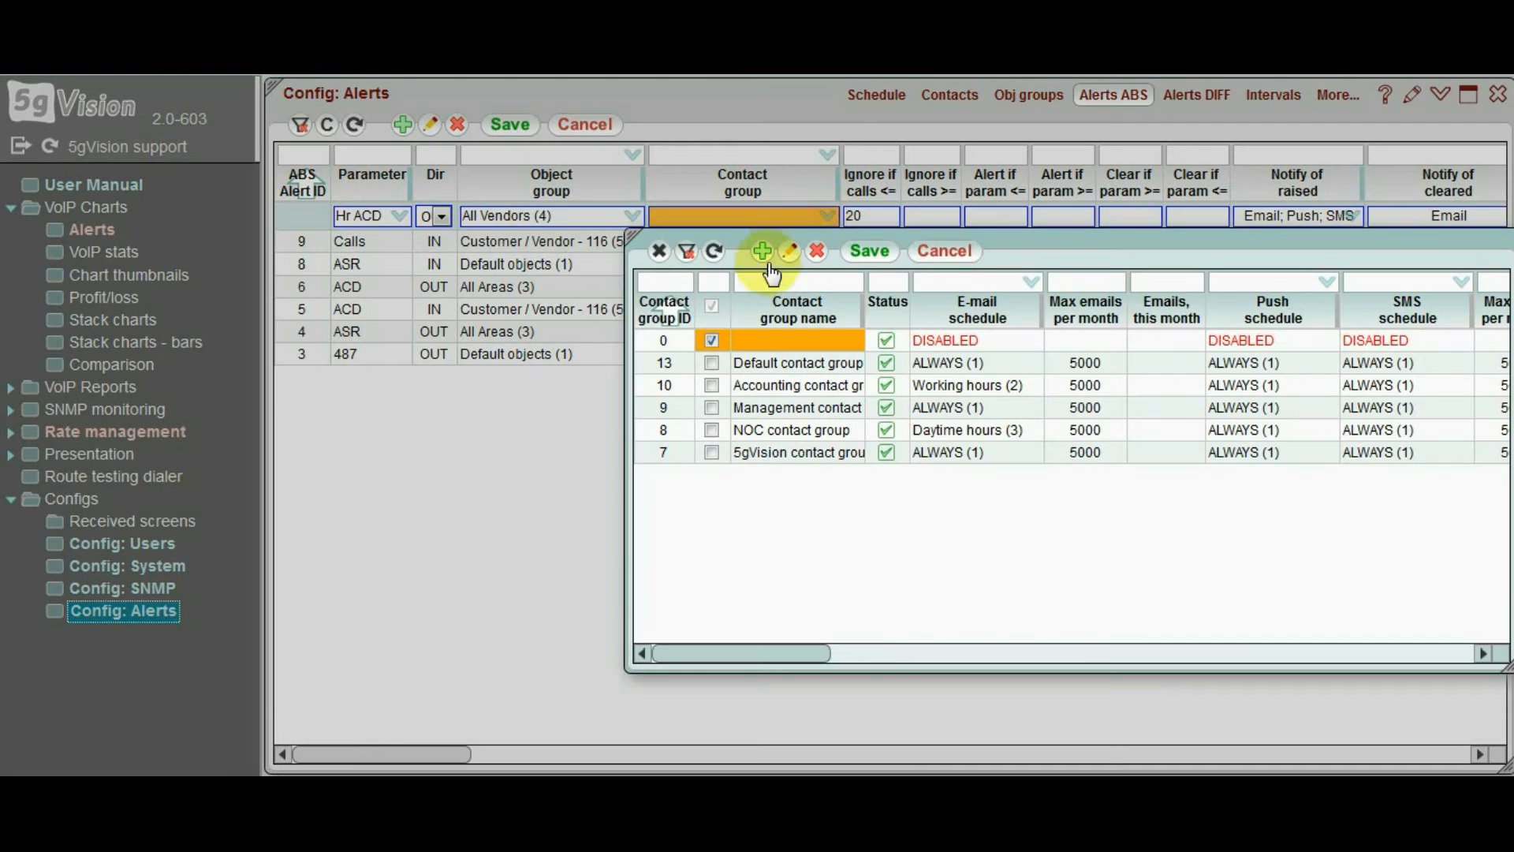
{"action": "left_click", "coordinate": [792, 430]}
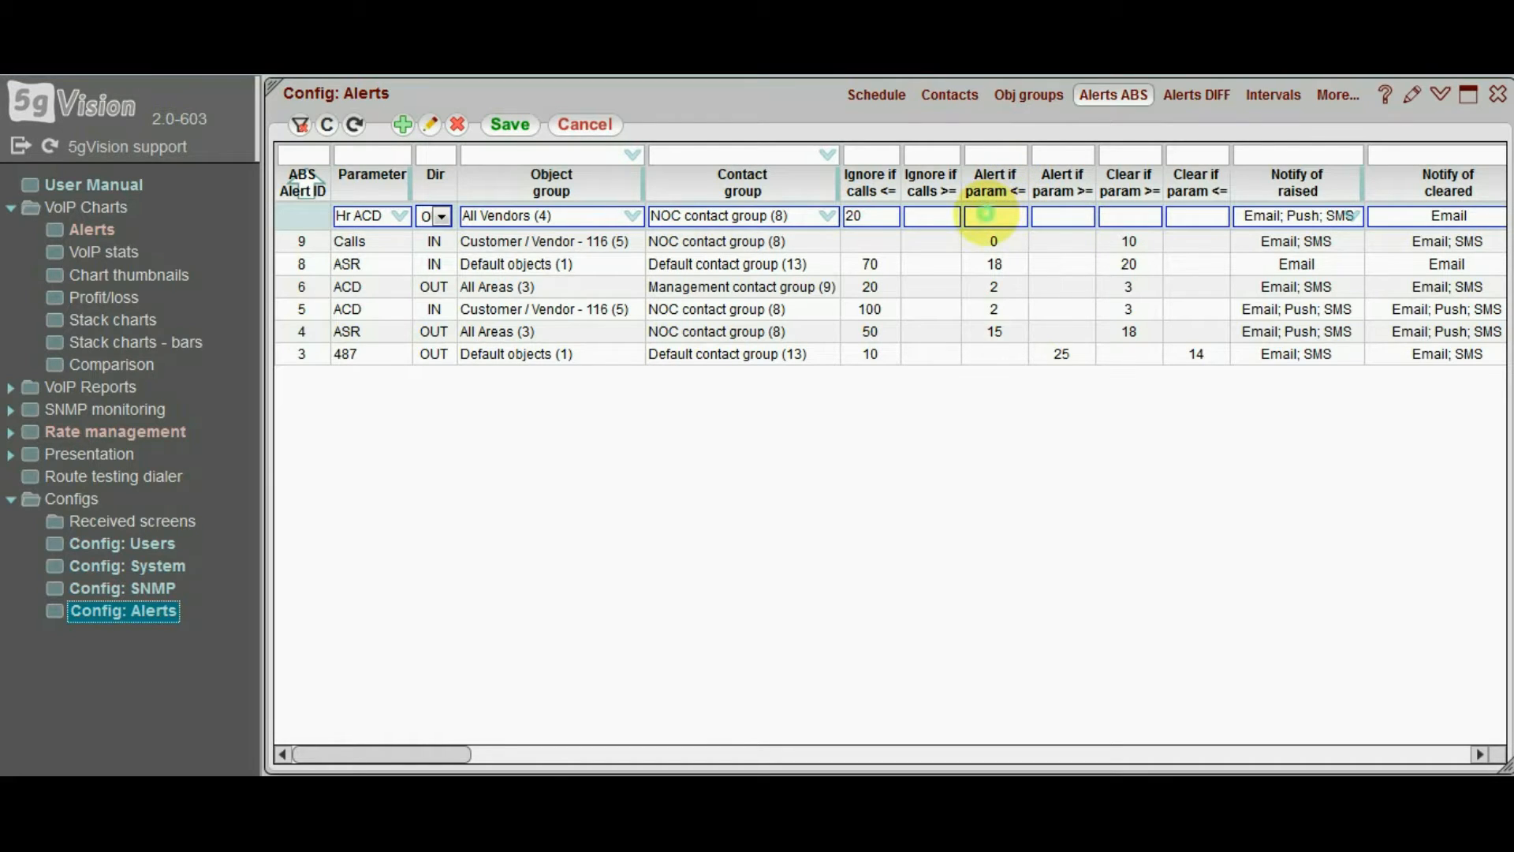
Set the rule to alert if param <= 4 and clear if param >= 5
{"action": "type", "text": "4"}
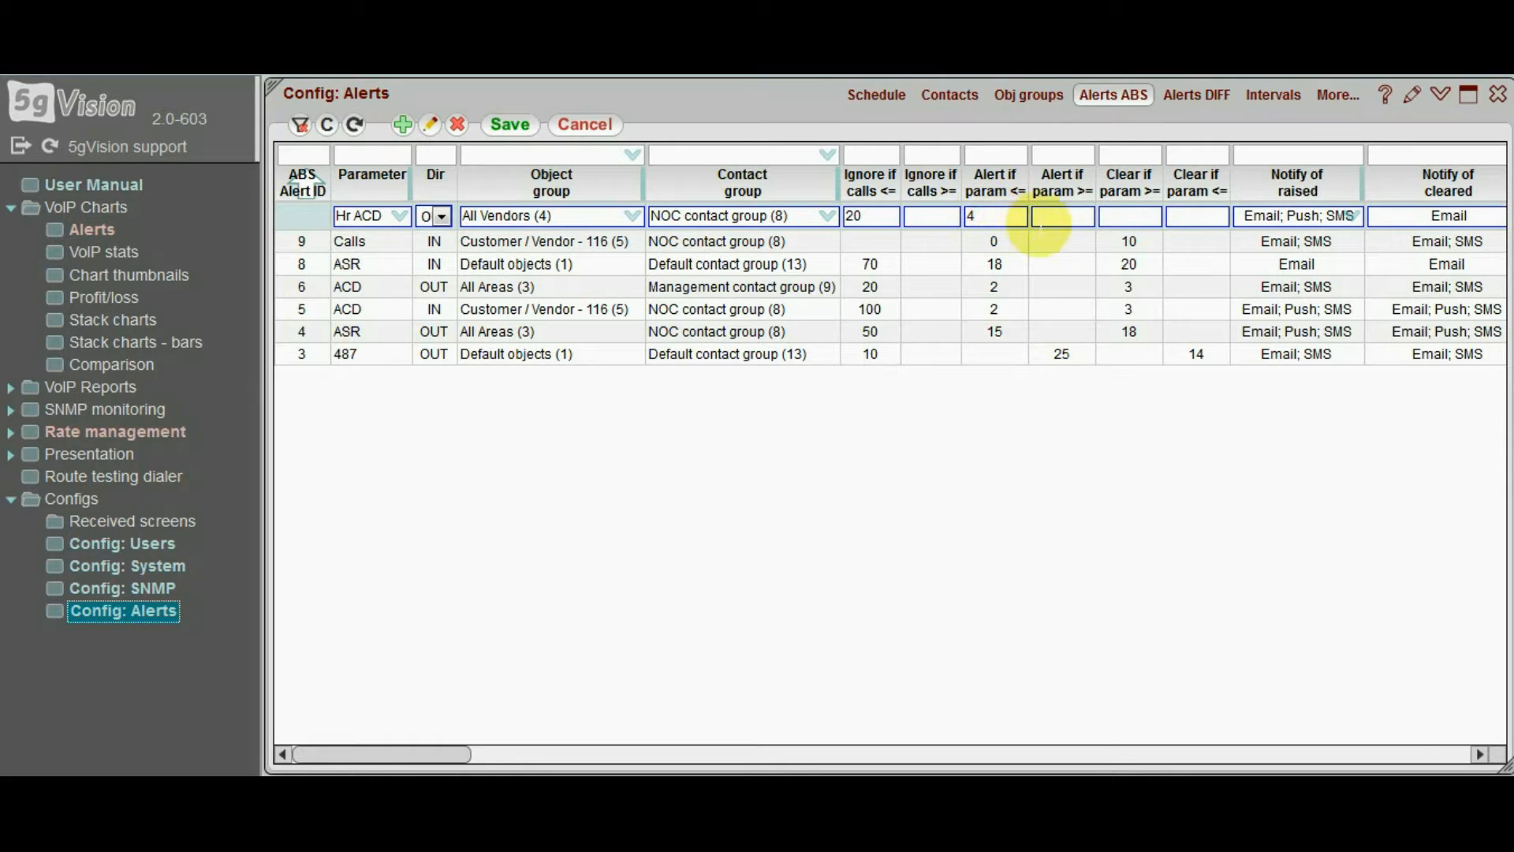
{"action": "mouse_move", "coordinate": [1150, 204]}
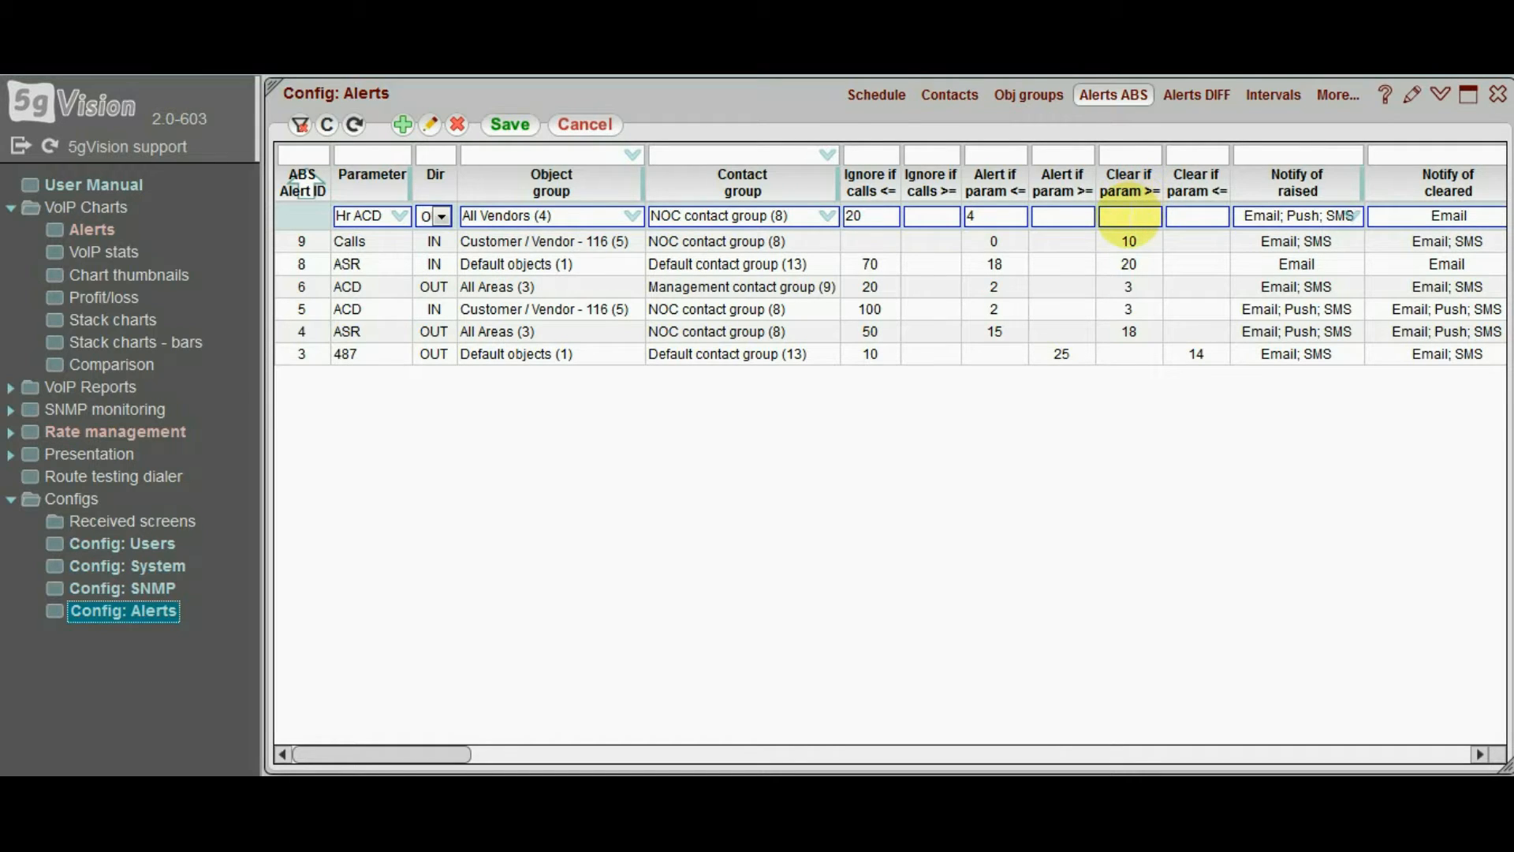
{"action": "type", "text": "5"}
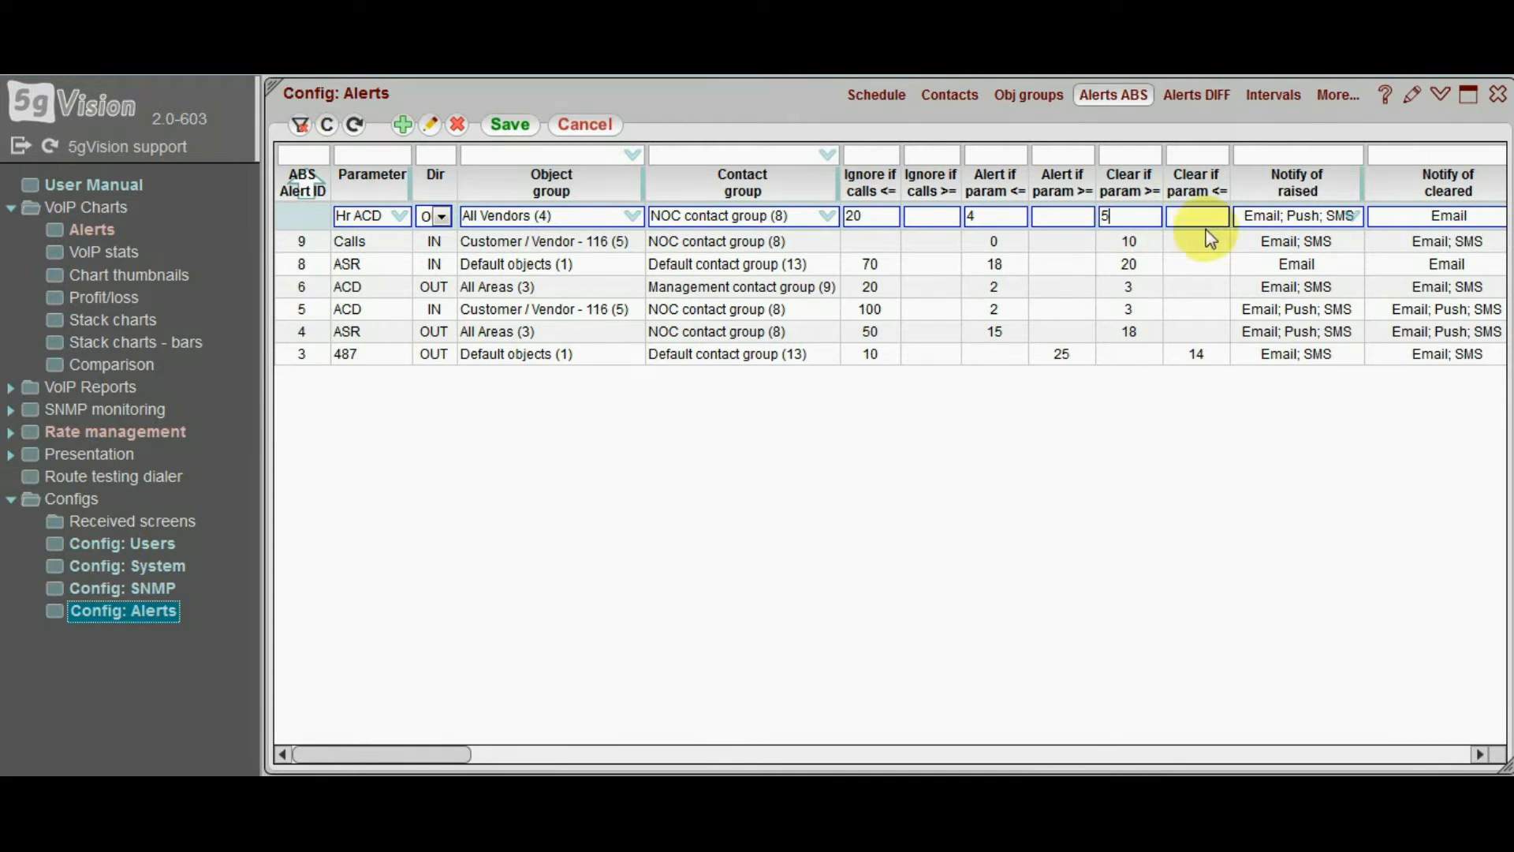
Drop SMS from the raised-alert notification channels, leaving Email and Push
{"action": "left_click", "coordinate": [1296, 216]}
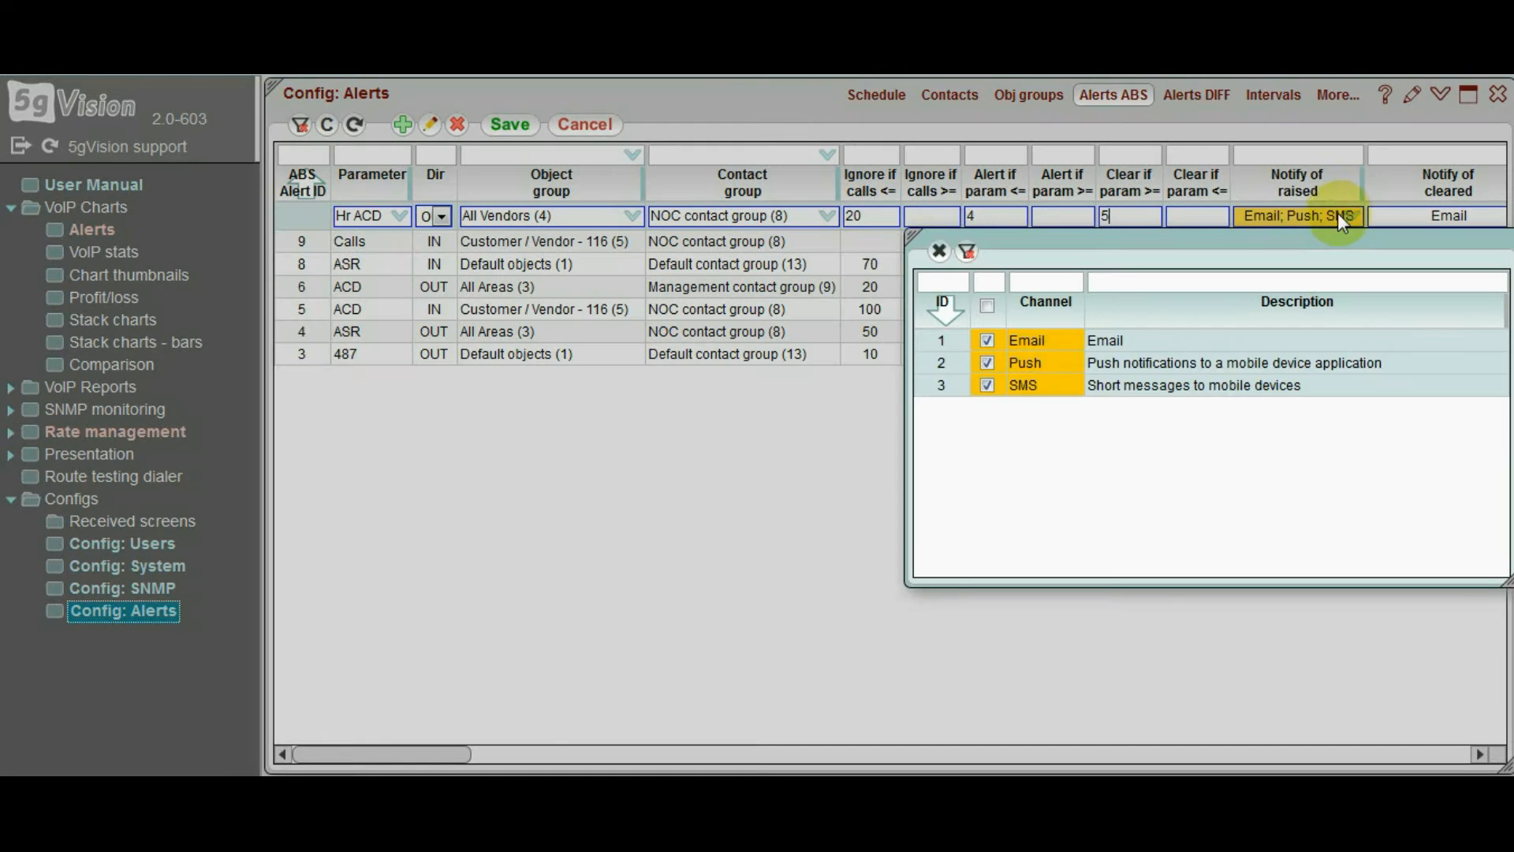
{"action": "mouse_move", "coordinate": [1120, 377]}
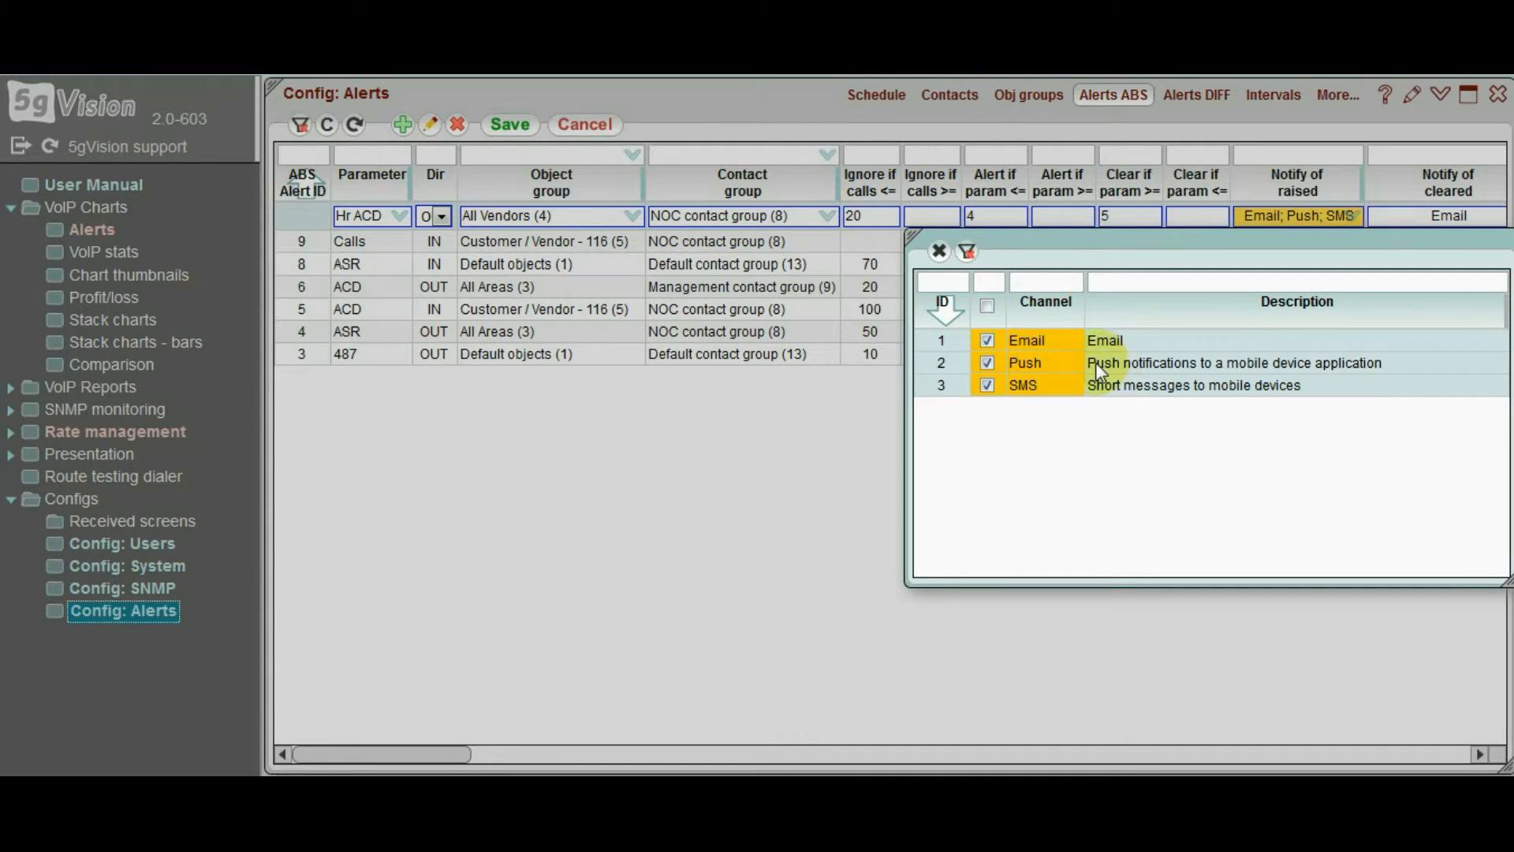
{"action": "left_click", "coordinate": [988, 385]}
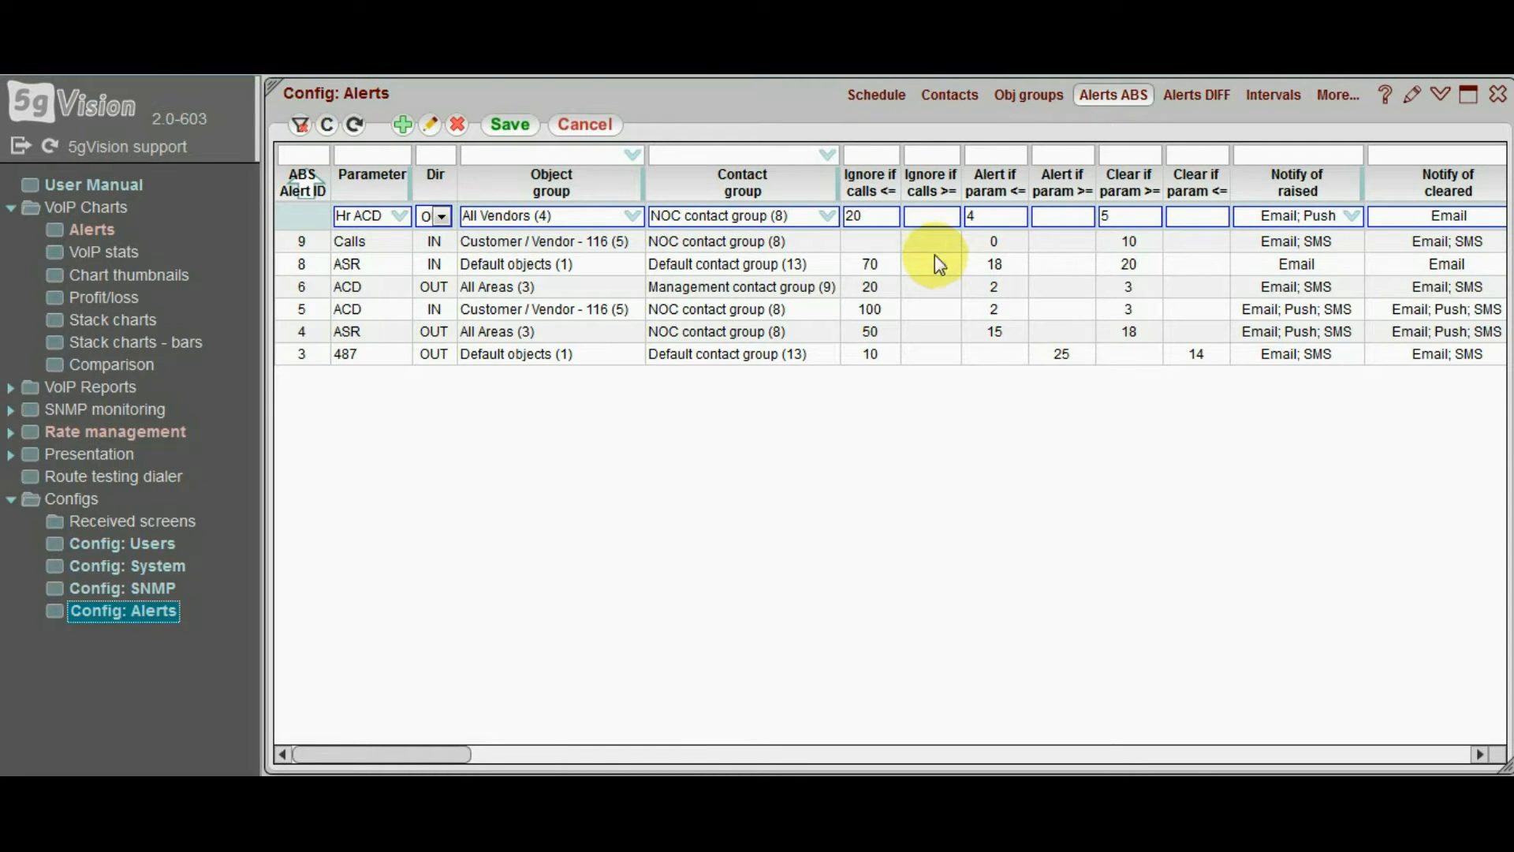
{"action": "mouse_move", "coordinate": [879, 199]}
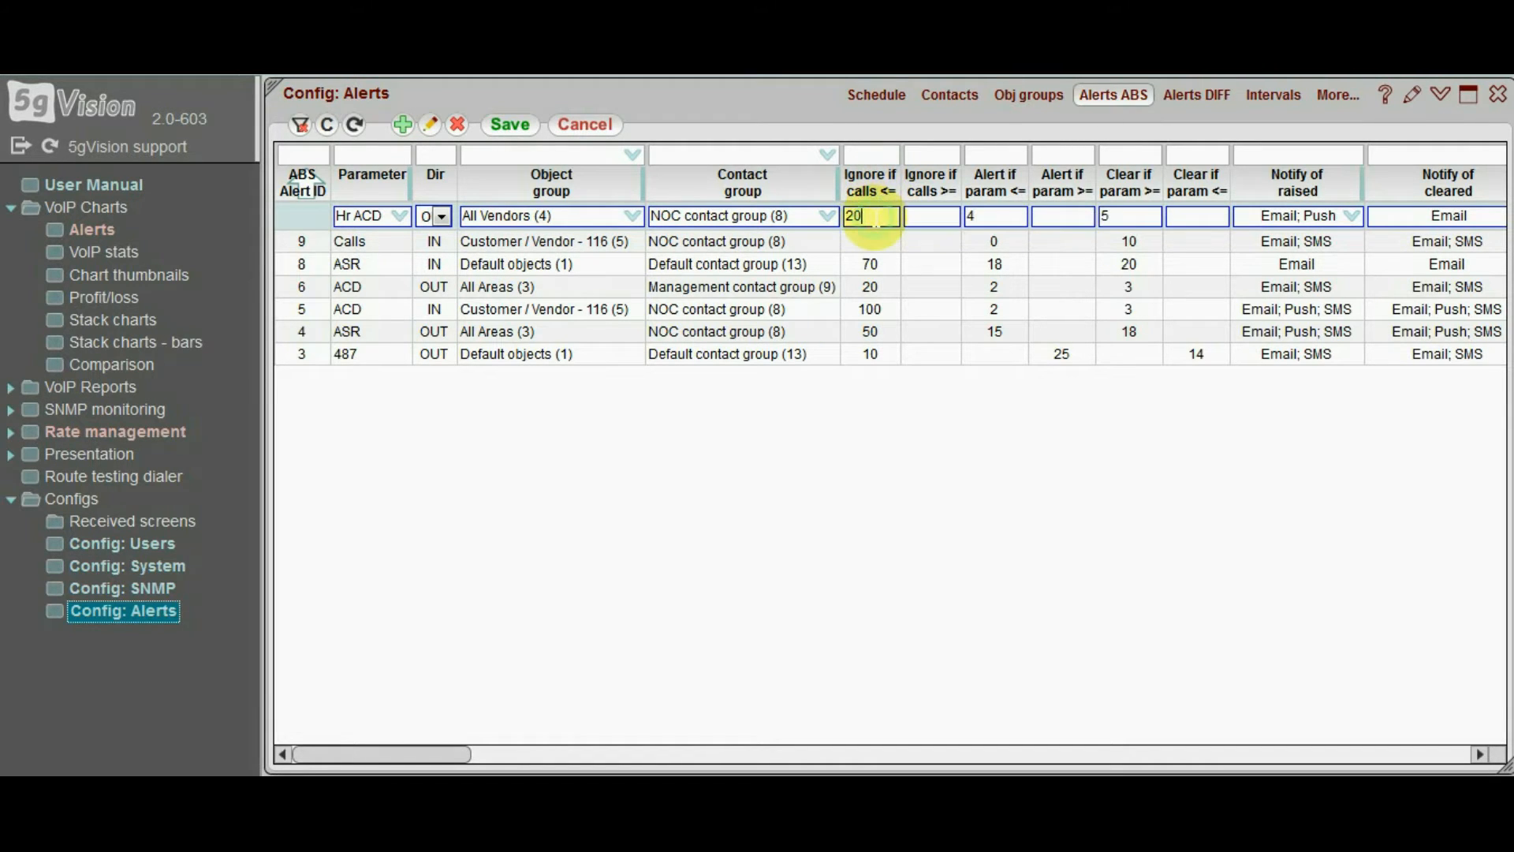
Set 'Ignore if calls <=' to 100 and dismiss the record actions menu
{"action": "type", "text": "100"}
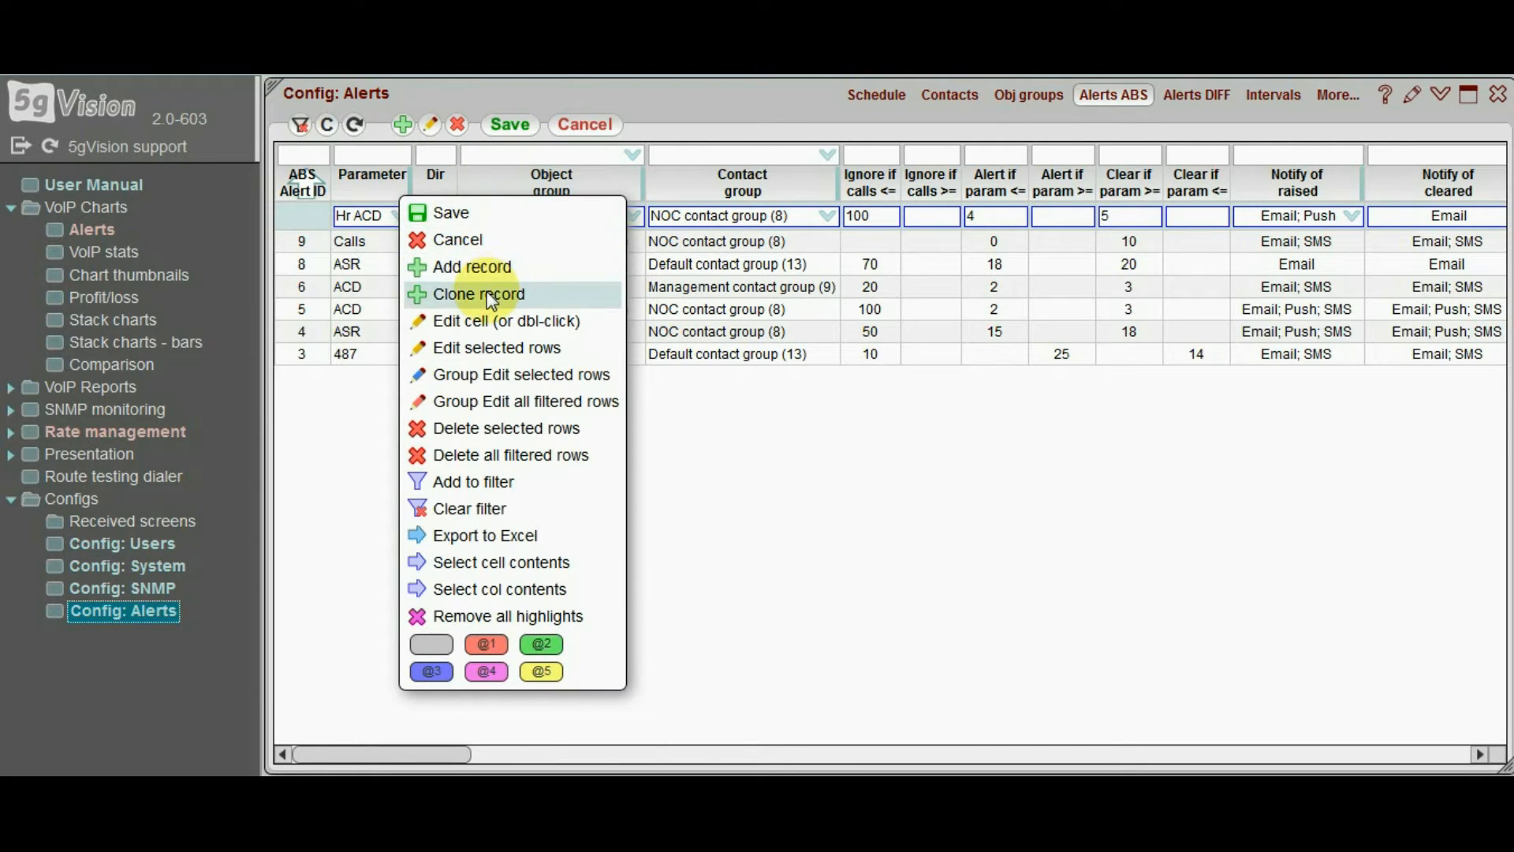
{"action": "left_click", "coordinate": [478, 293]}
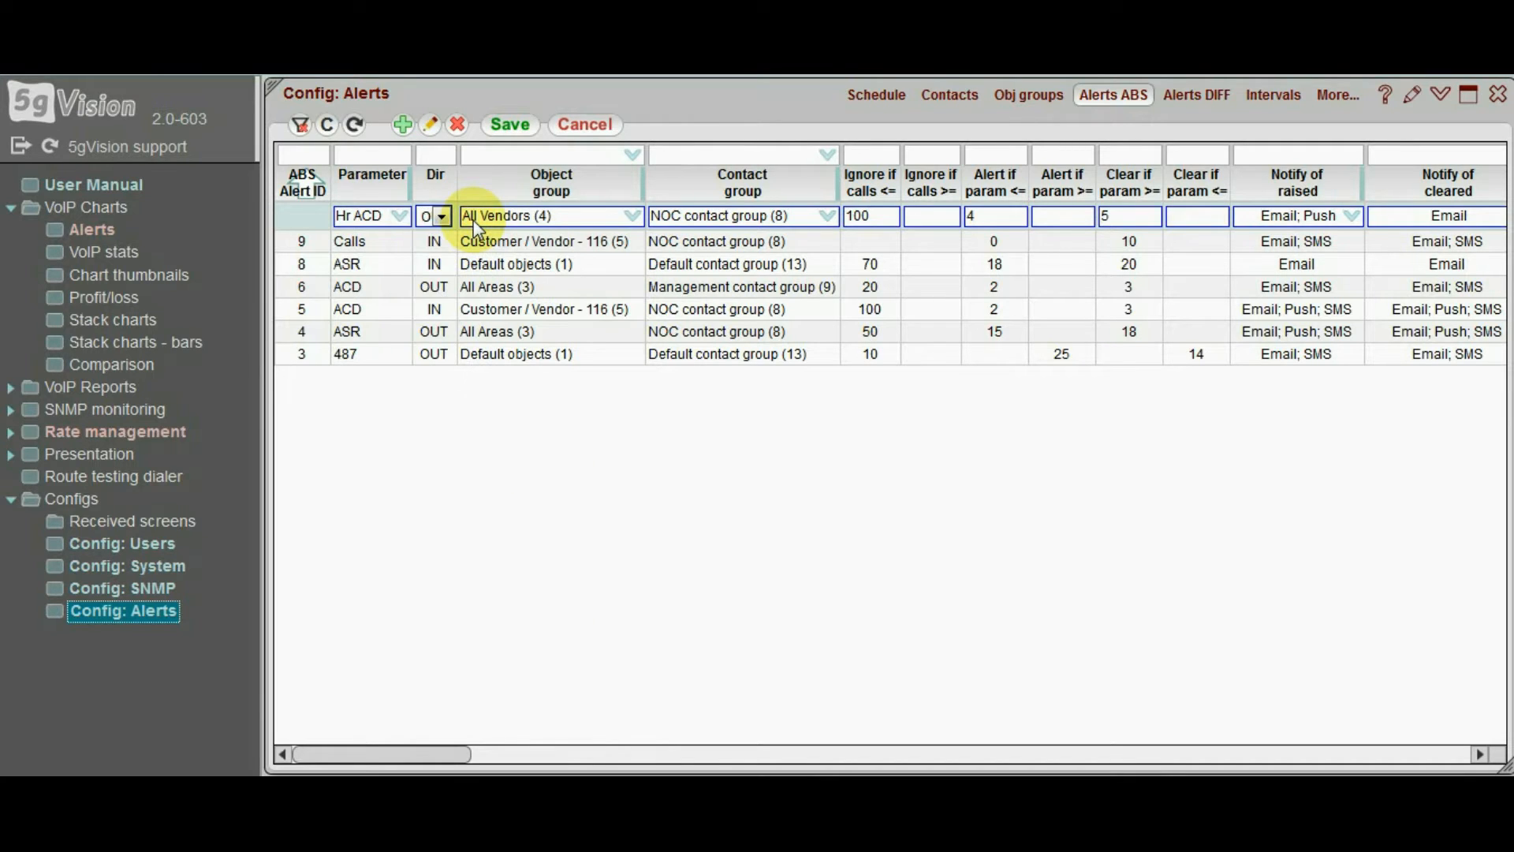
{"action": "left_click", "coordinate": [510, 123]}
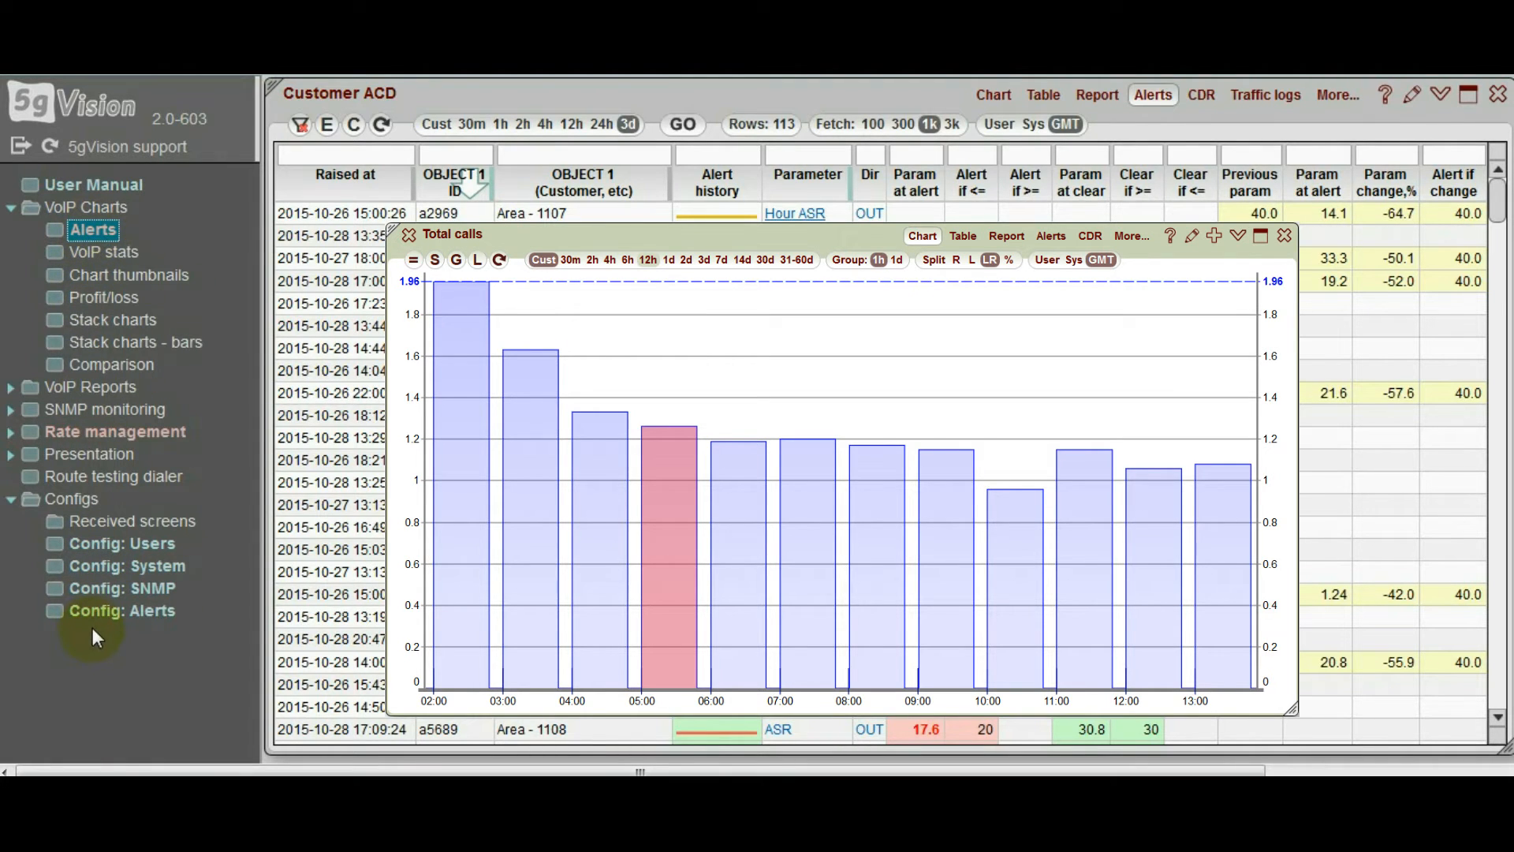
Save the new Hr ACD alert rule as rule 32
{"action": "left_click", "coordinate": [121, 610]}
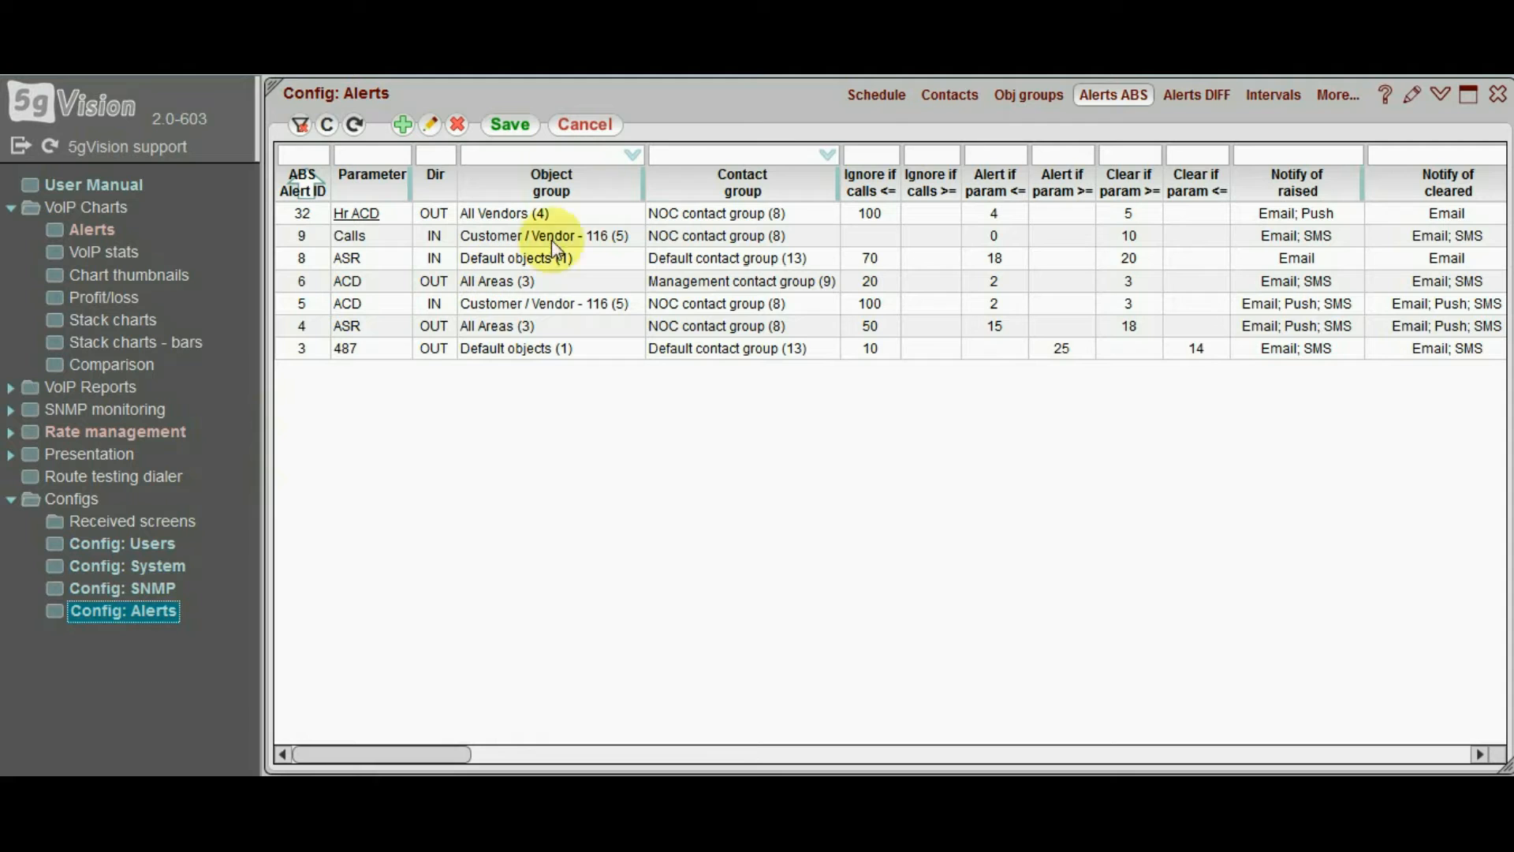
Start a new percentage-change rule for Hr ACD on outgoing traffic
{"action": "left_click", "coordinate": [1196, 95]}
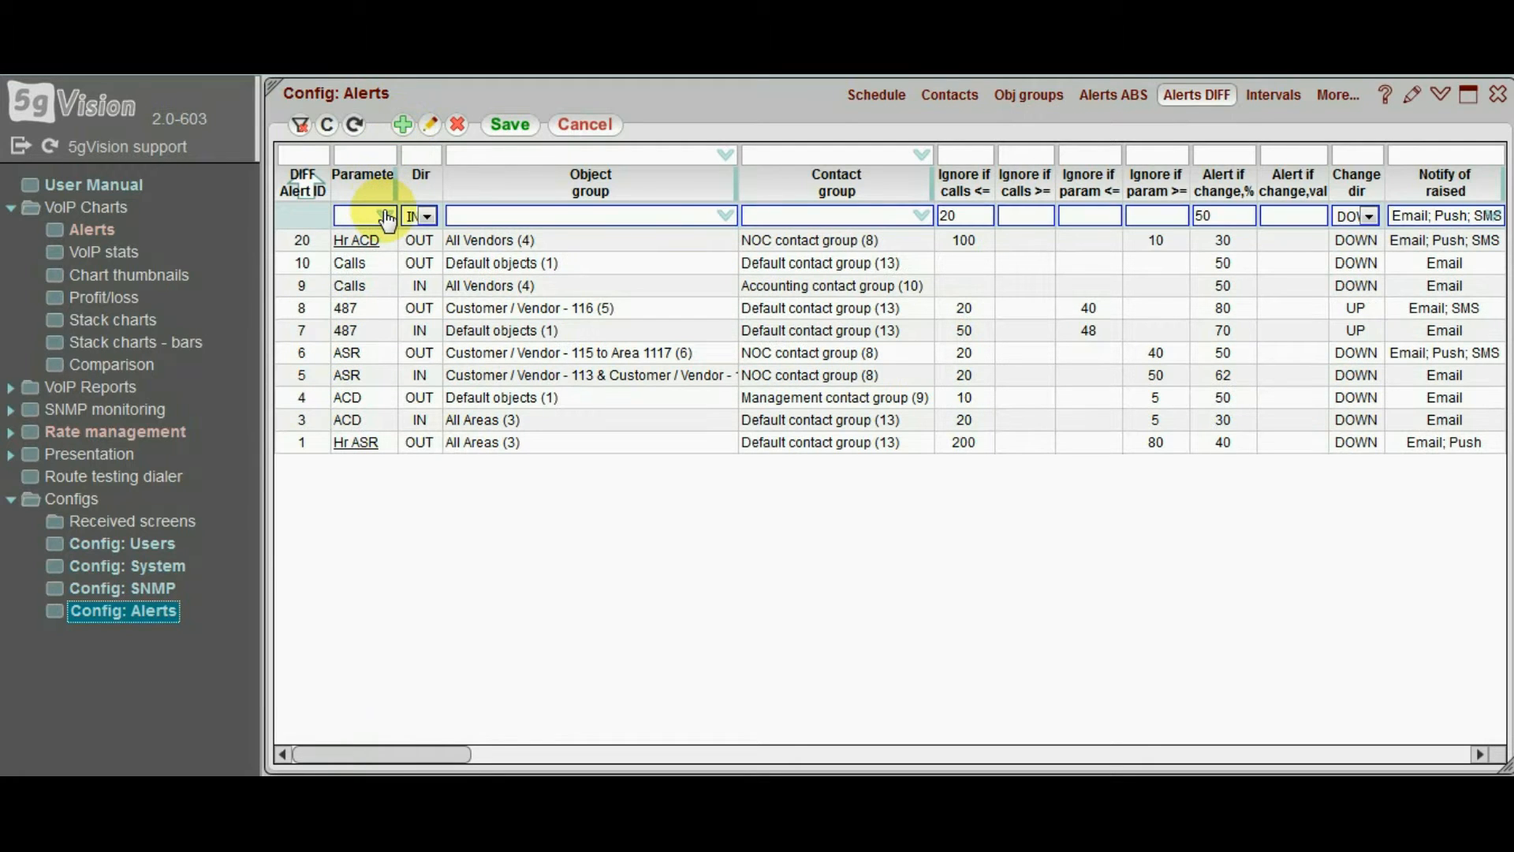
{"action": "left_click", "coordinate": [383, 216]}
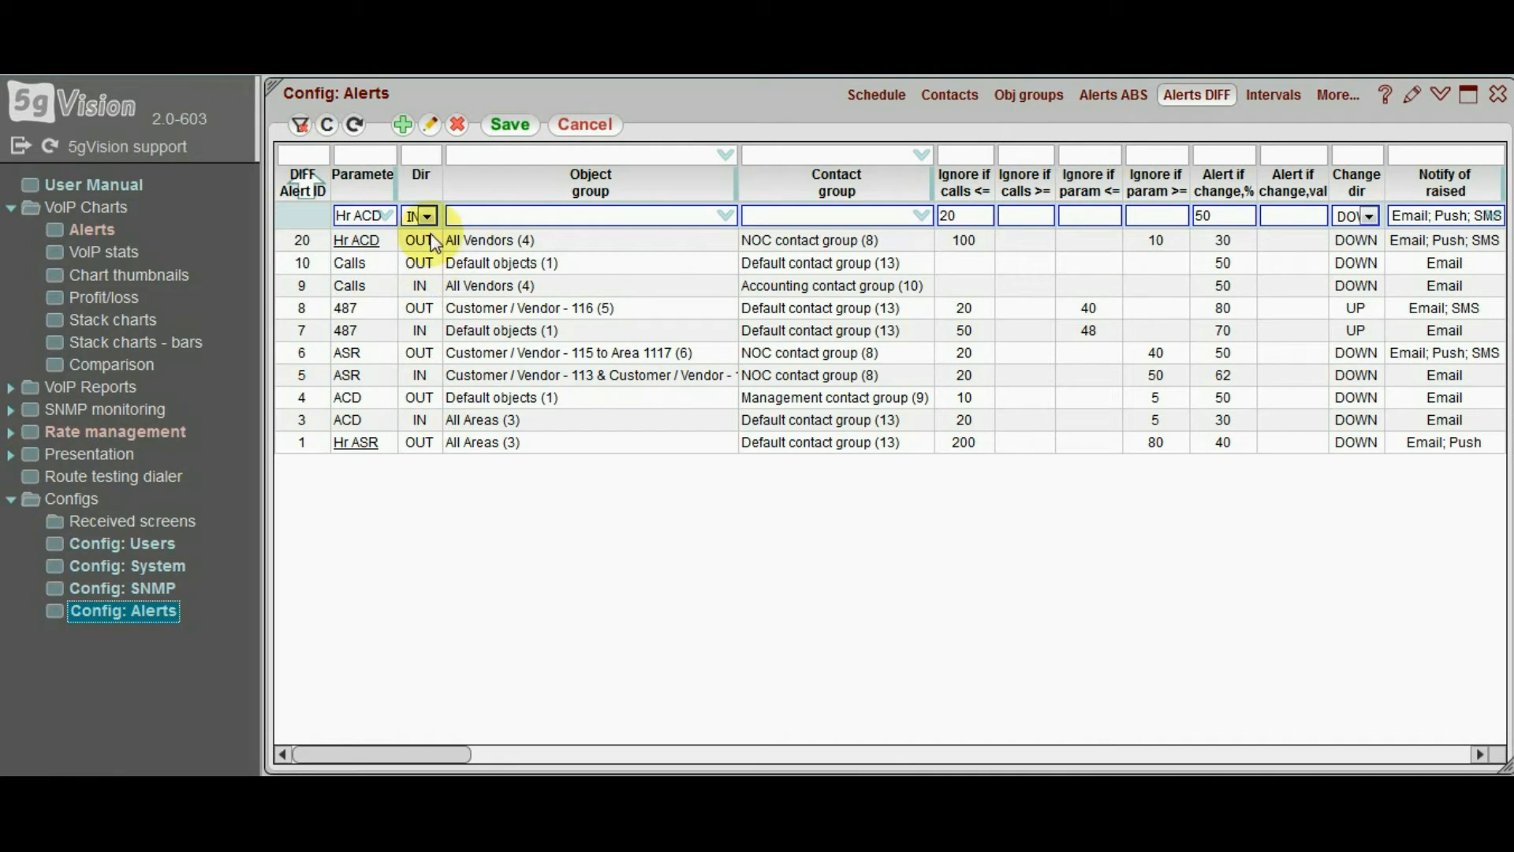
{"action": "left_click", "coordinate": [426, 216]}
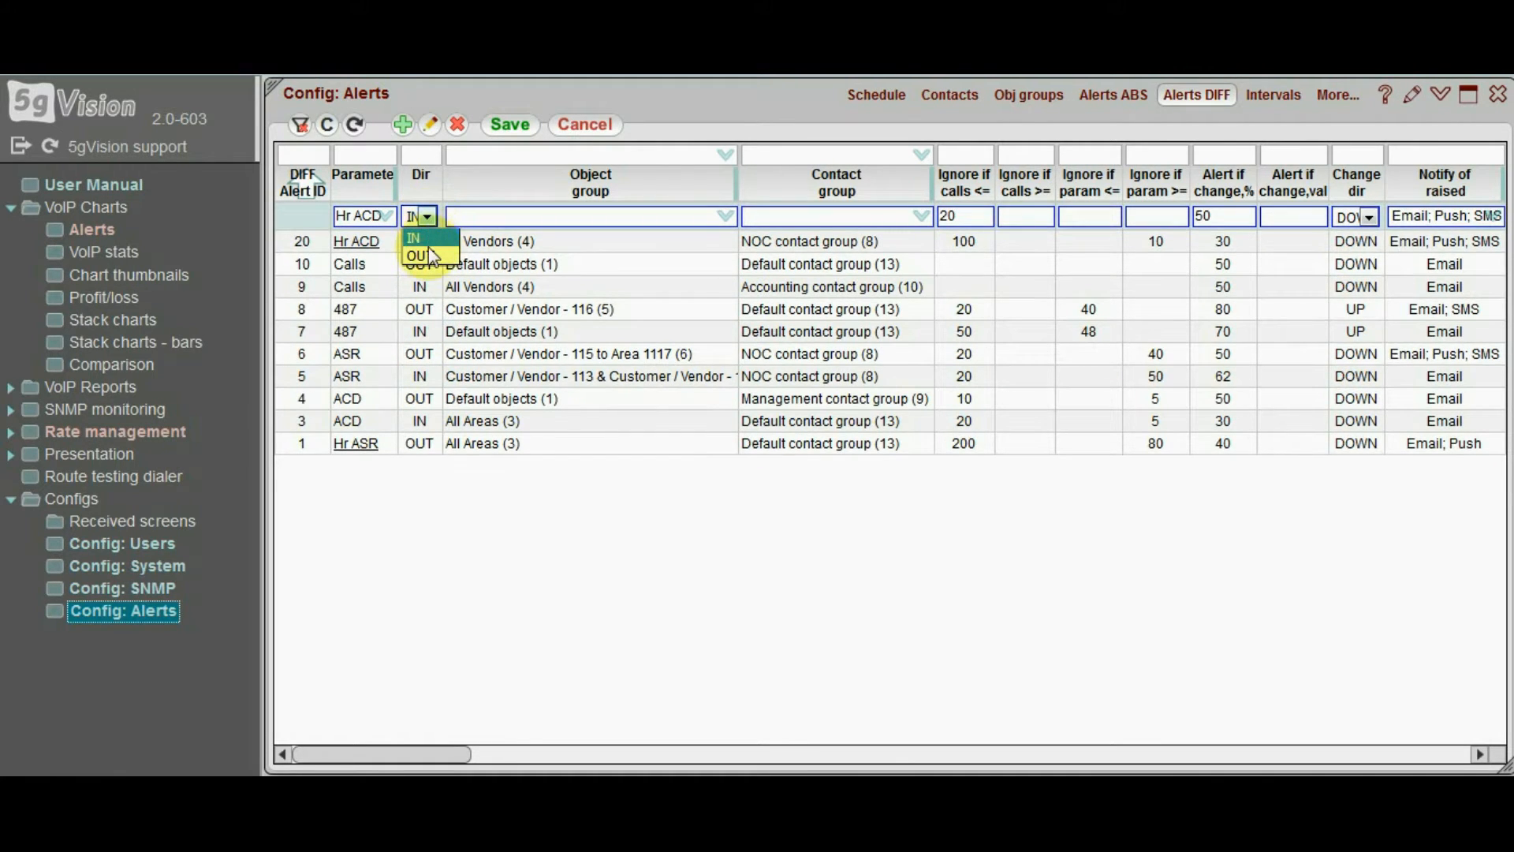
{"action": "left_click", "coordinate": [418, 255]}
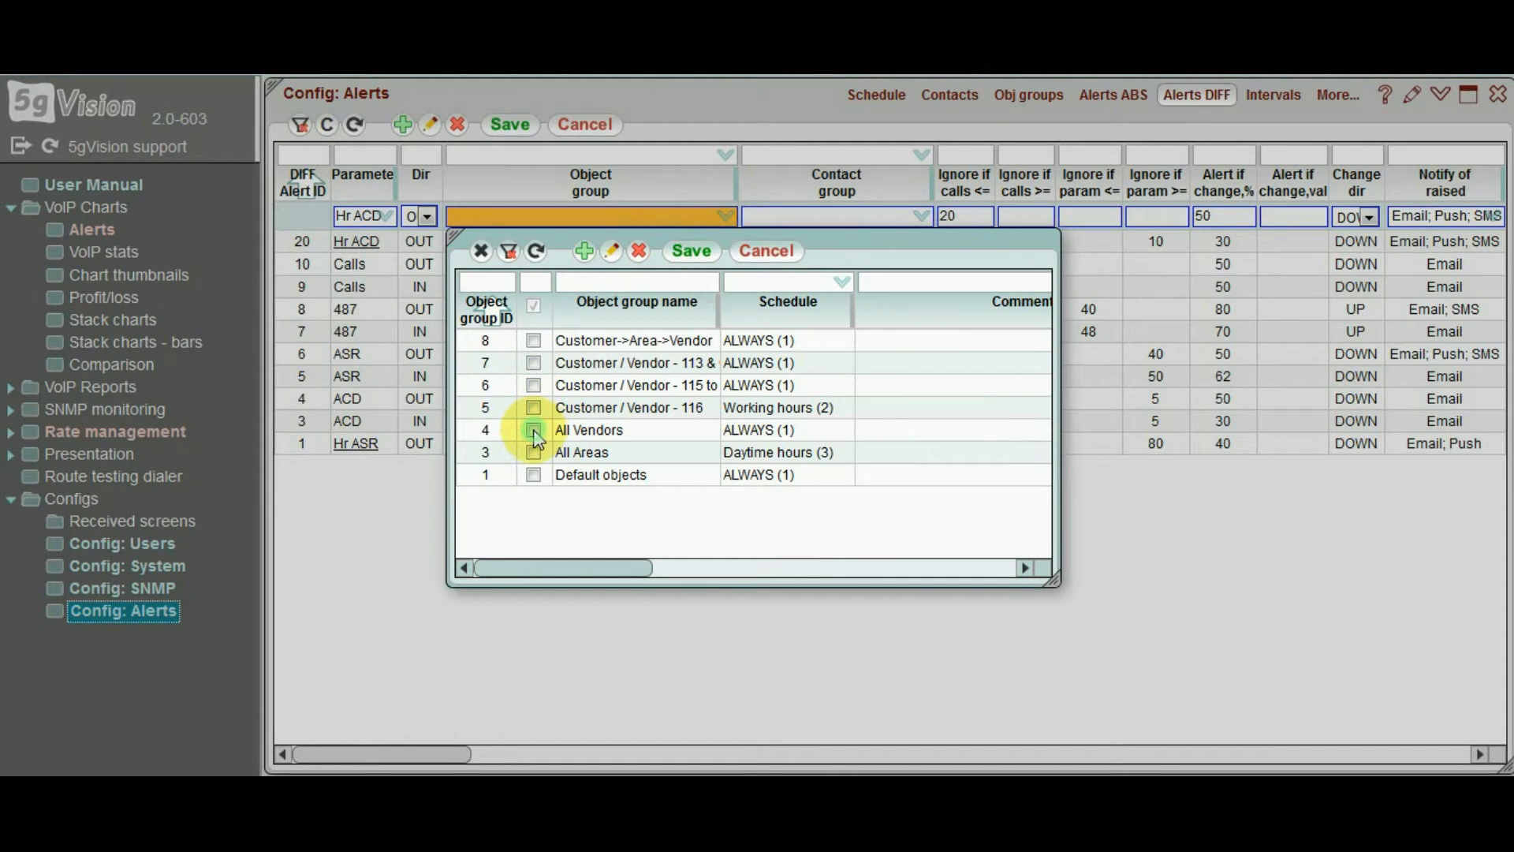
Apply the change rule to All Vendors, notifying the NOC contact group
{"action": "left_click", "coordinate": [535, 429]}
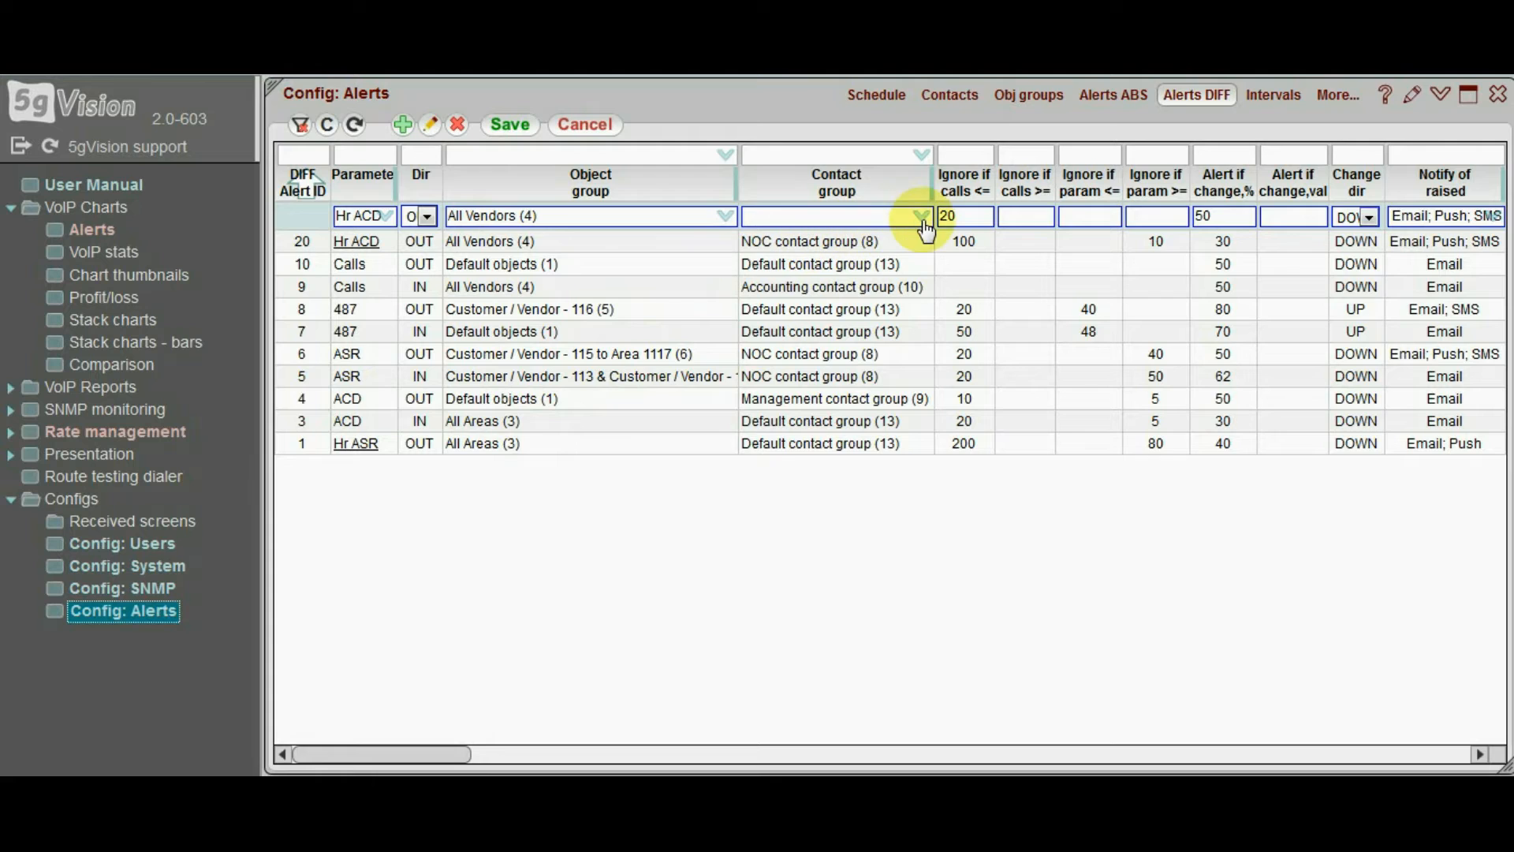
{"action": "left_click", "coordinate": [918, 216]}
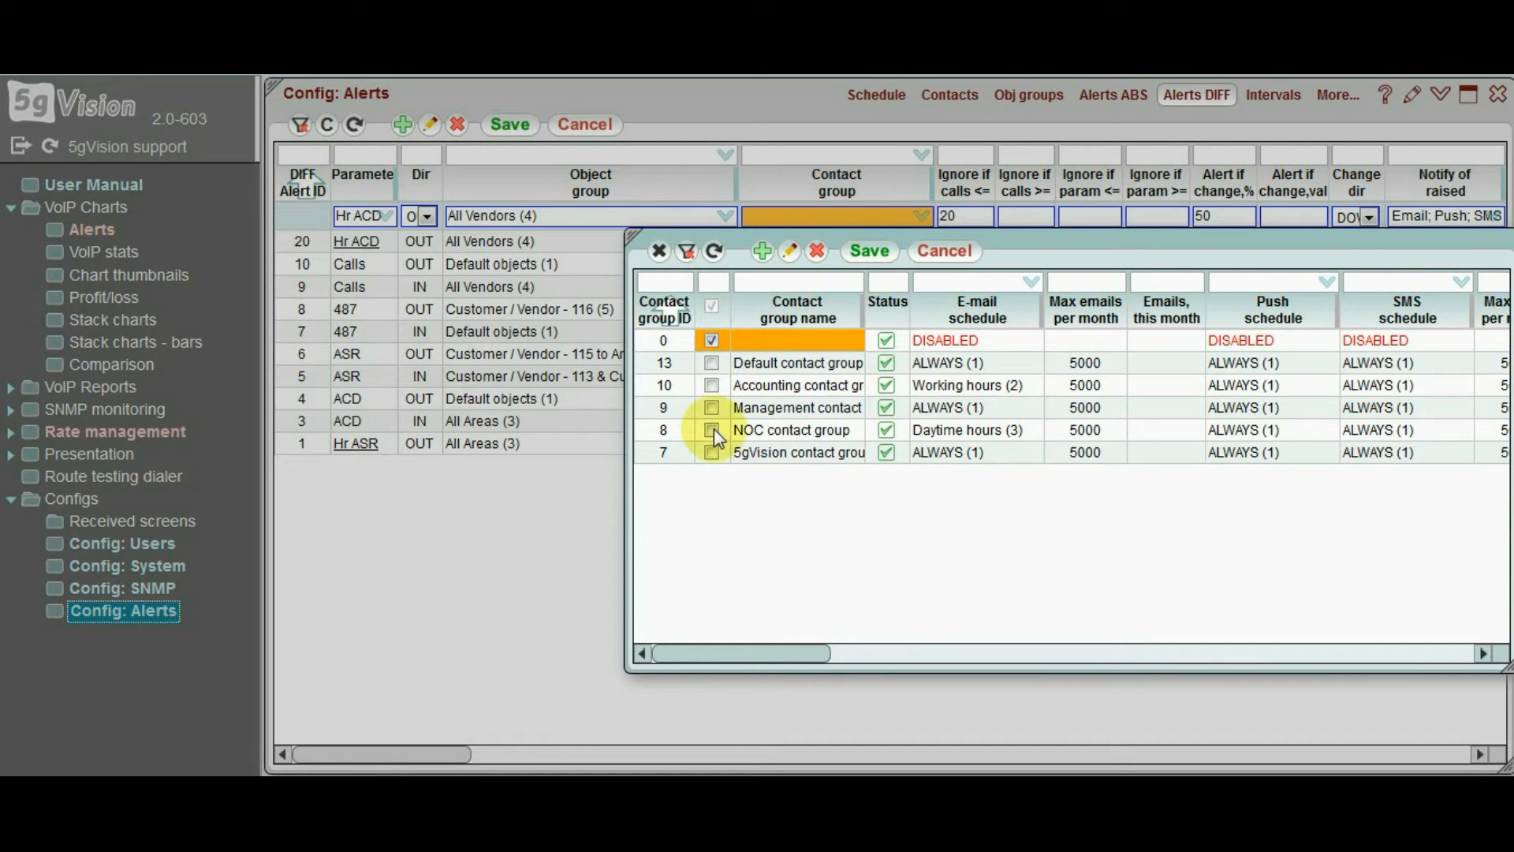
{"action": "left_click", "coordinate": [713, 429]}
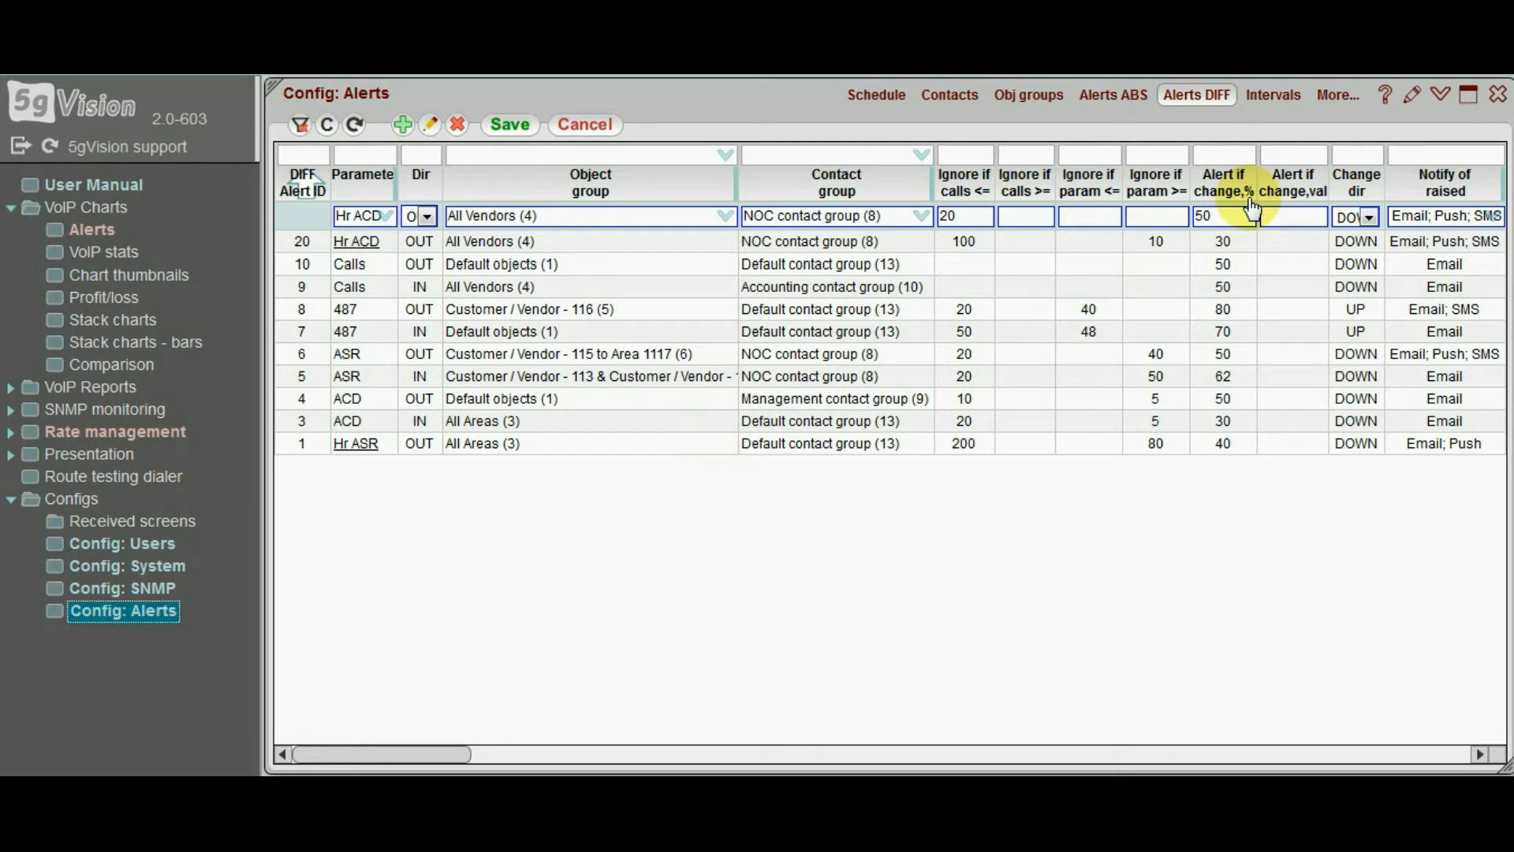
{"action": "mouse_move", "coordinate": [1256, 216]}
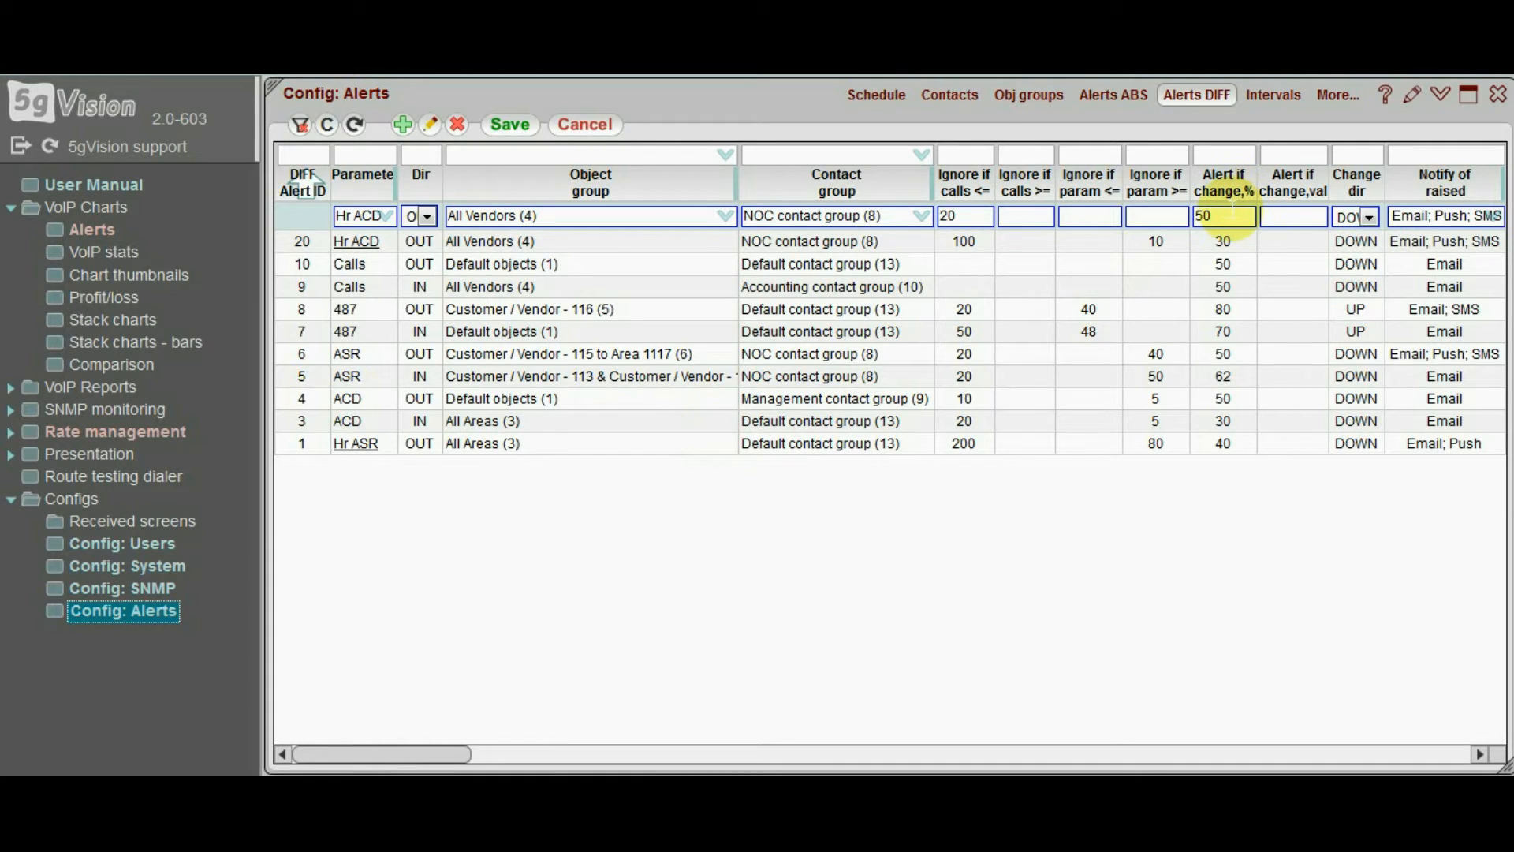
Set alert on 30% change, ignore if calls <= 100 or param >= 10
{"action": "type", "text": "30"}
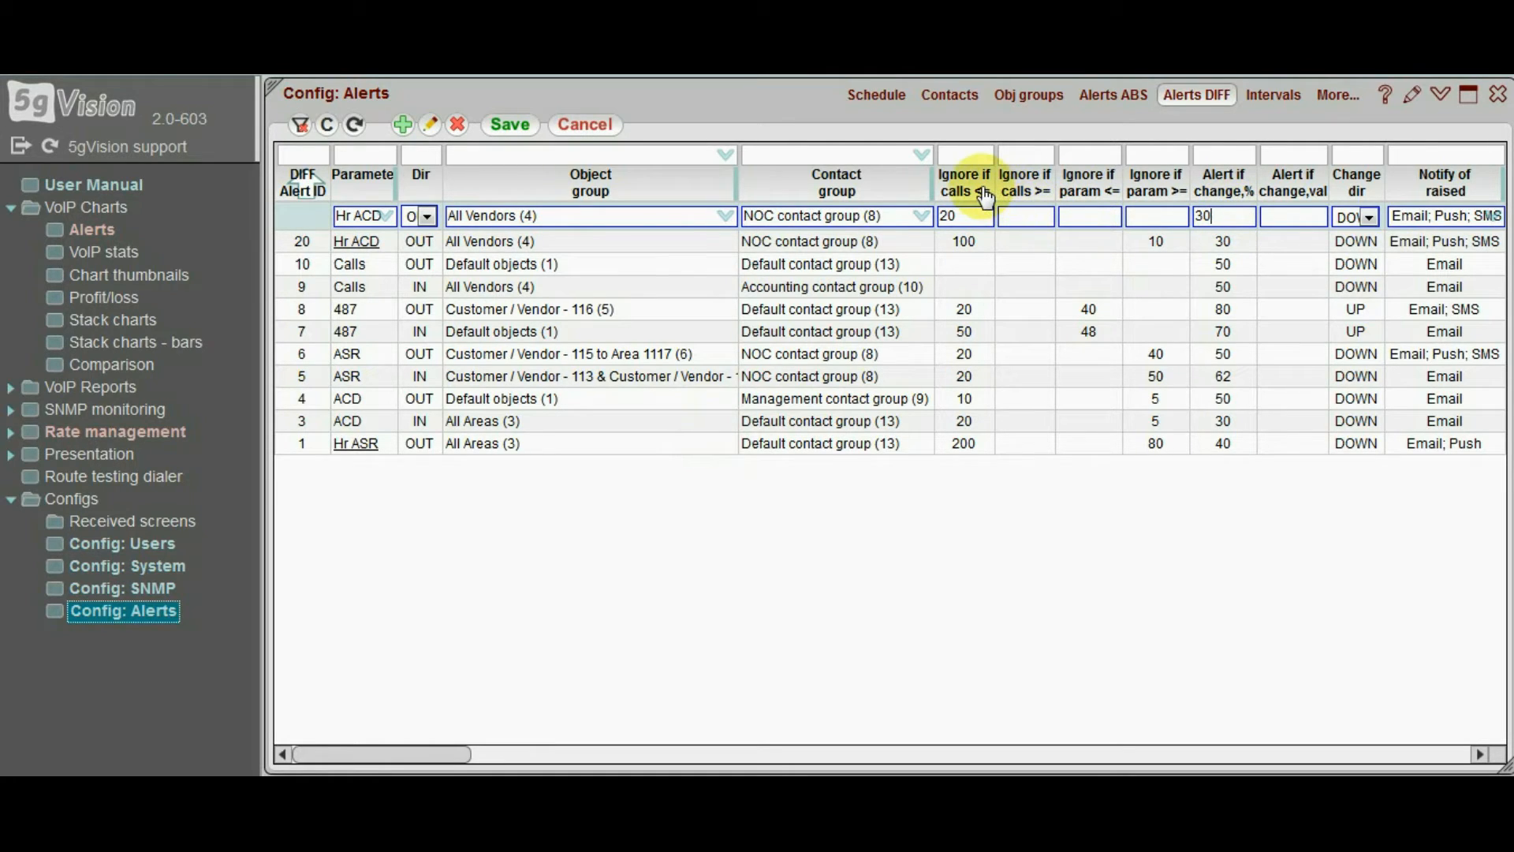
{"action": "mouse_move", "coordinate": [964, 216]}
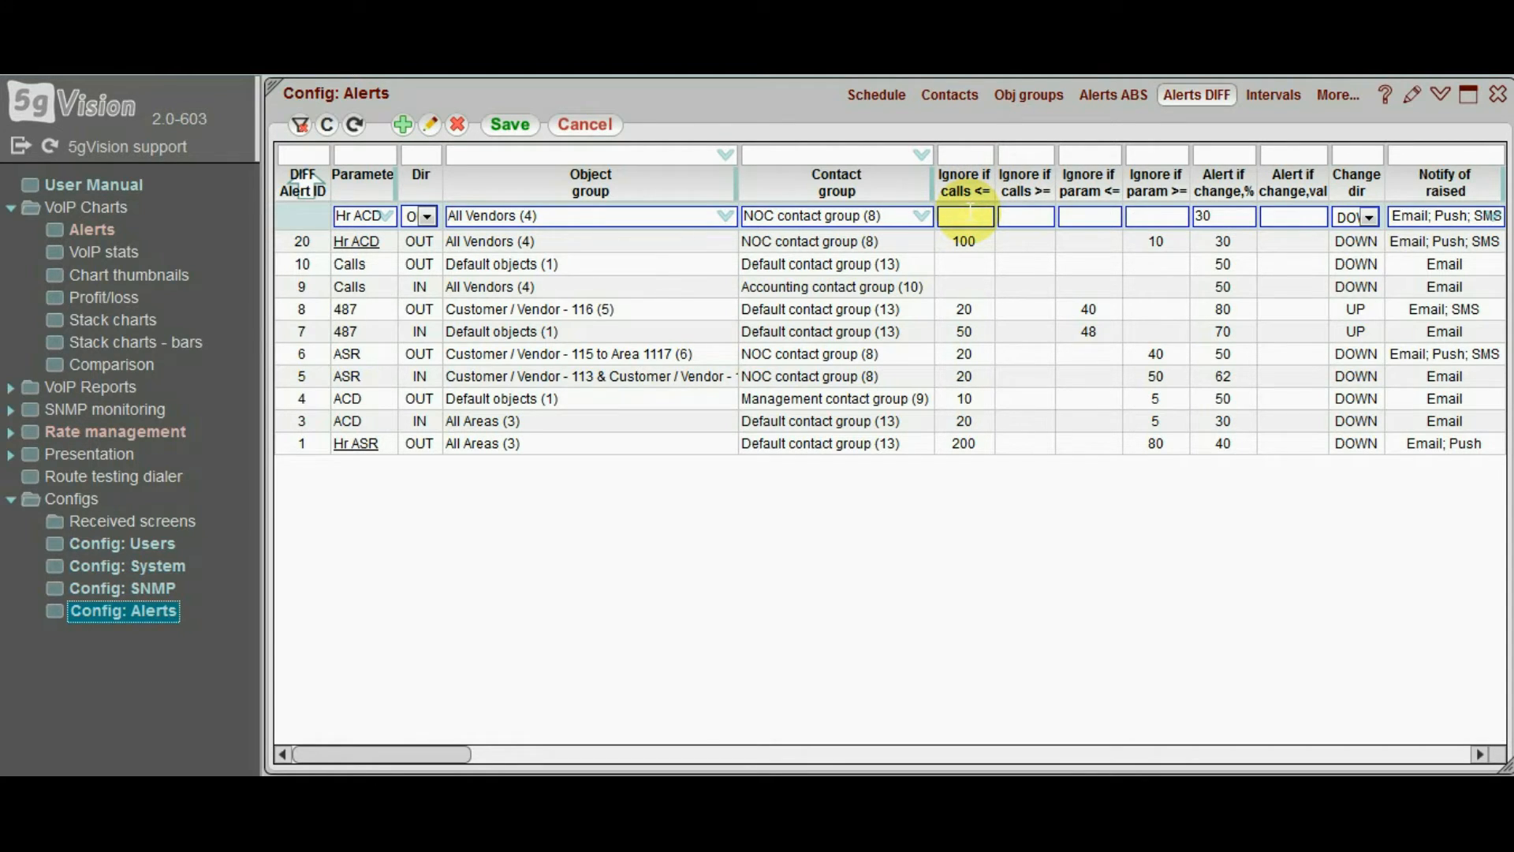
{"action": "type", "text": "100"}
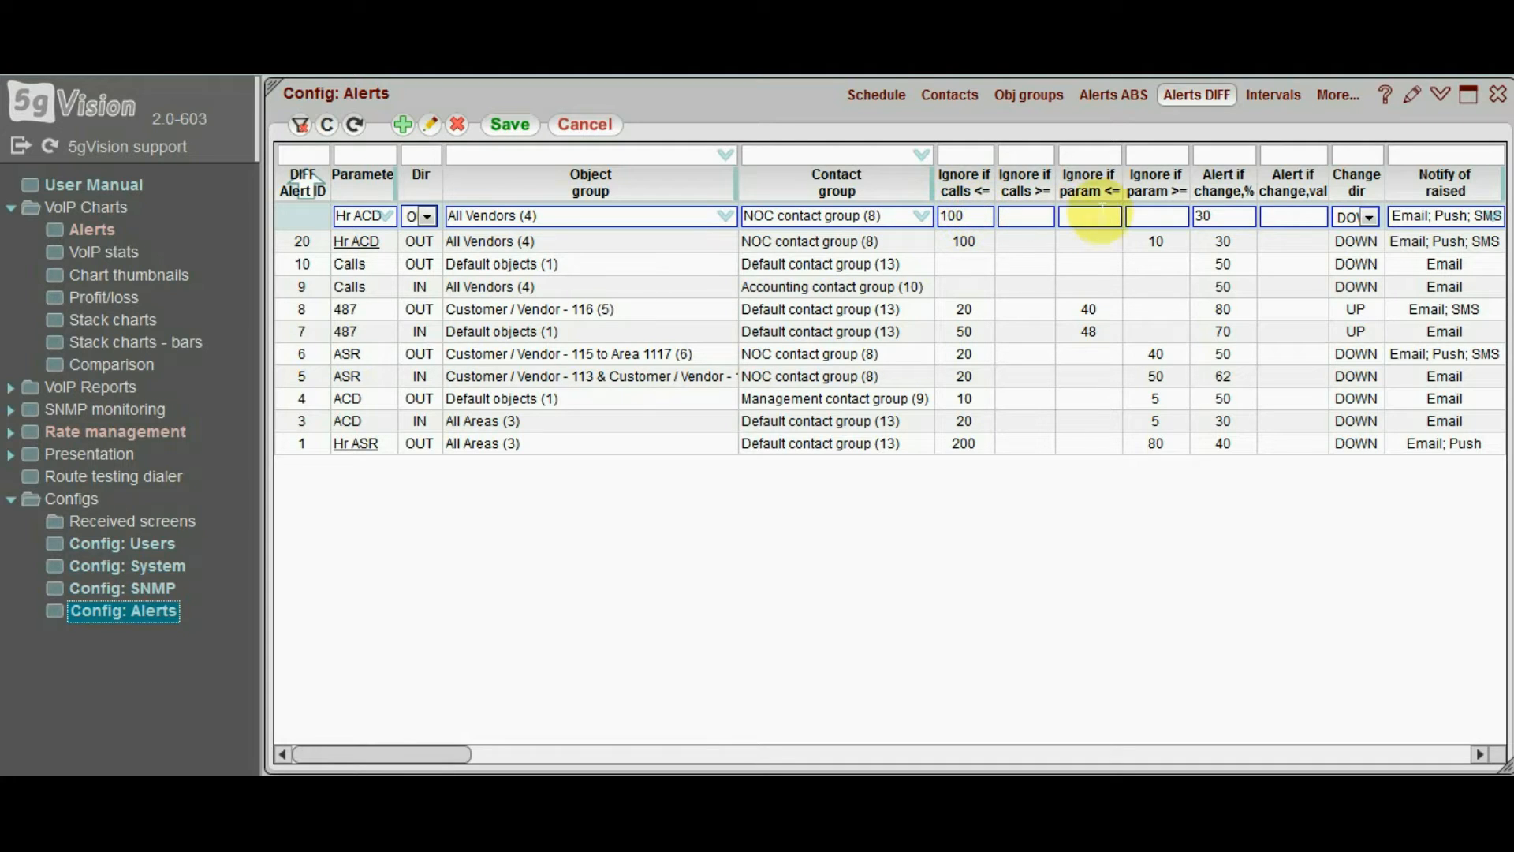
{"action": "mouse_move", "coordinate": [1178, 192]}
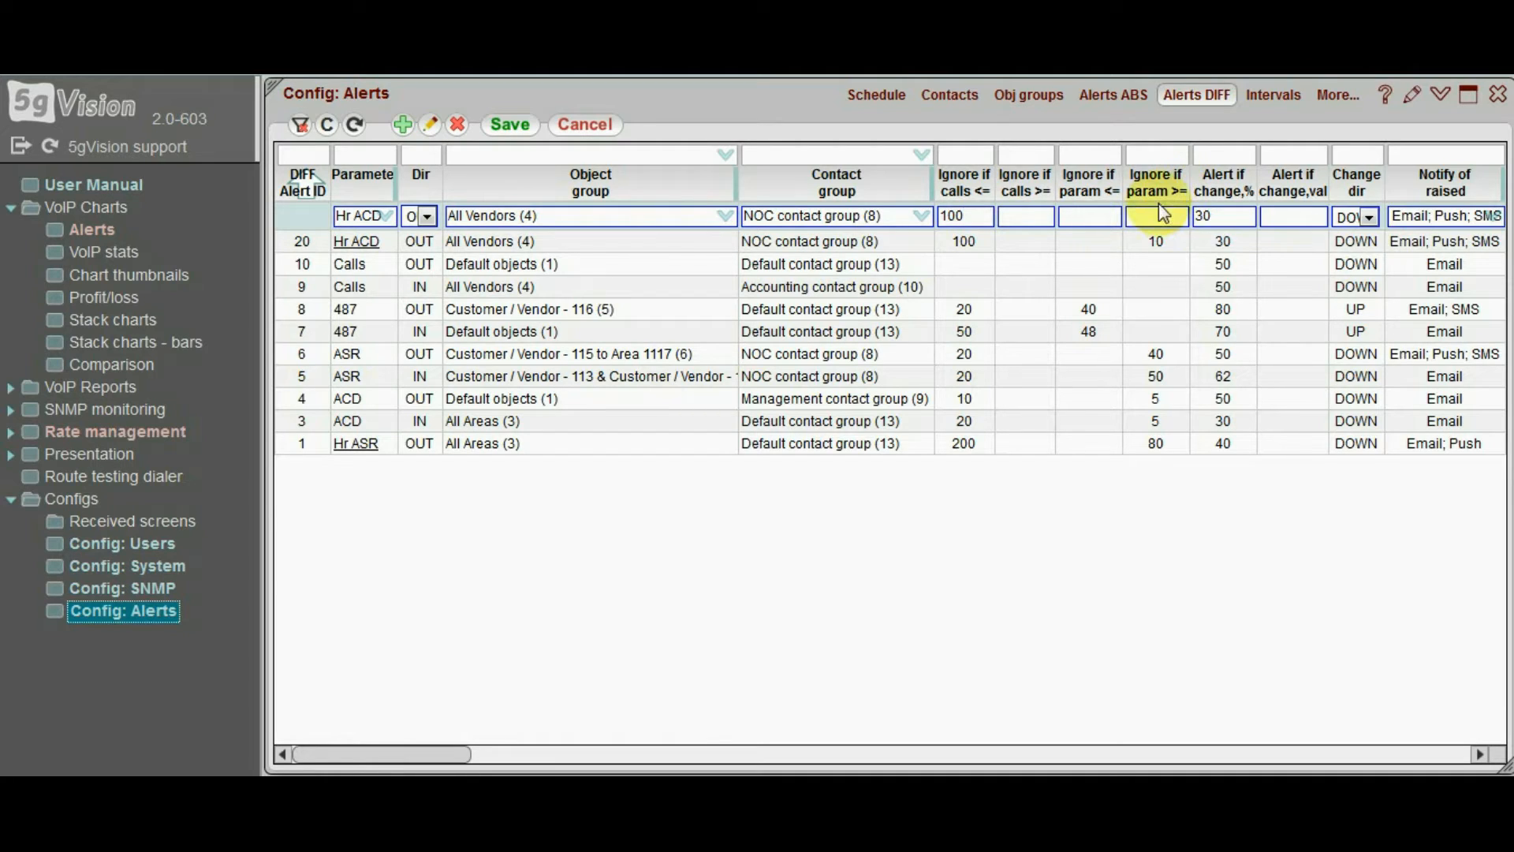
{"action": "type", "text": "1"}
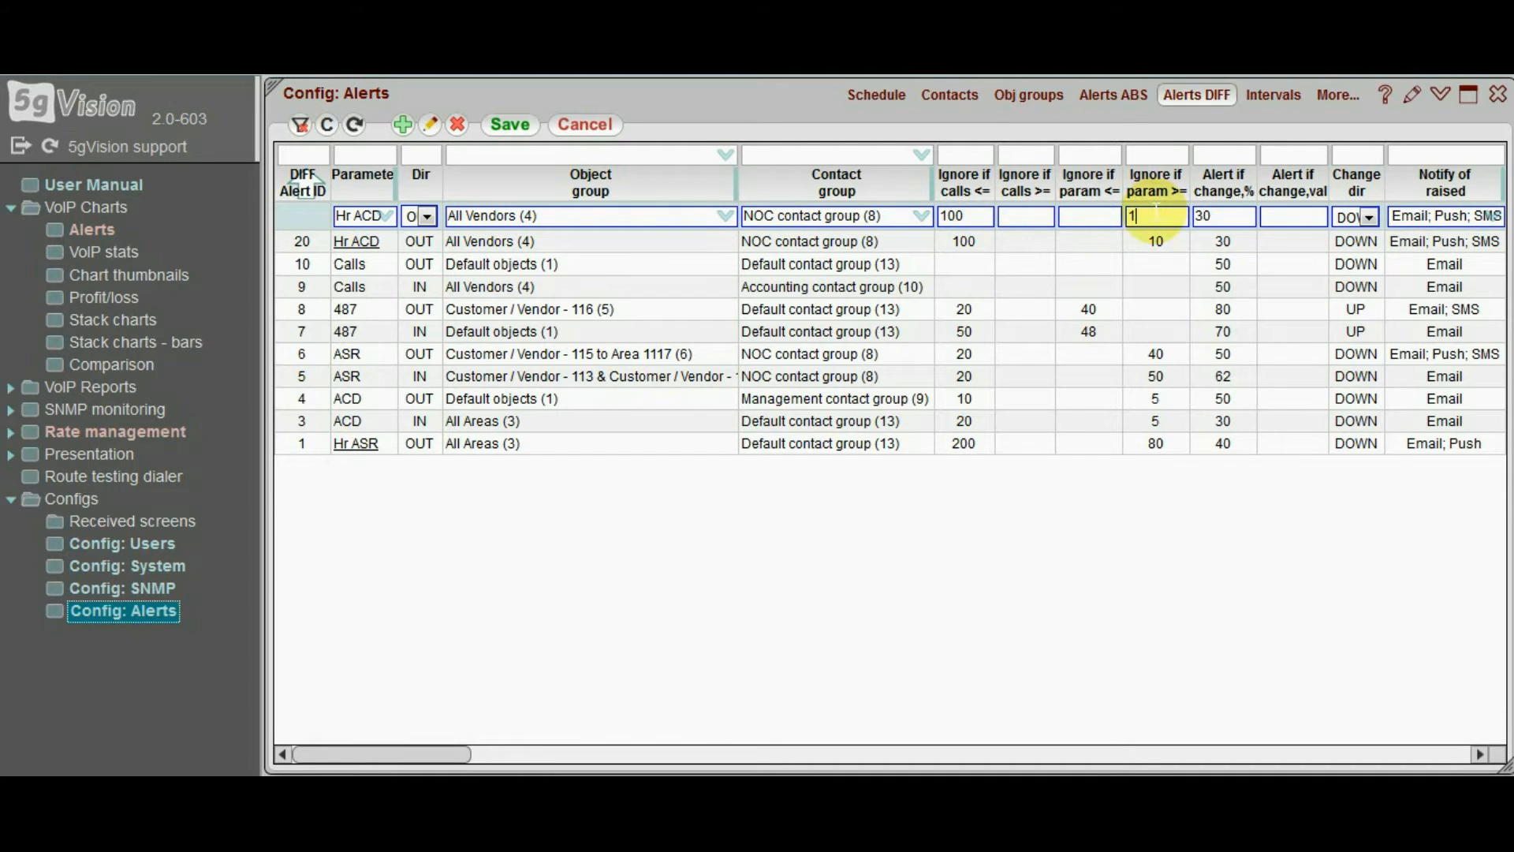
{"action": "type", "text": "0"}
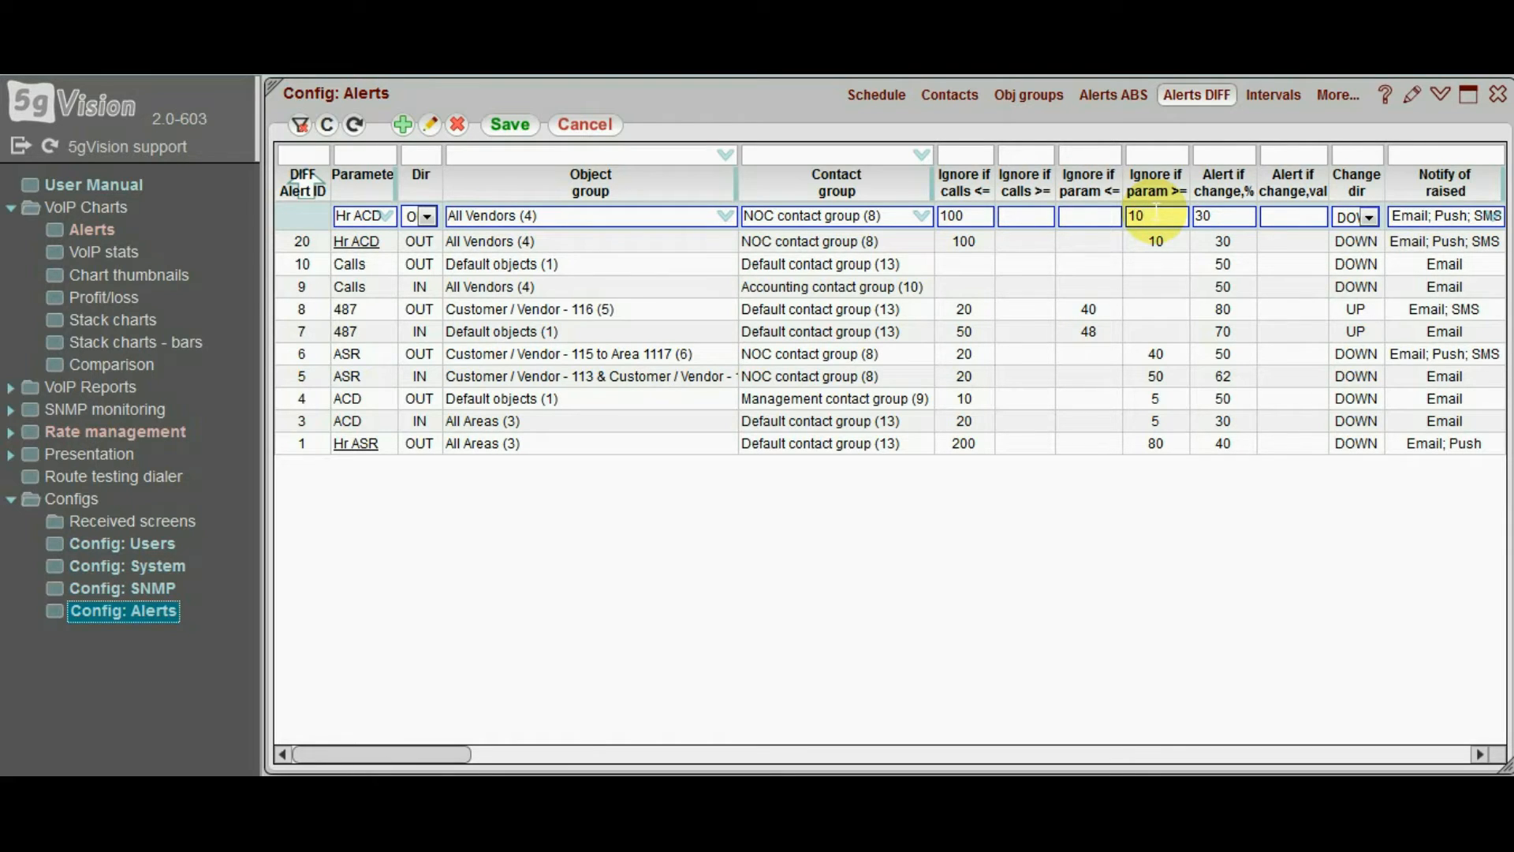
Save the change-based Hr ACD rule as rule 22
{"action": "left_click", "coordinate": [1155, 216]}
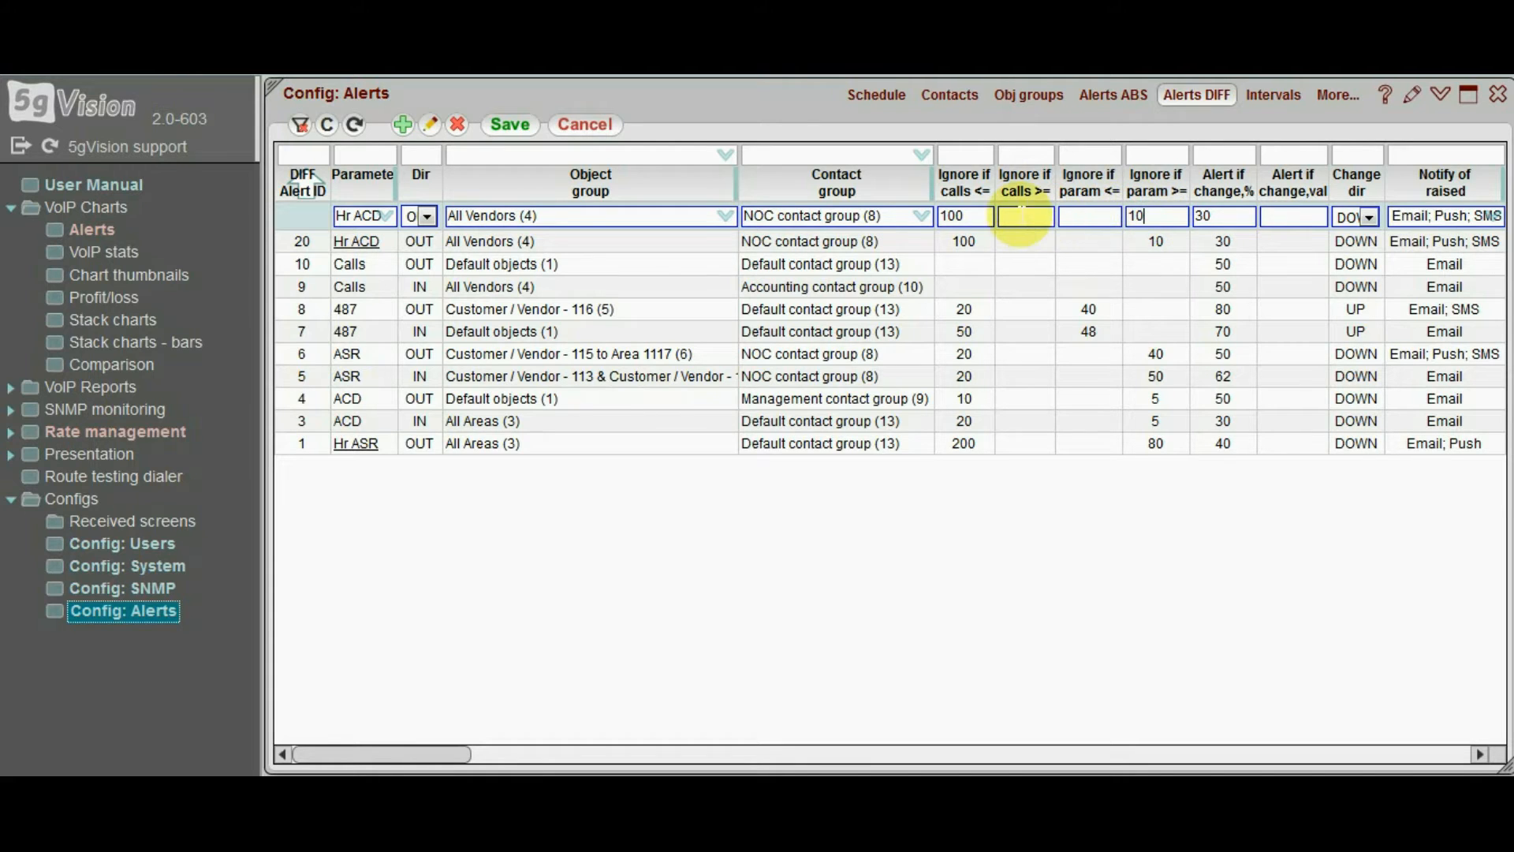
{"action": "right_click", "coordinate": [1026, 216]}
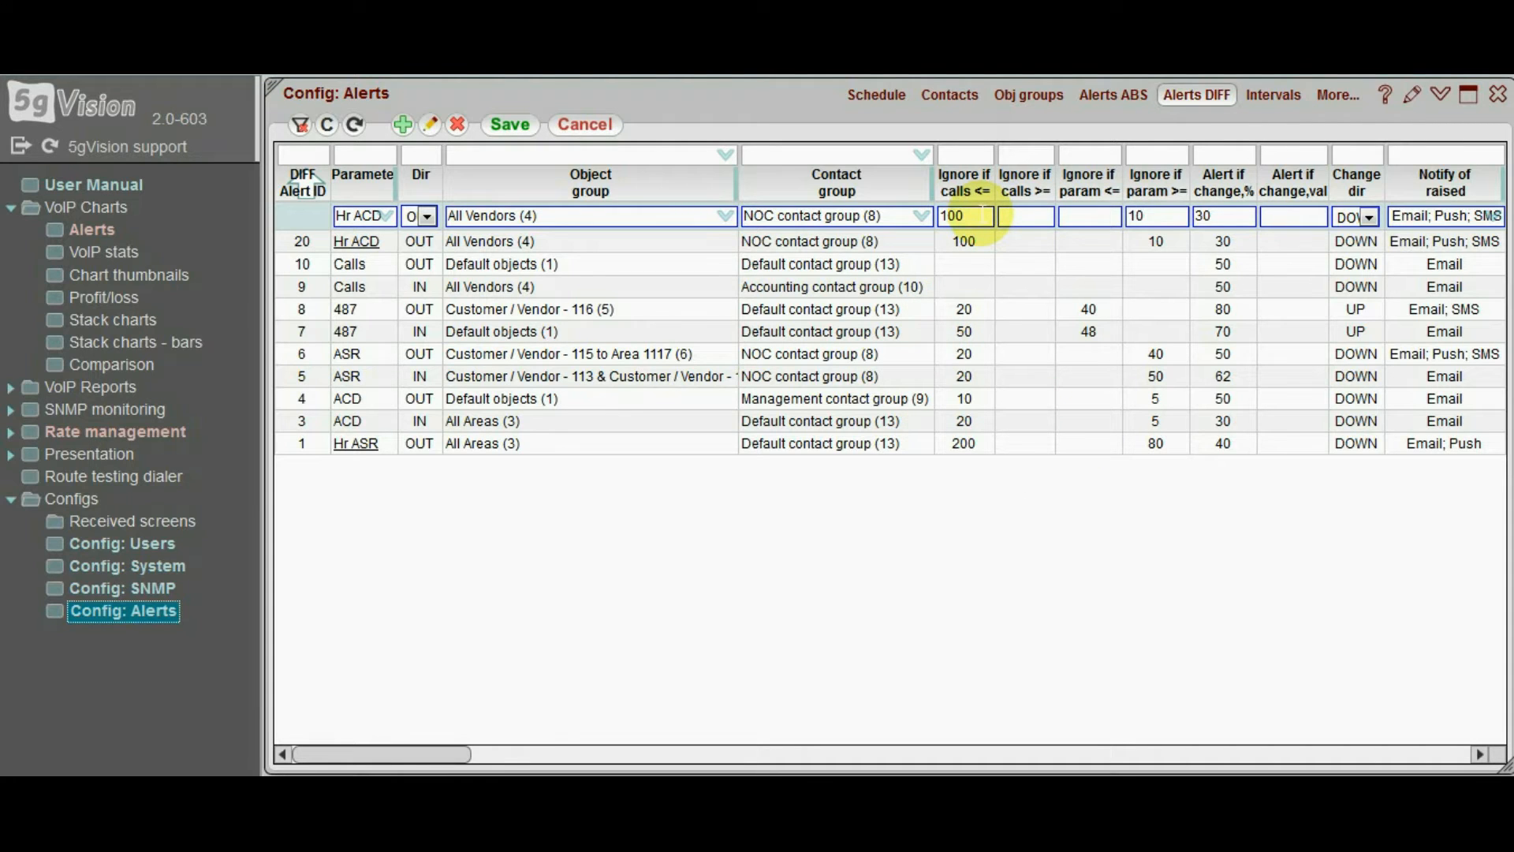
{"action": "left_click", "coordinate": [509, 123]}
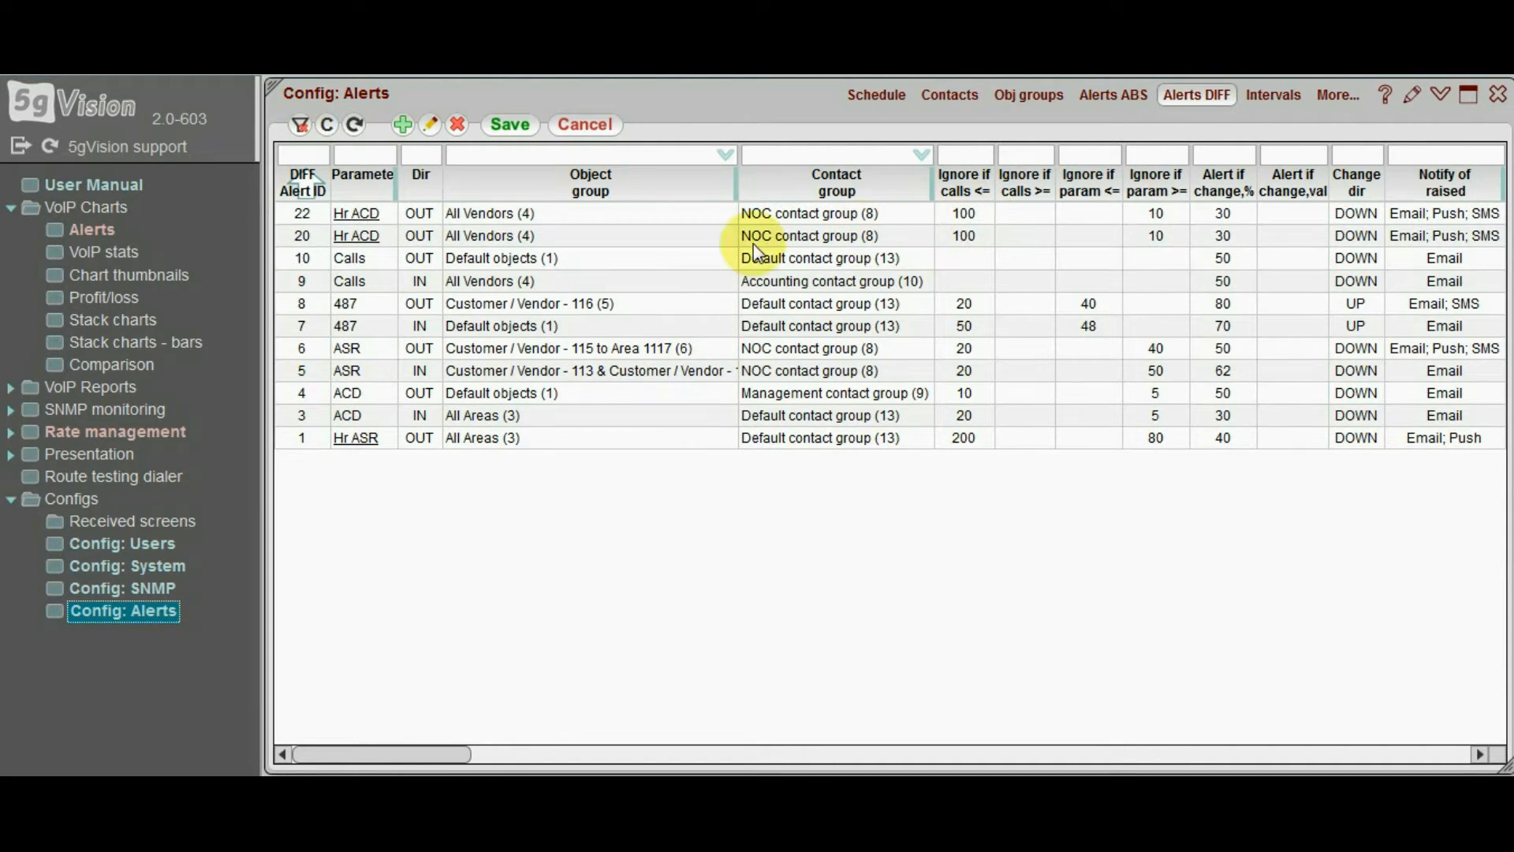
Switch to the Contacts list of the alert configuration
{"action": "left_click", "coordinate": [92, 230]}
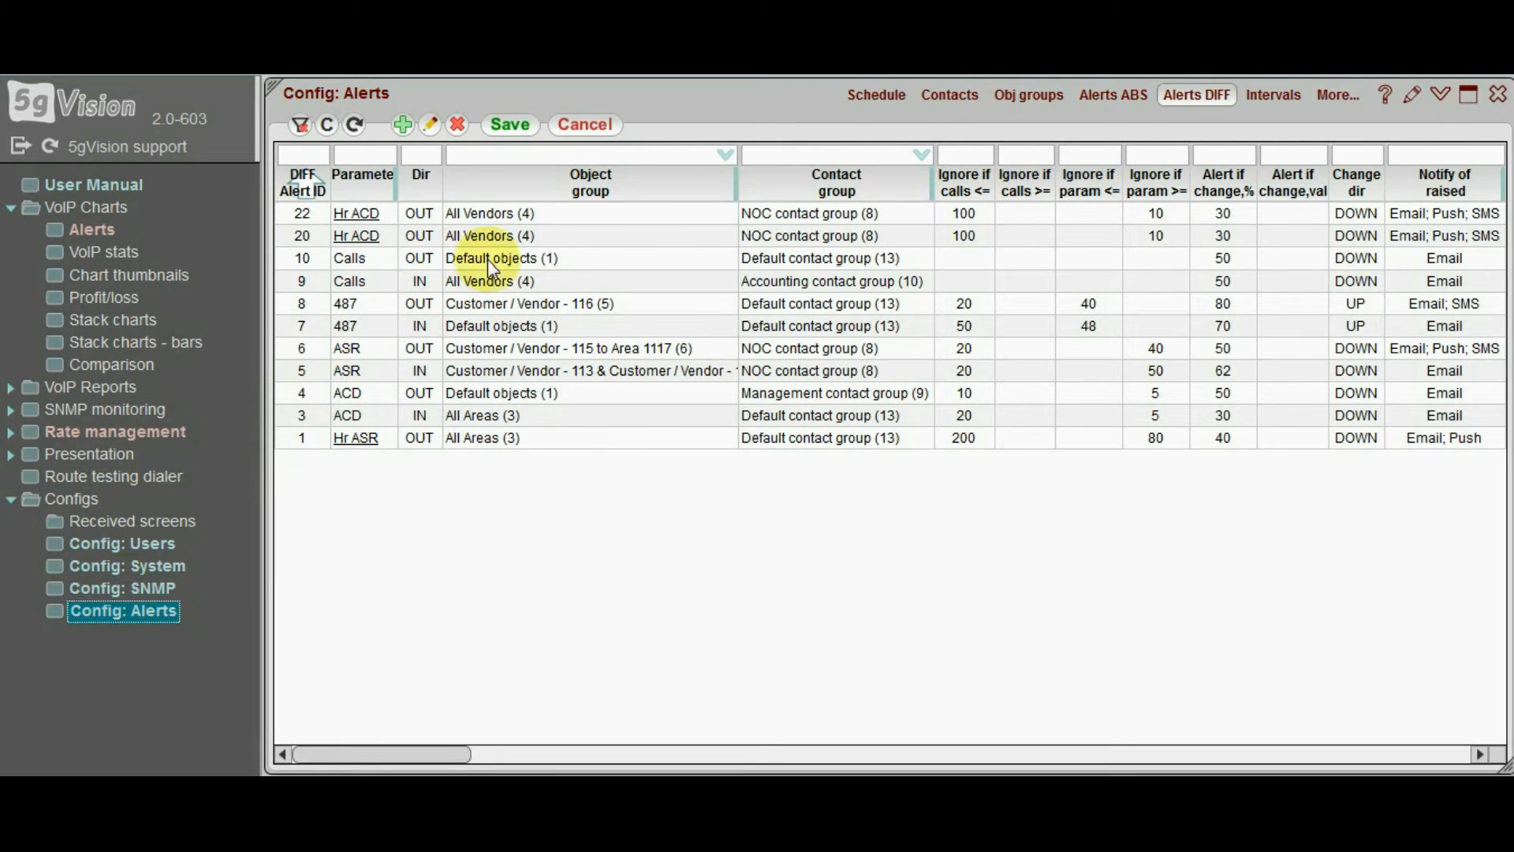
{"action": "left_click", "coordinate": [948, 95]}
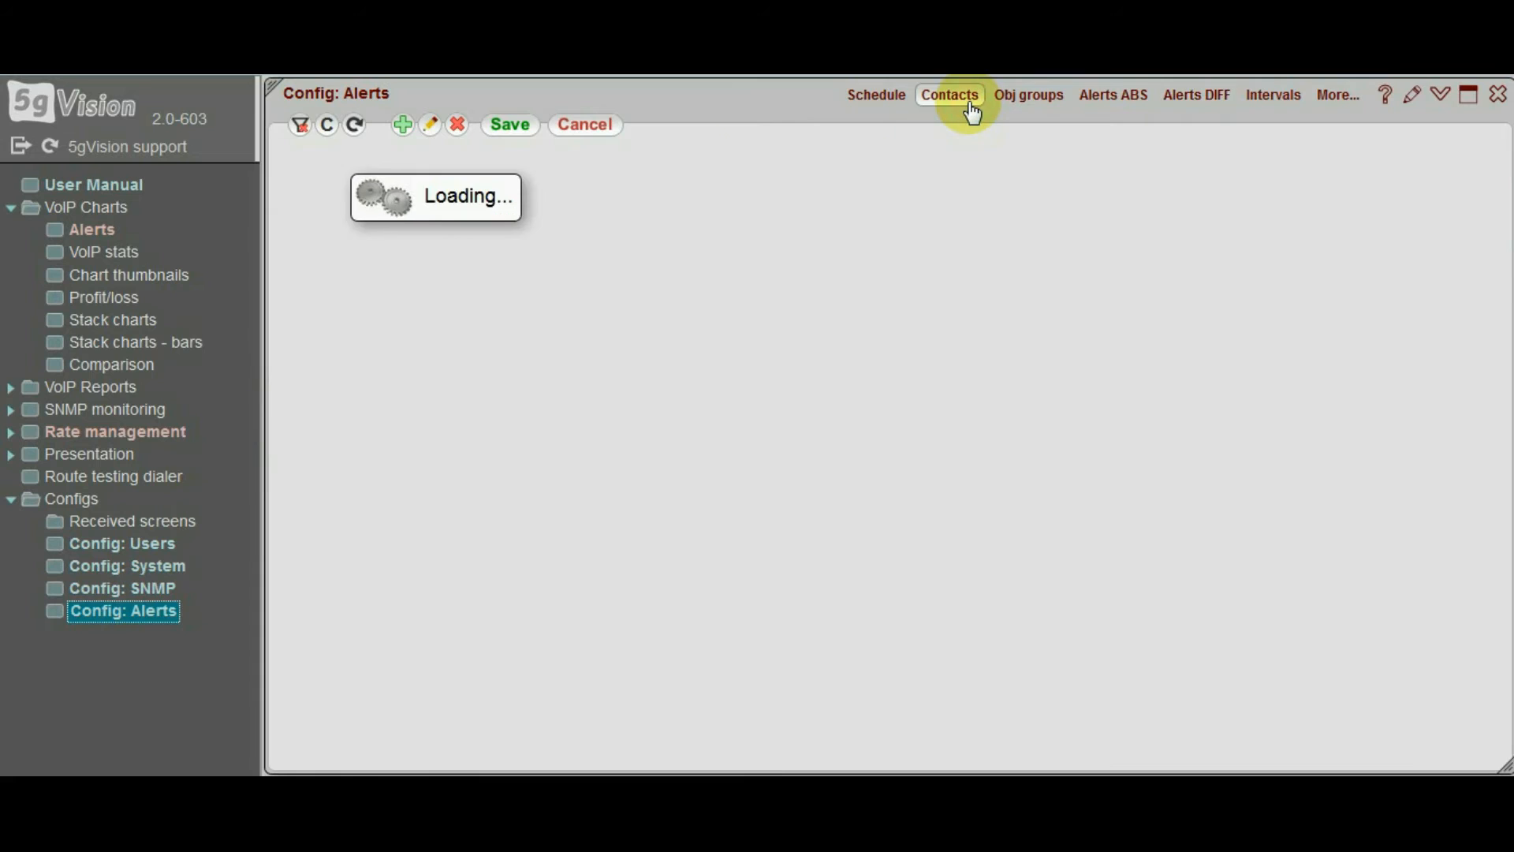
Bring up the contact group selector for the first contact
{"action": "left_click", "coordinate": [950, 94]}
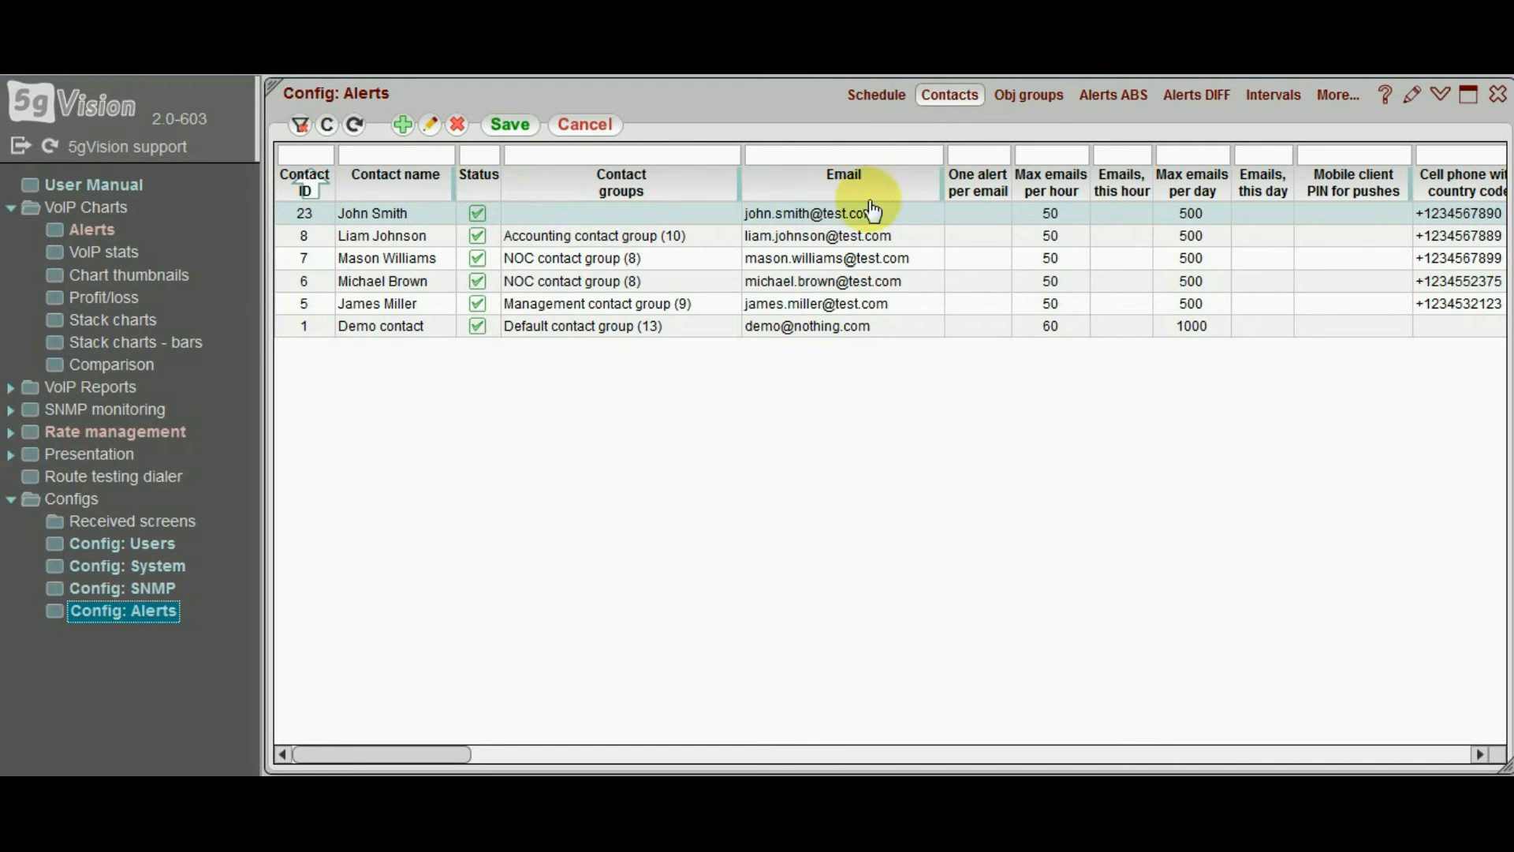
{"action": "mouse_move", "coordinate": [1434, 198]}
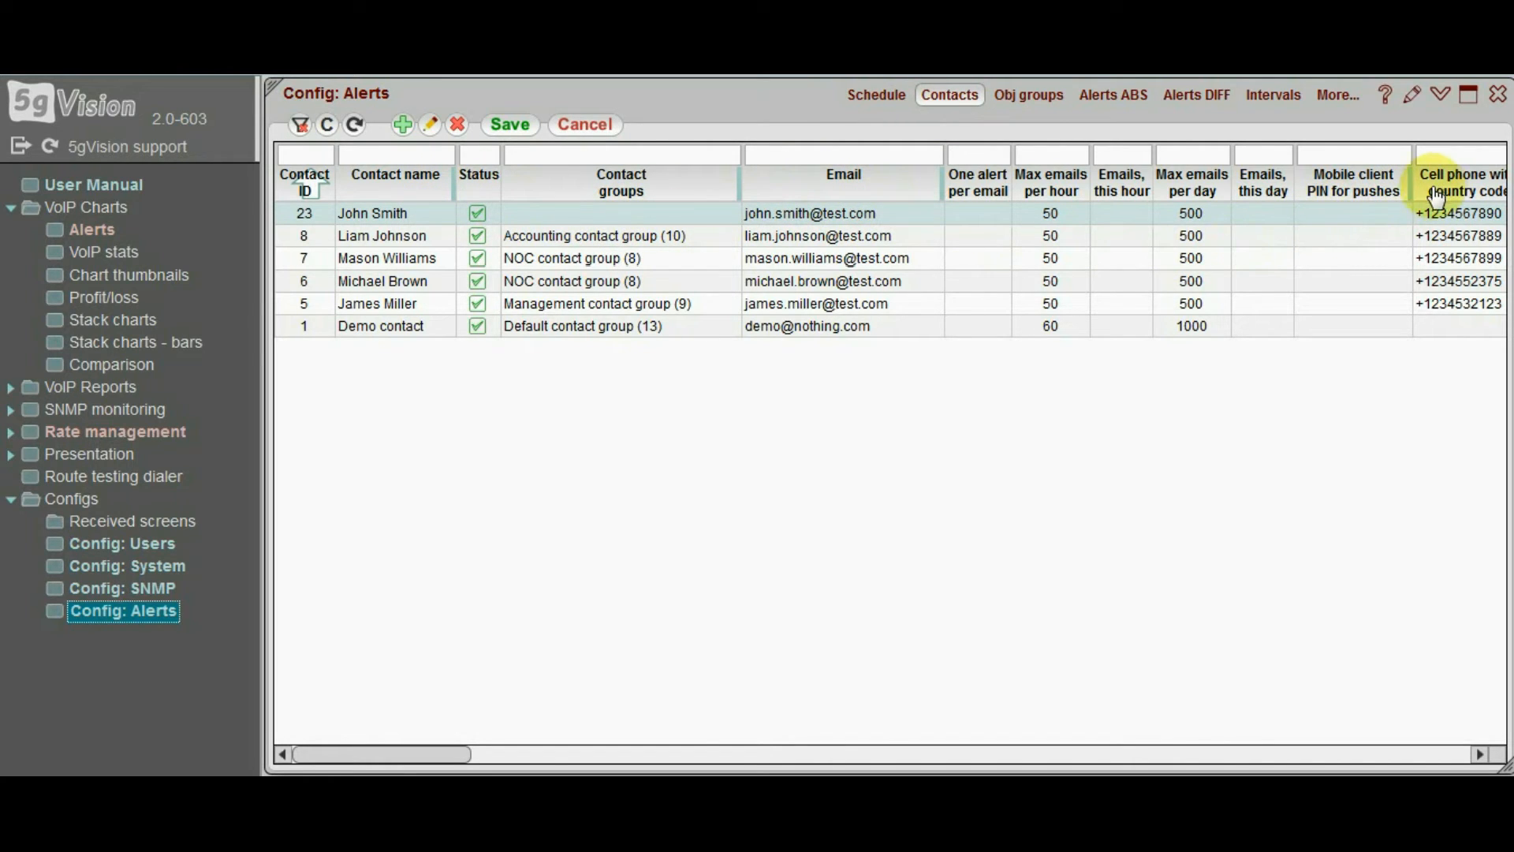
{"action": "mouse_move", "coordinate": [720, 186]}
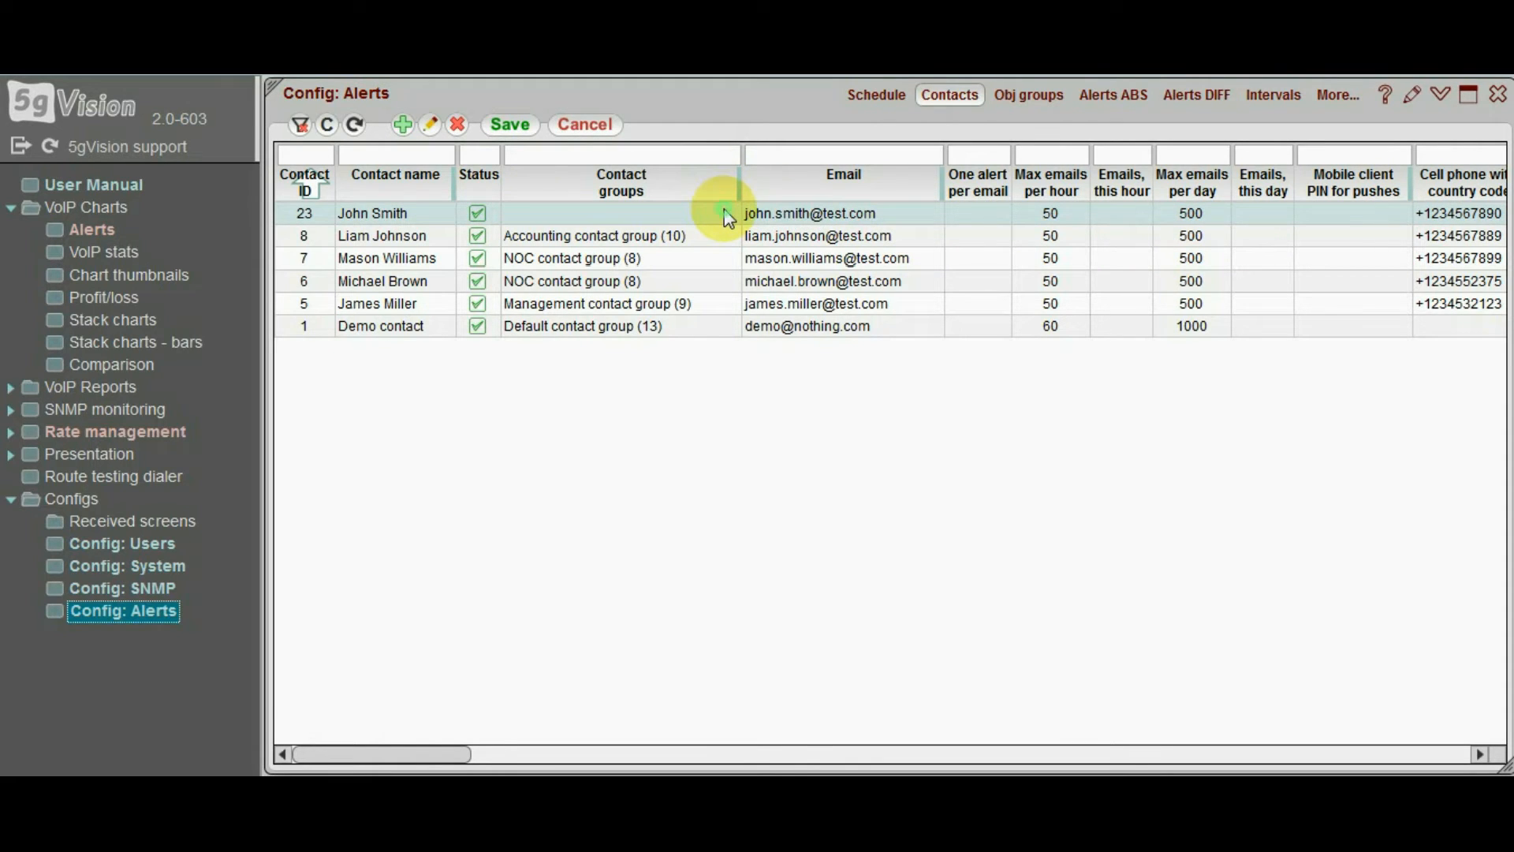
{"action": "left_click", "coordinate": [726, 213]}
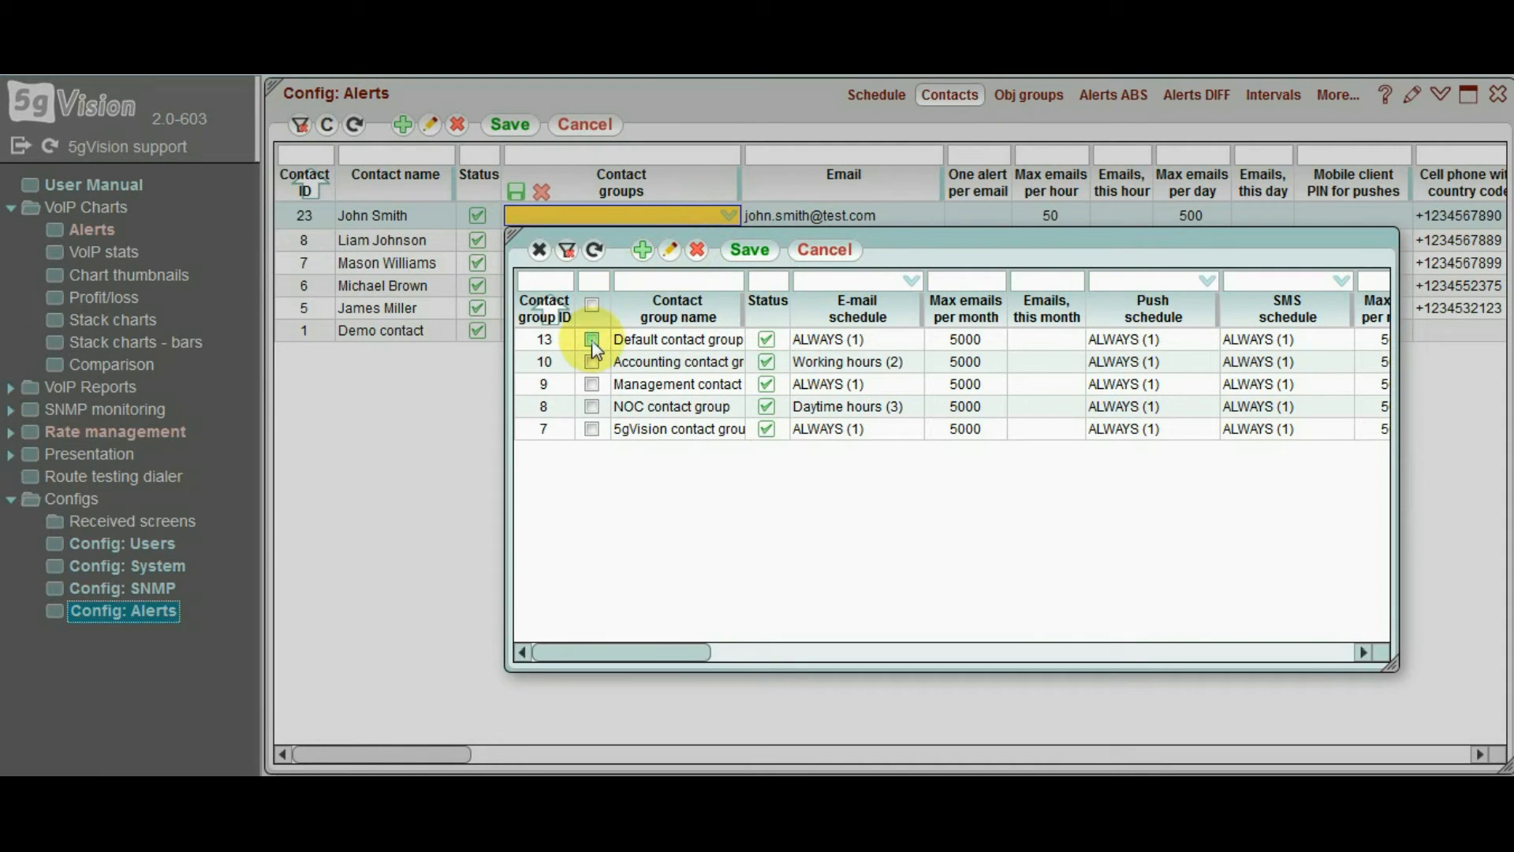
Add and save a Sales contact group, then assign it to contact 23 John Smith
{"action": "left_click", "coordinate": [592, 339]}
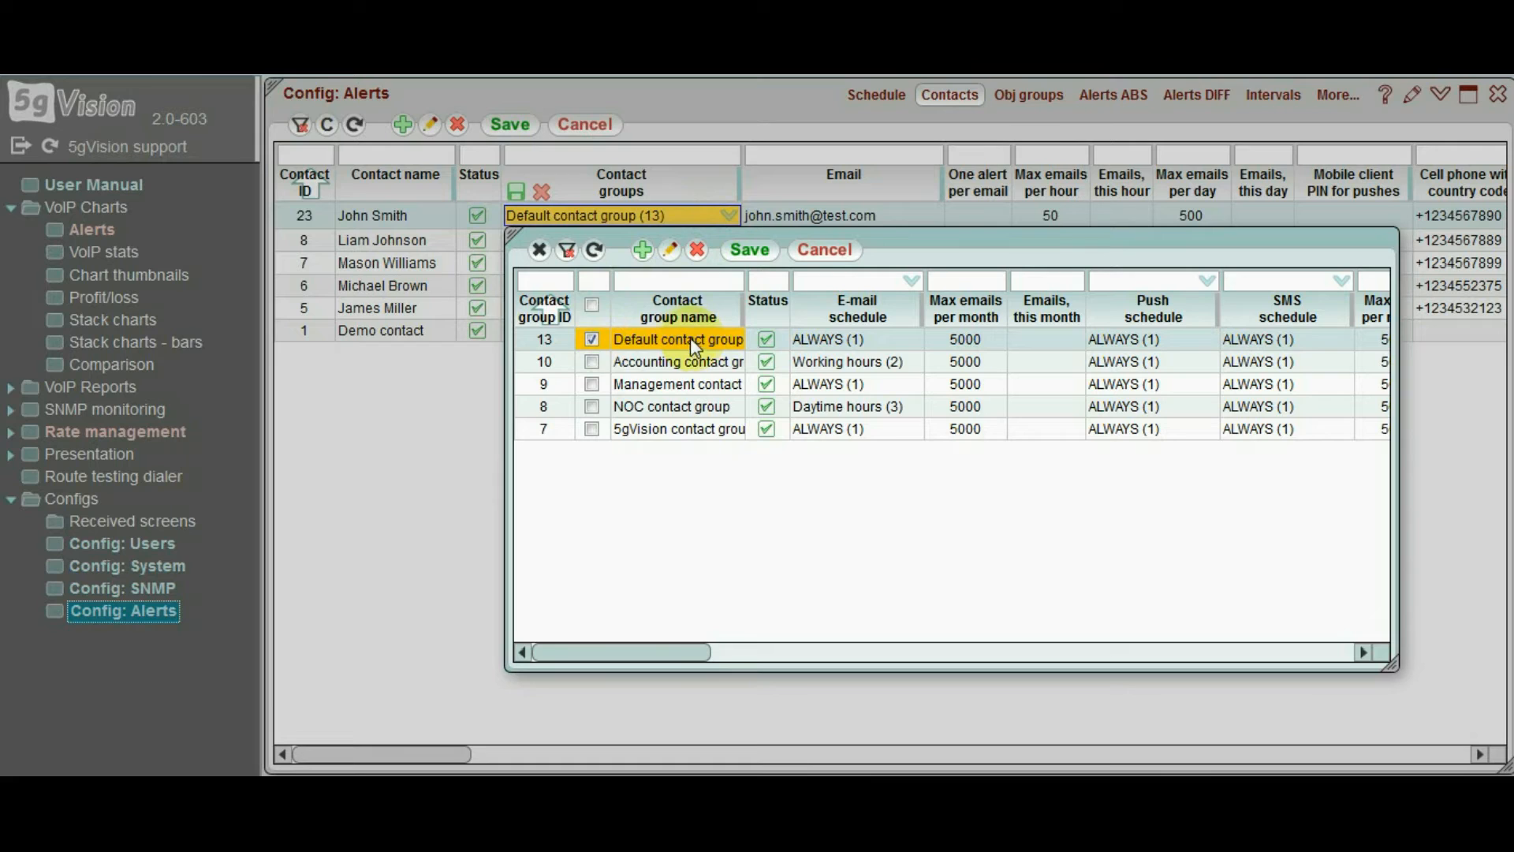
{"action": "left_click", "coordinate": [592, 339]}
{"action": "type", "text": "Sales contact grou"}
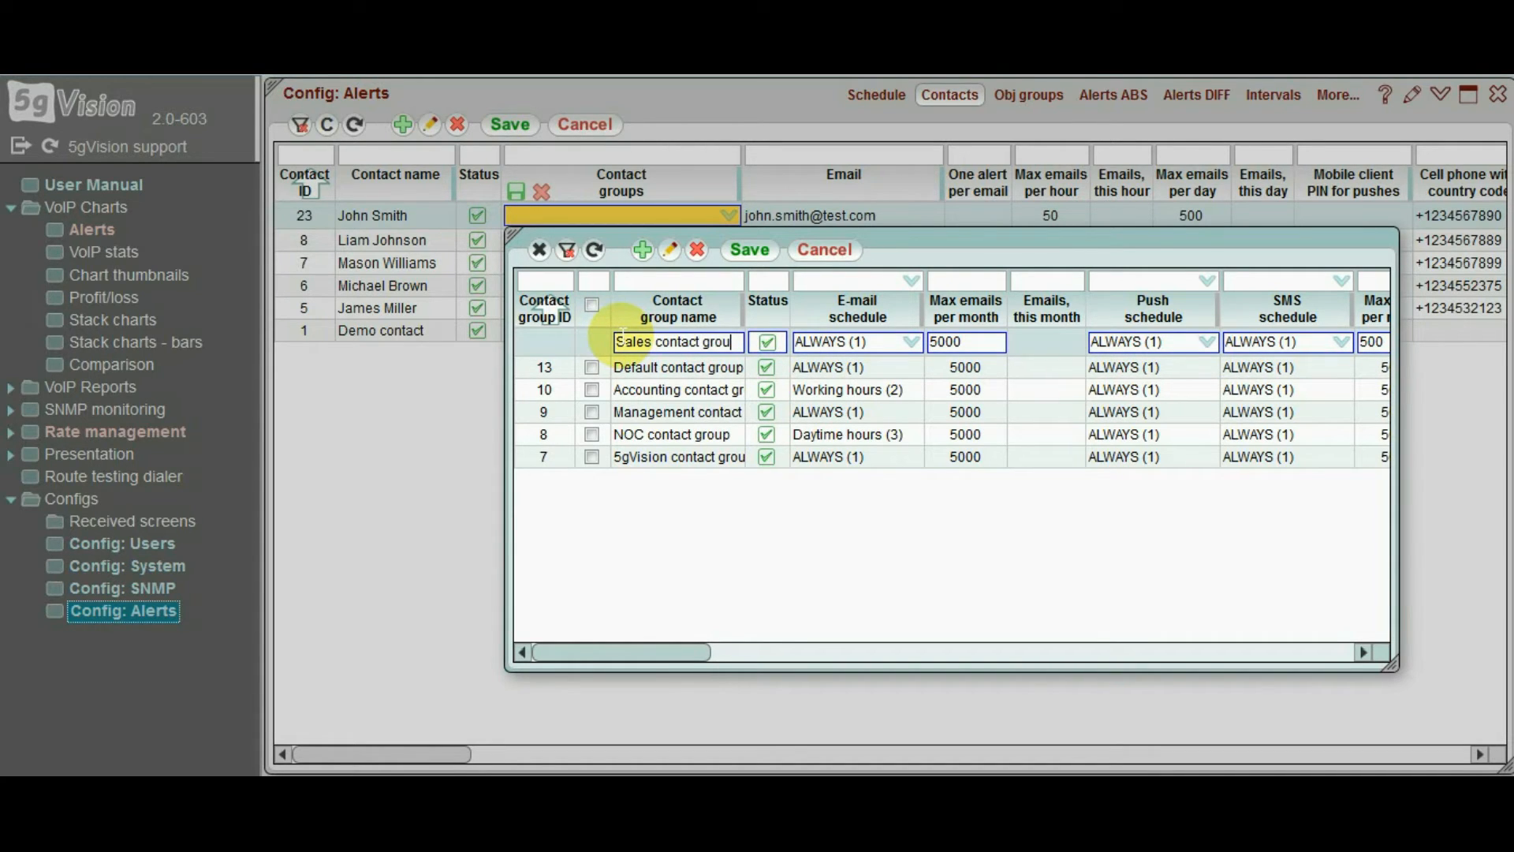
{"action": "right_click", "coordinate": [677, 341]}
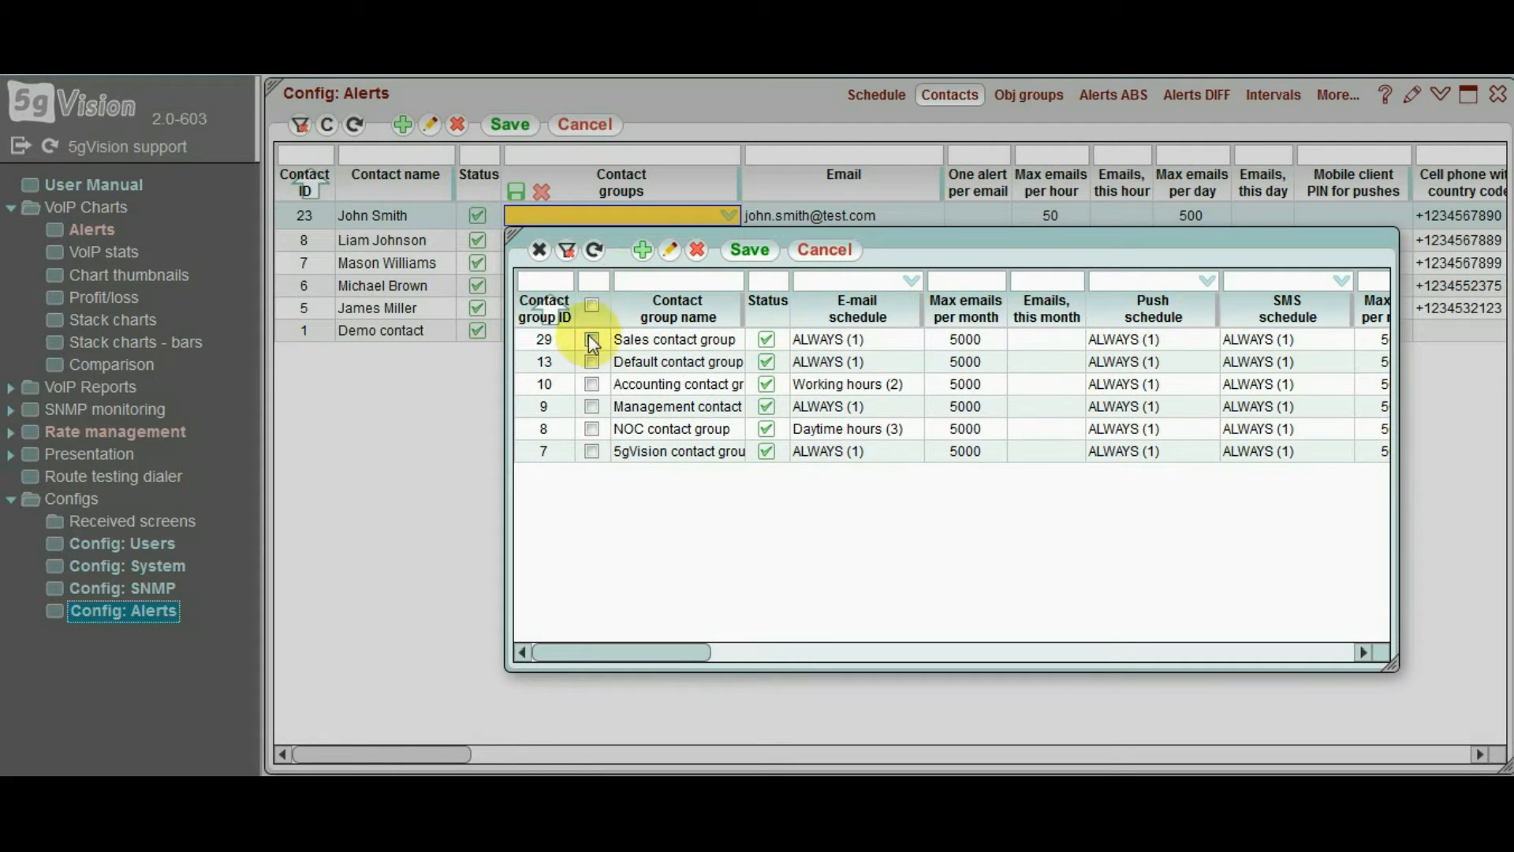
{"action": "left_click", "coordinate": [591, 339]}
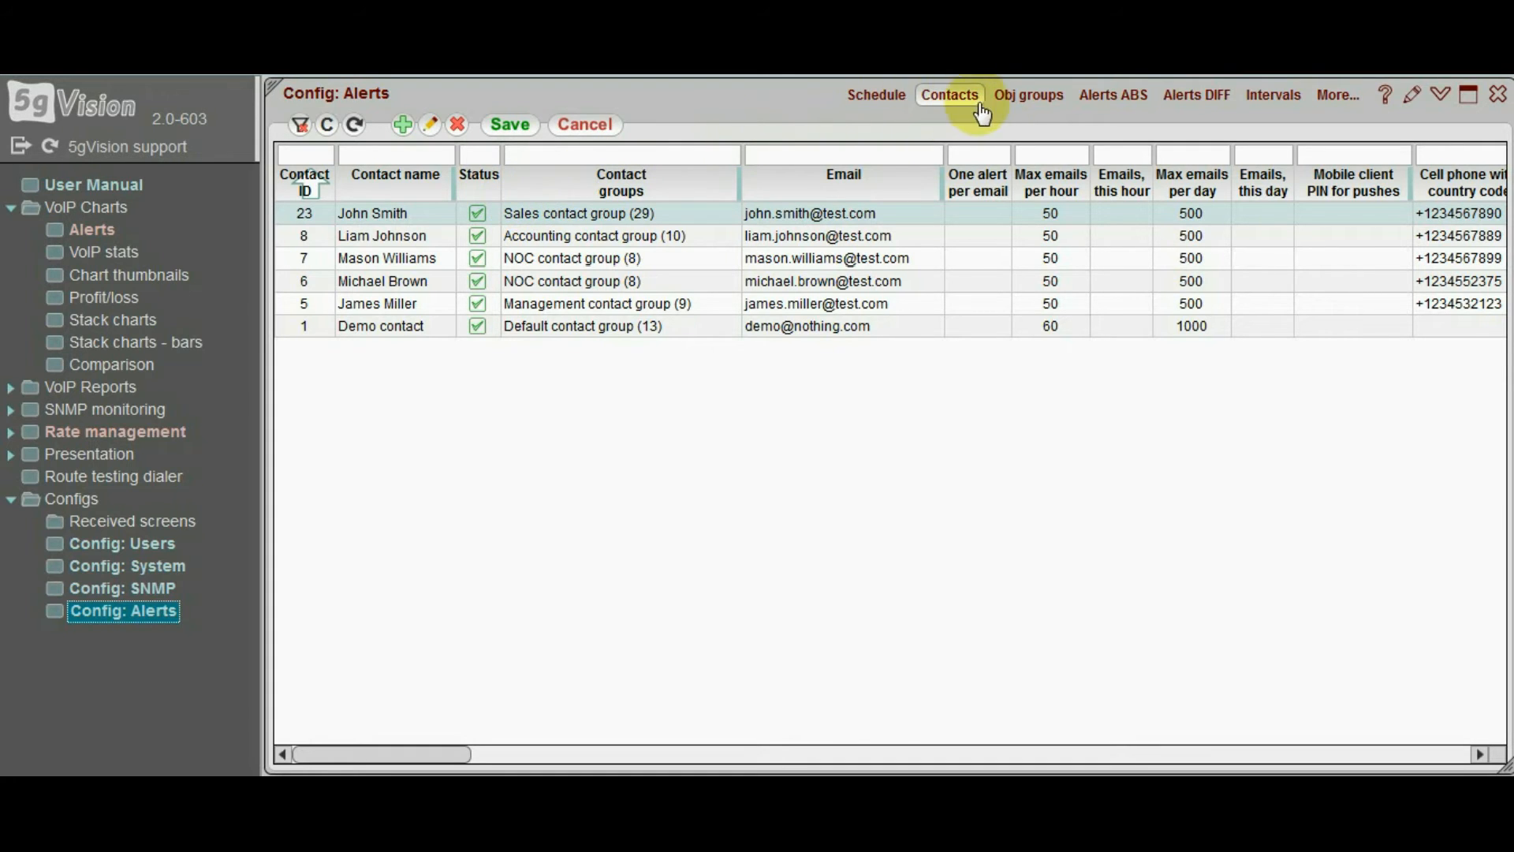
In object groups, start a new item row and close the object combination list unchosen
{"action": "left_click", "coordinate": [1027, 94]}
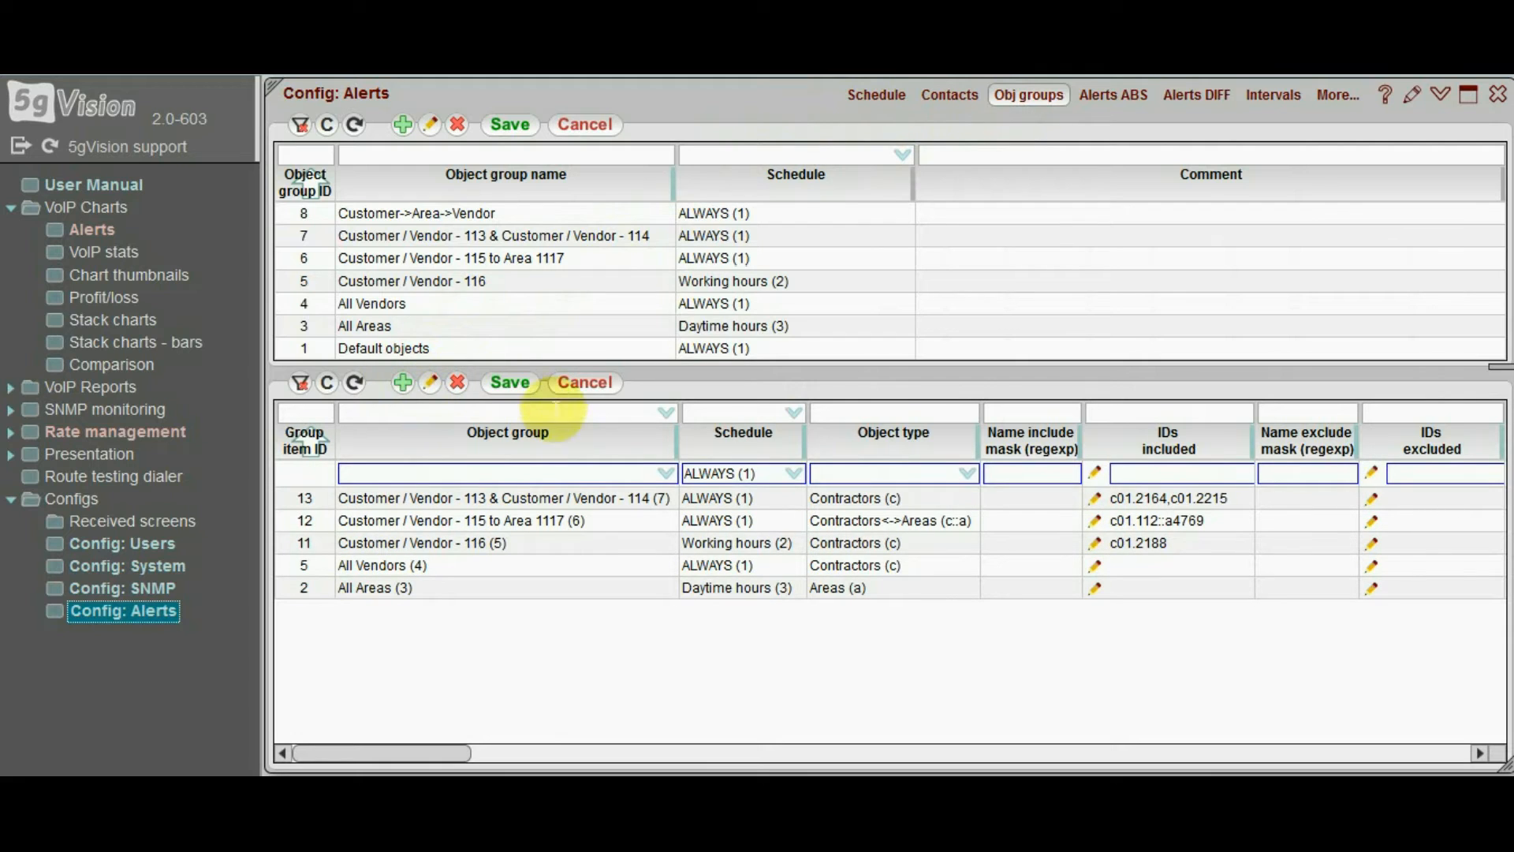
{"action": "left_click", "coordinate": [893, 473]}
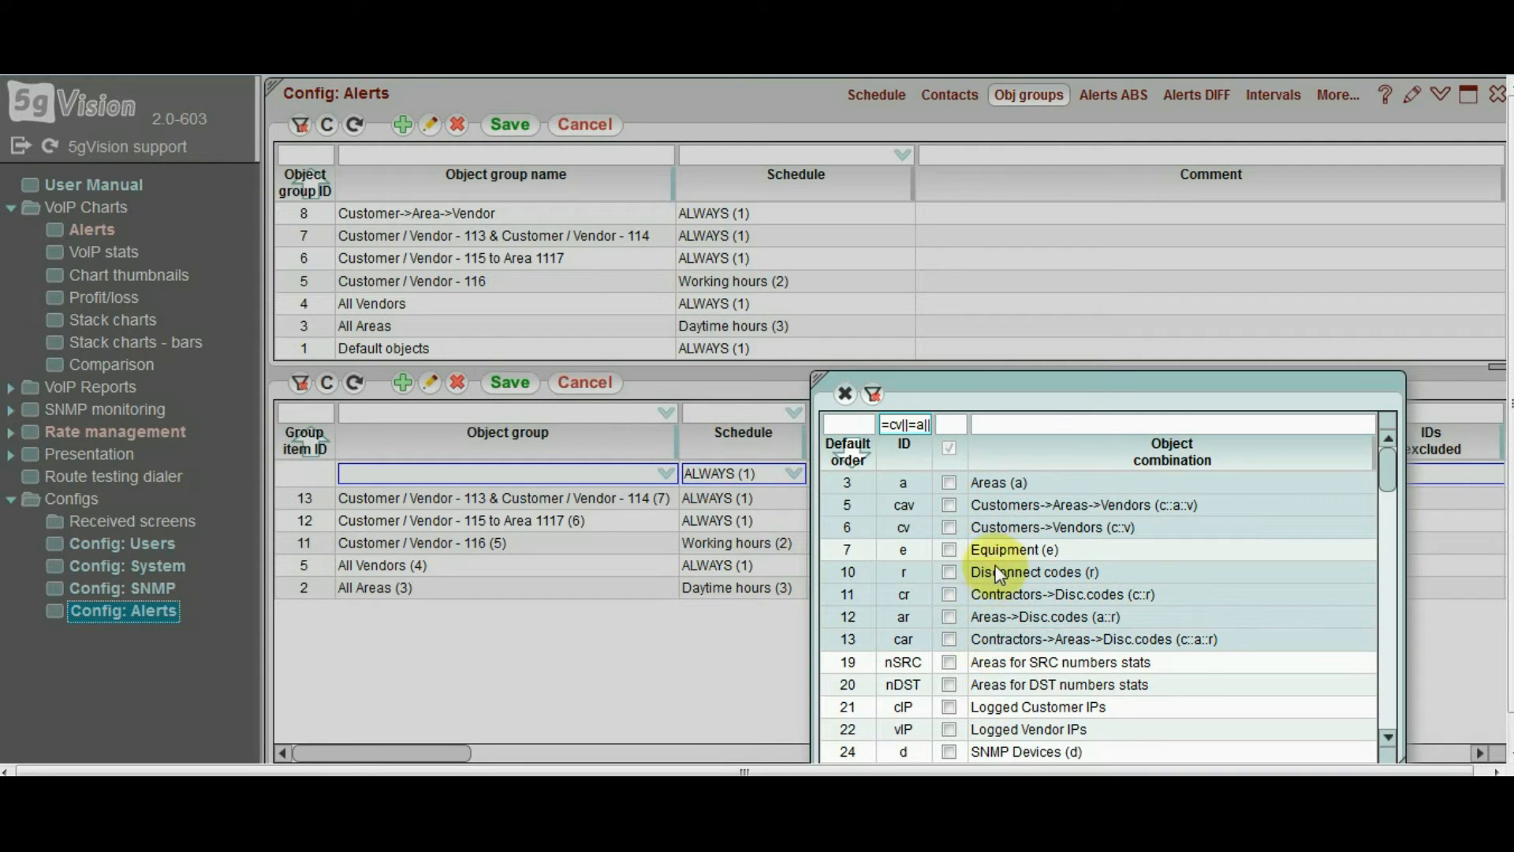
{"action": "mouse_move", "coordinate": [995, 711]}
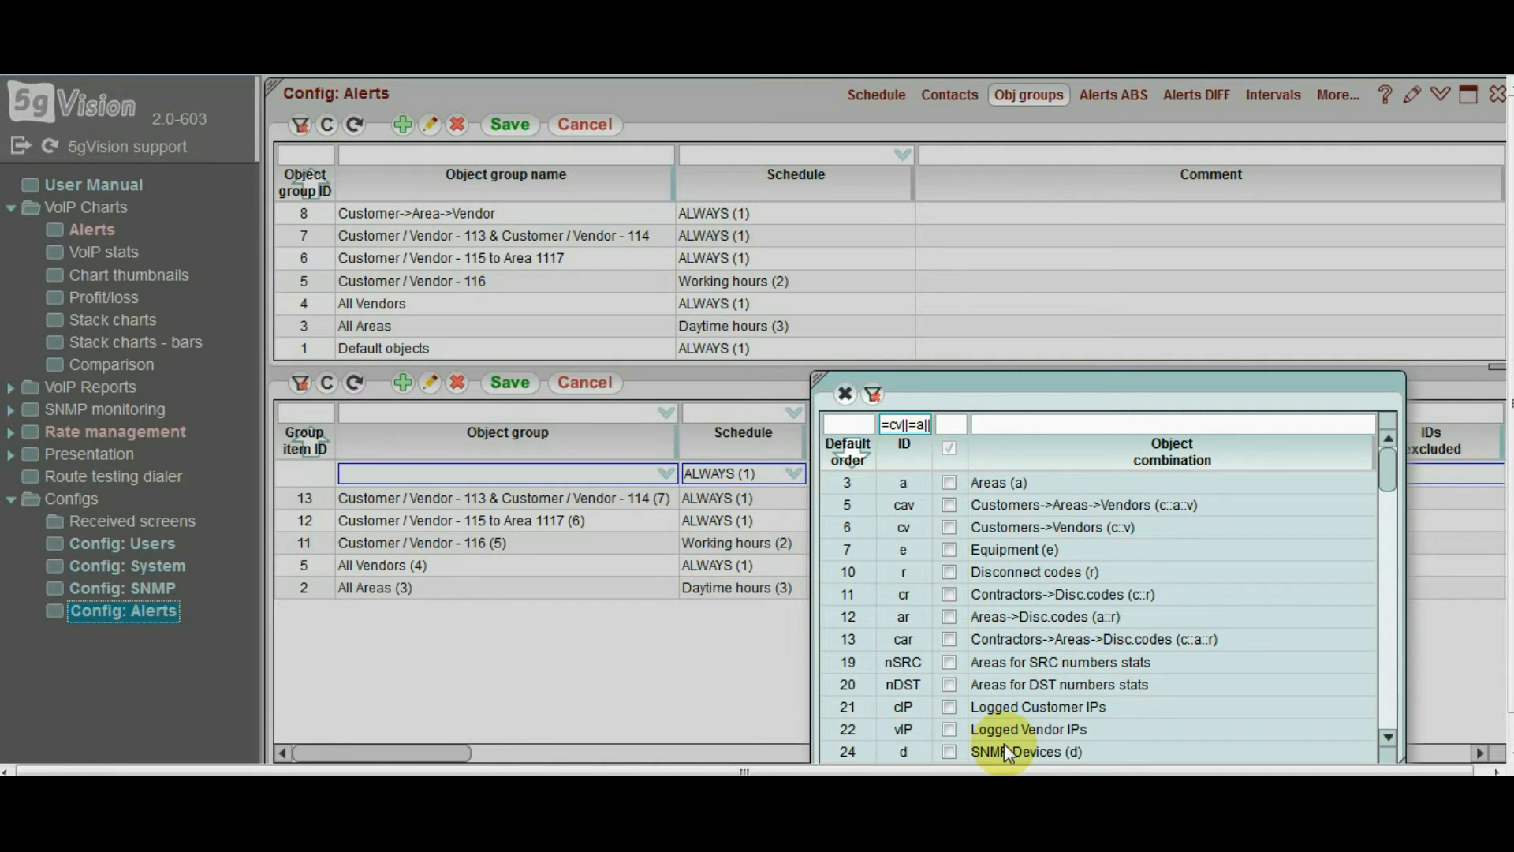
{"action": "left_click", "coordinate": [843, 393]}
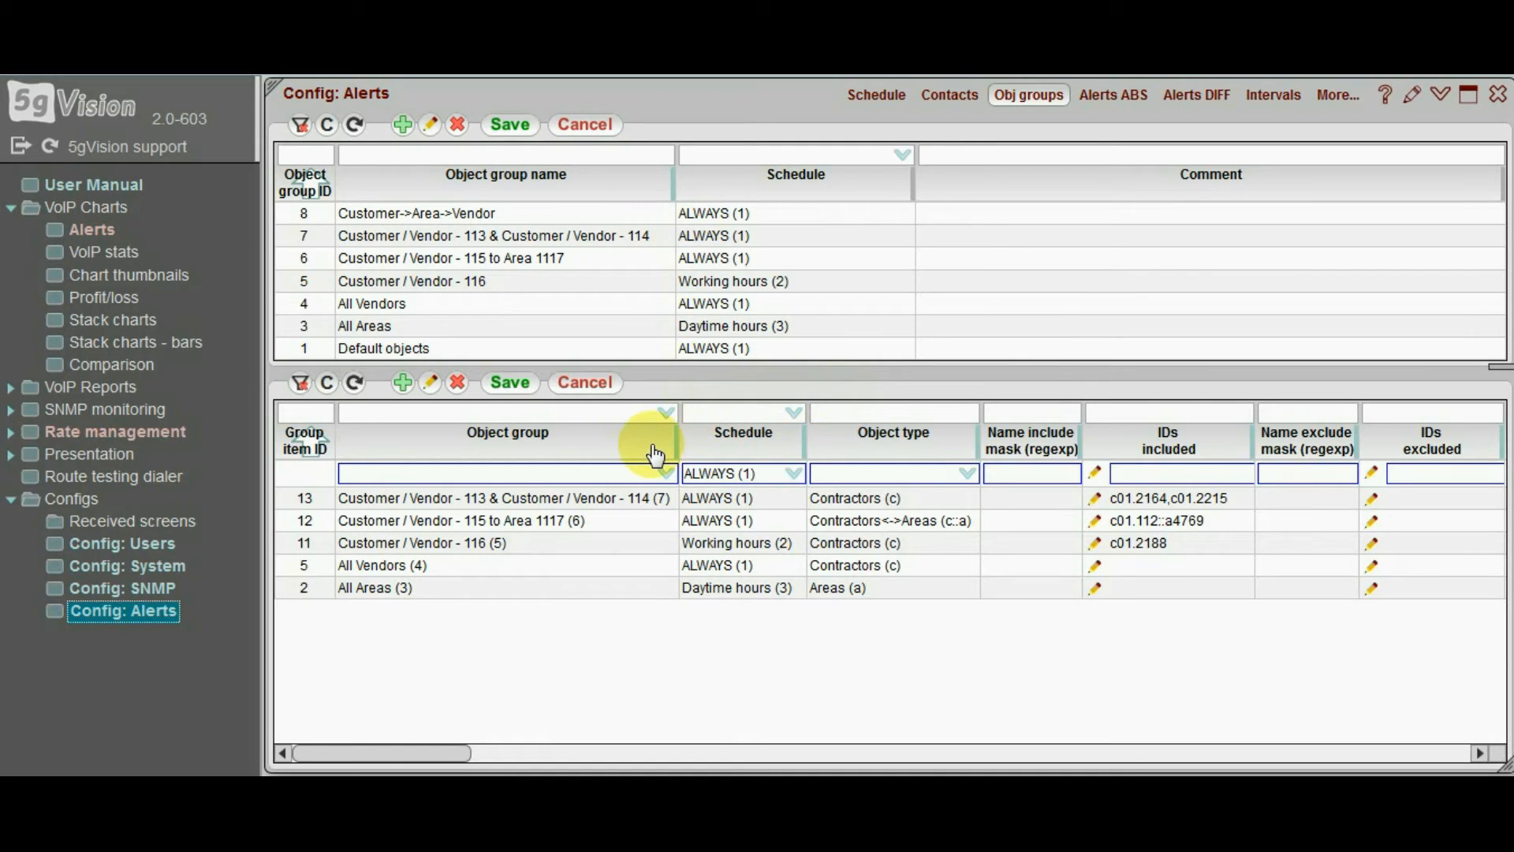
{"action": "mouse_move", "coordinate": [655, 453]}
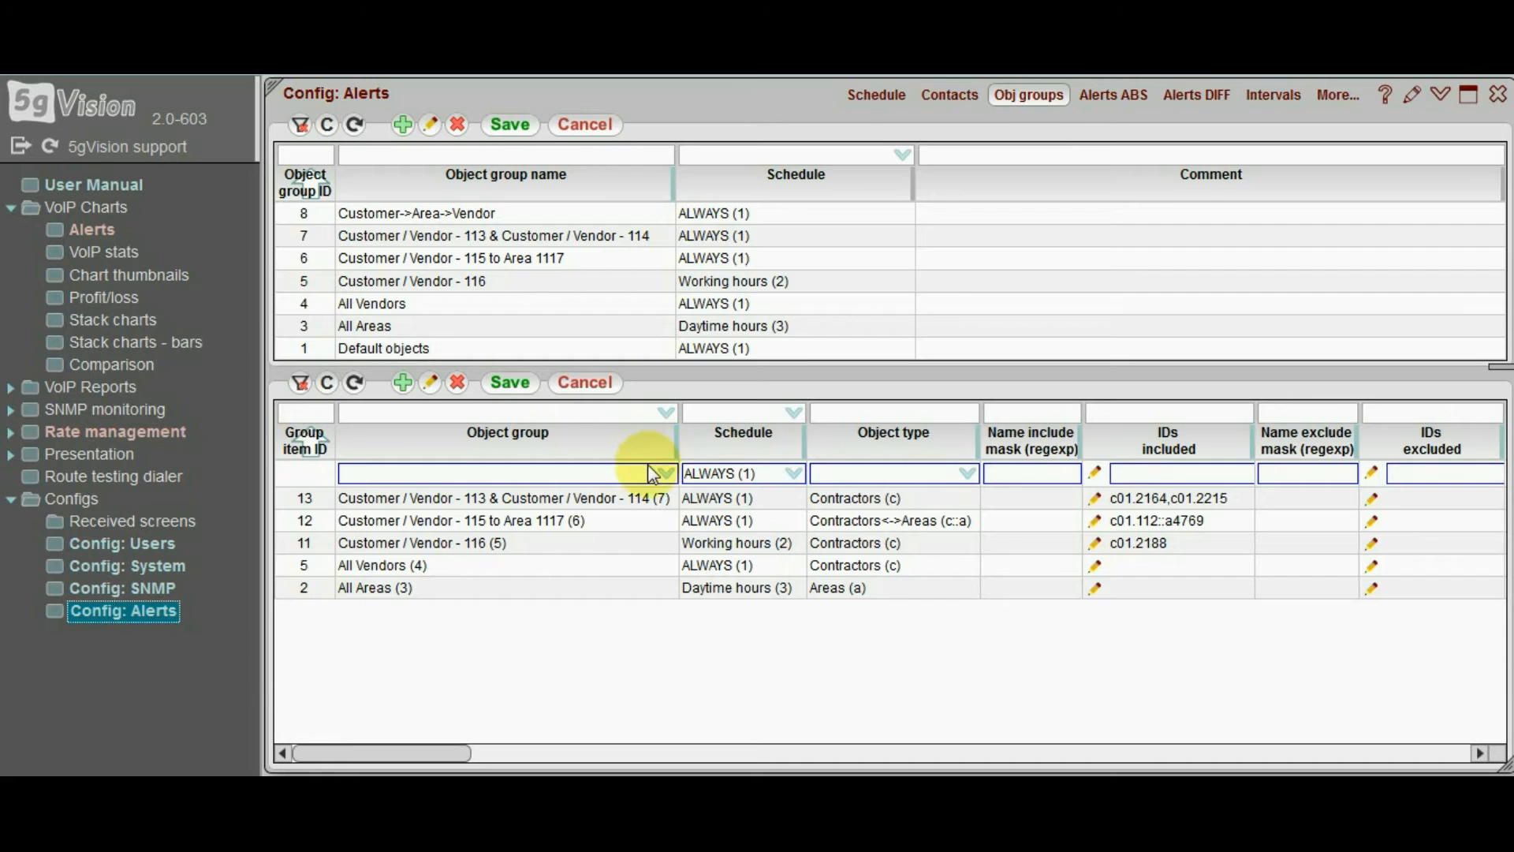
Commit item 27: Customer->Area->Vendor (8) group with Customers->Areas->Vendors object type
{"action": "left_click", "coordinate": [664, 473]}
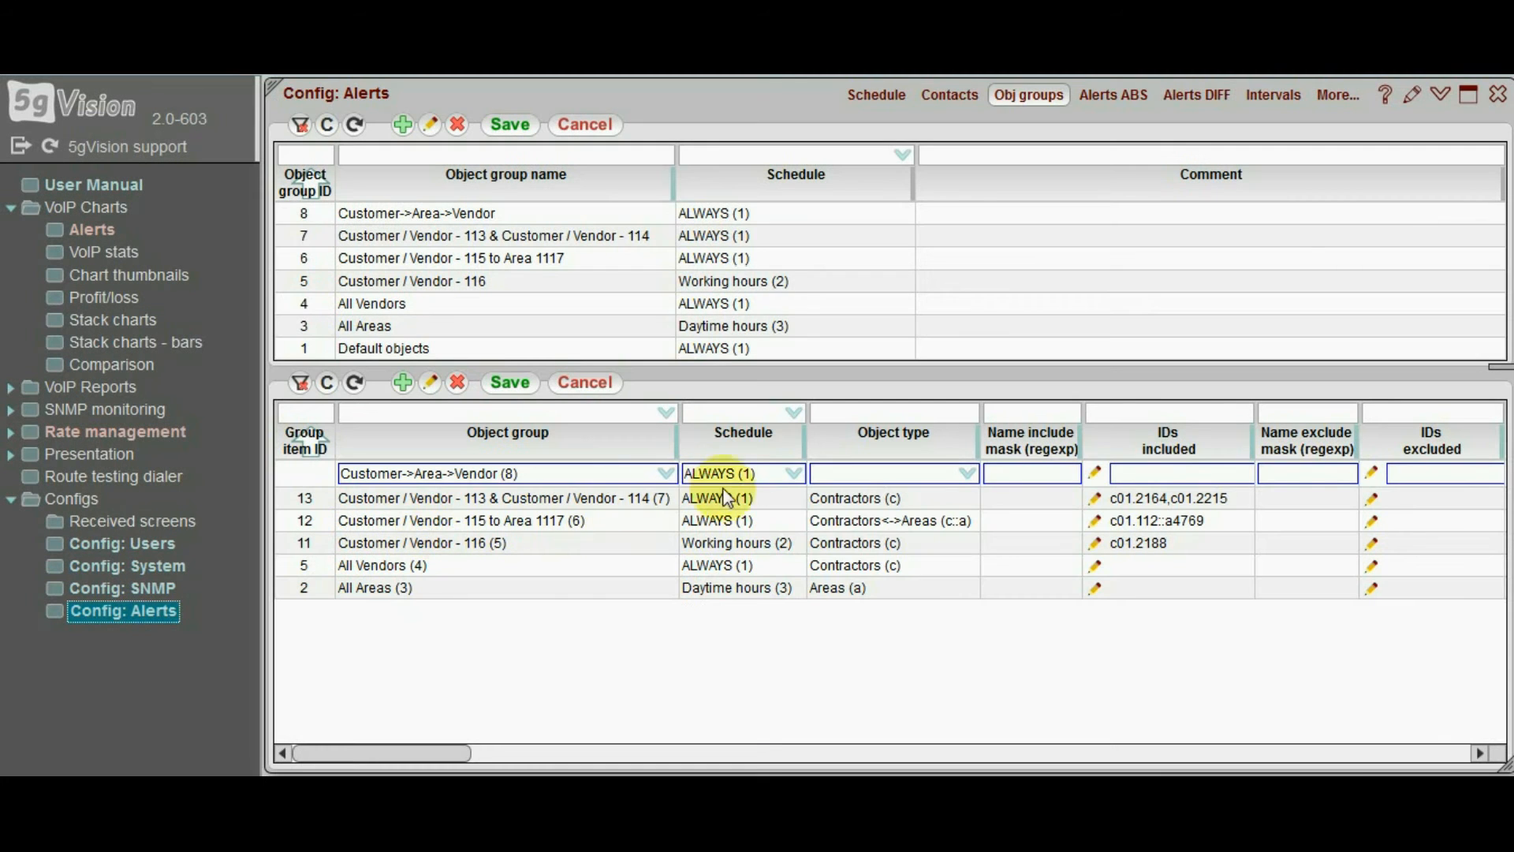
{"action": "left_click", "coordinate": [966, 474]}
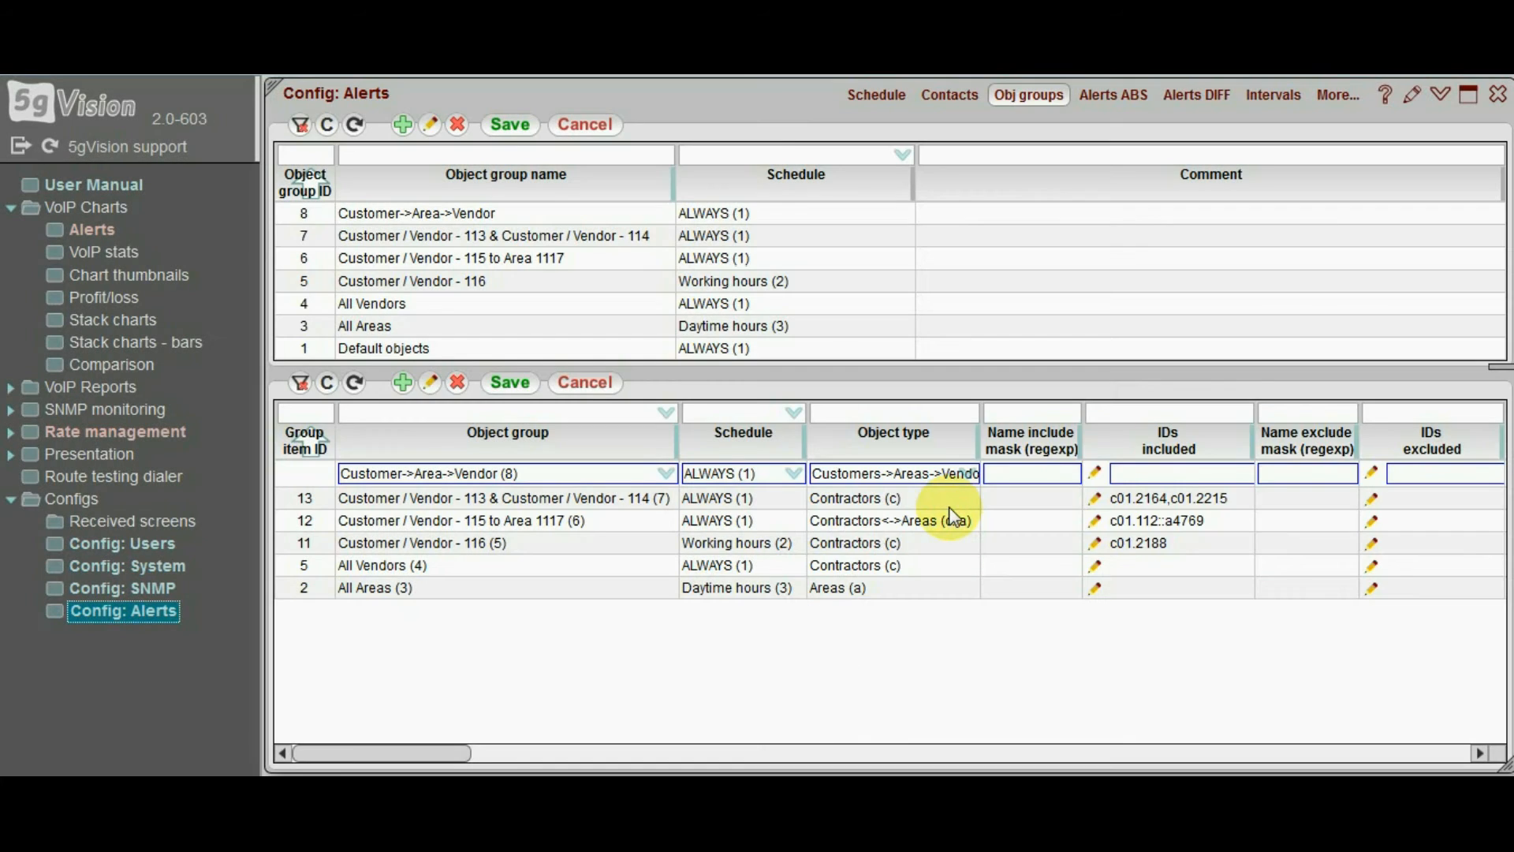
{"action": "mouse_move", "coordinate": [964, 459]}
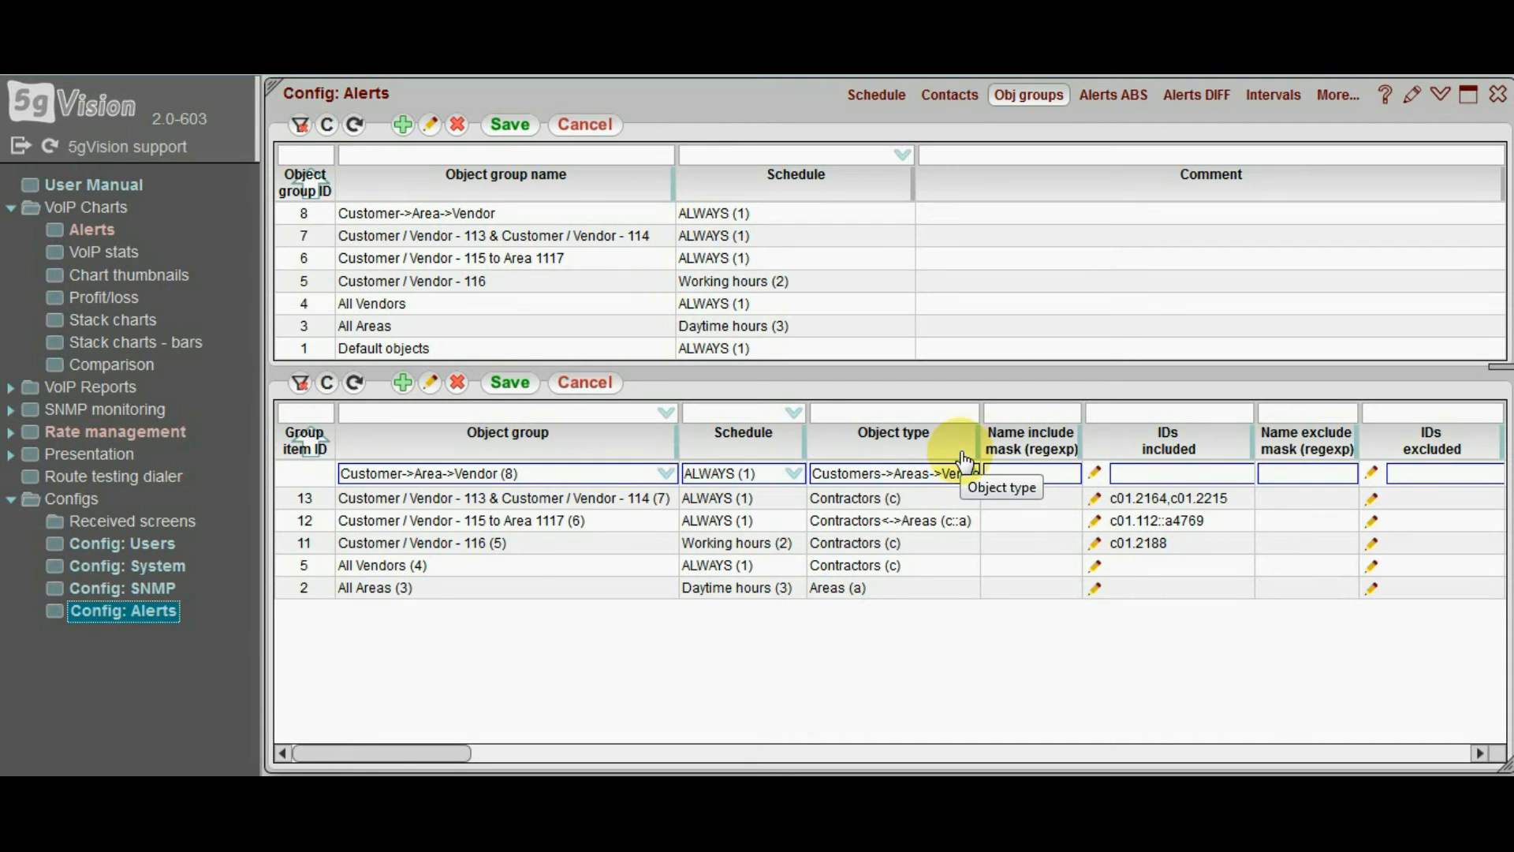
{"action": "right_click", "coordinate": [956, 473]}
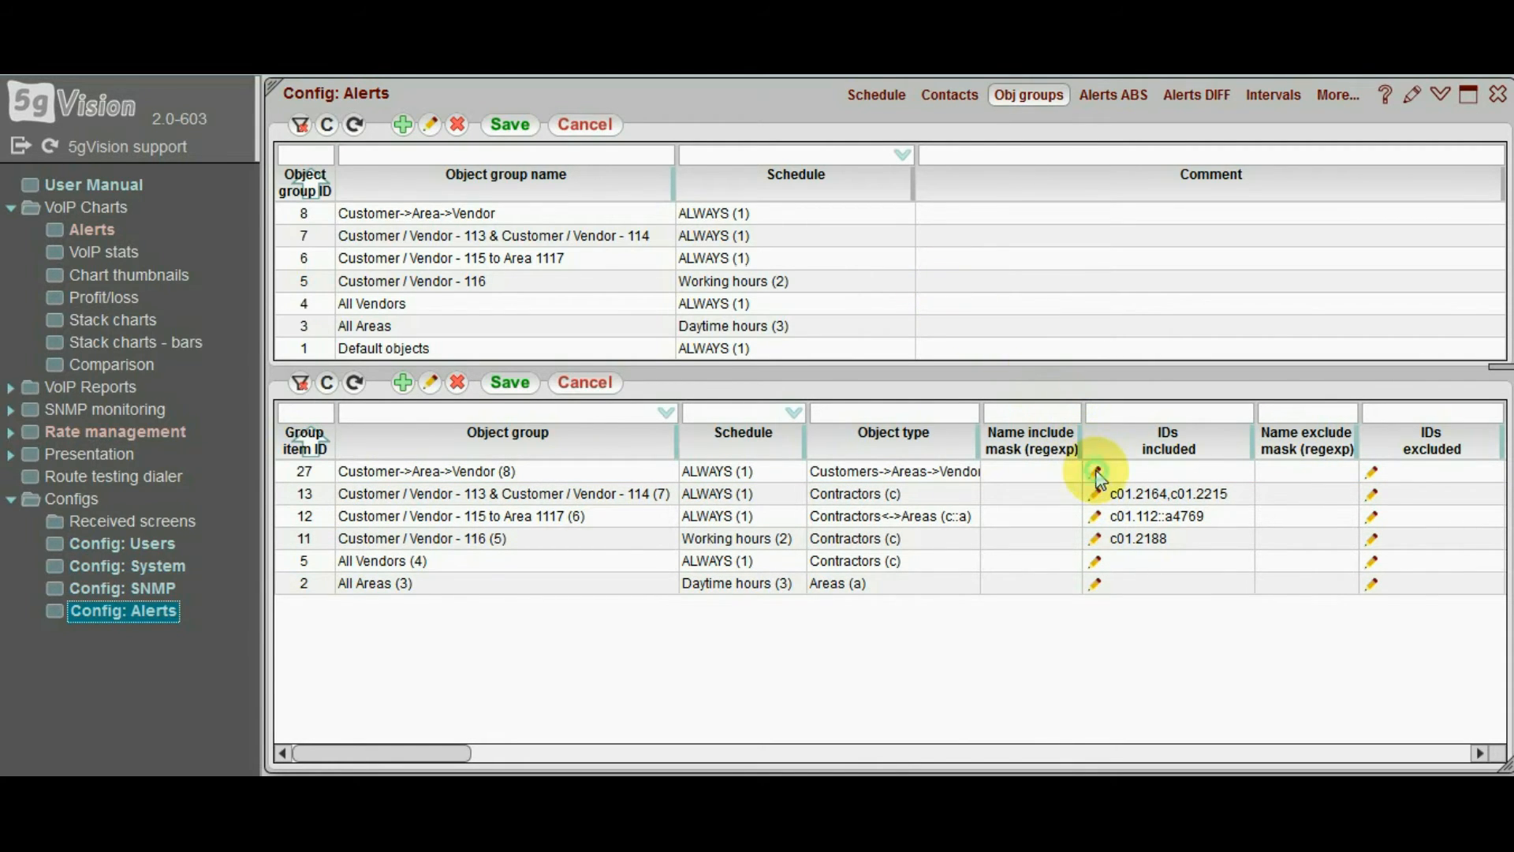
Include IDs c01.2188, c01.112 and others, and set name include mask 112
{"action": "left_click", "coordinate": [1095, 472]}
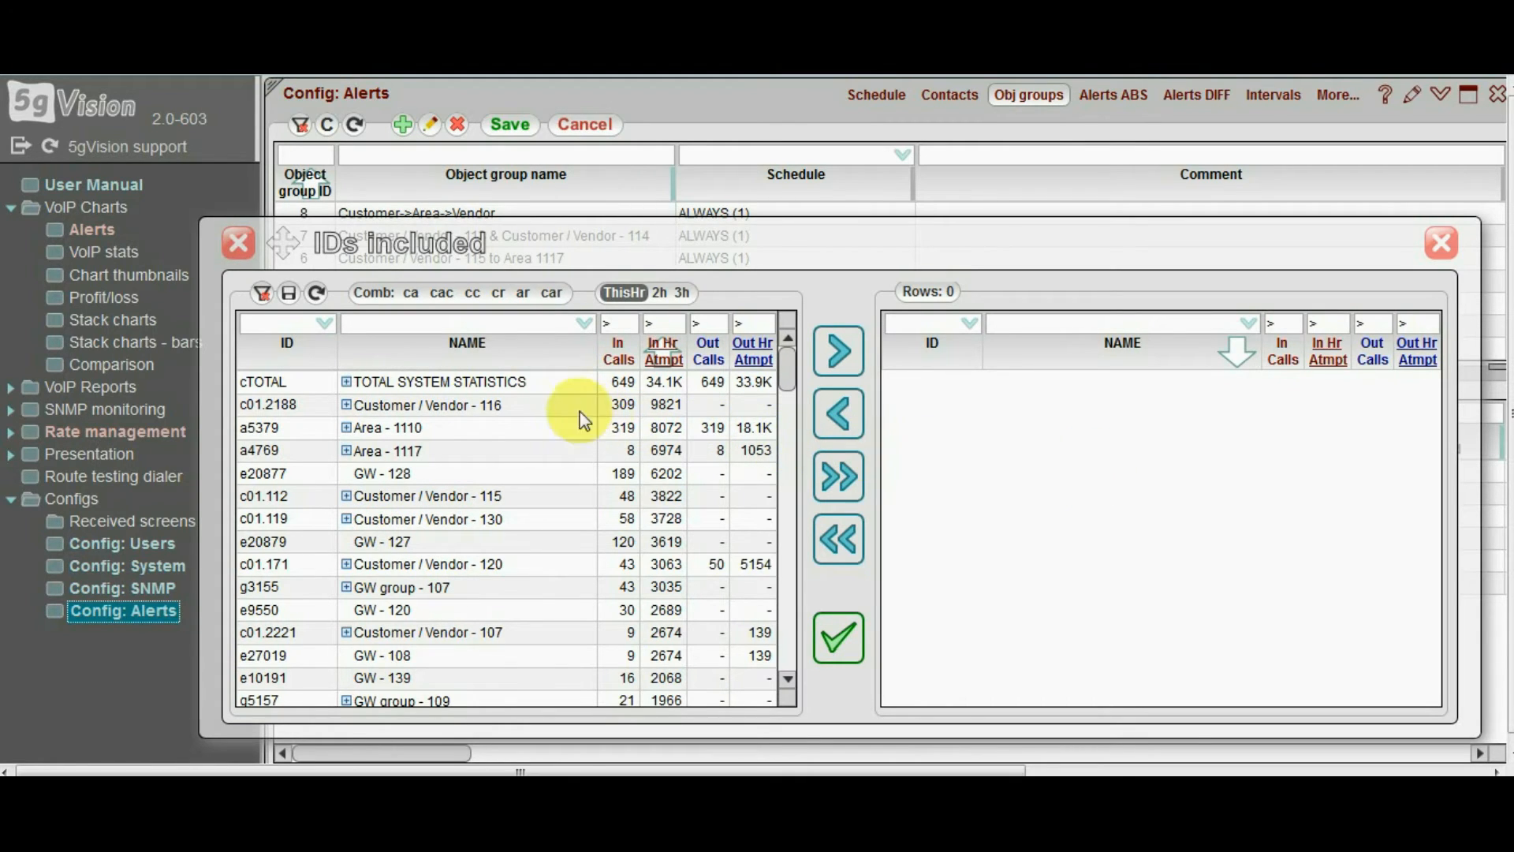
{"action": "mouse_move", "coordinate": [436, 410]}
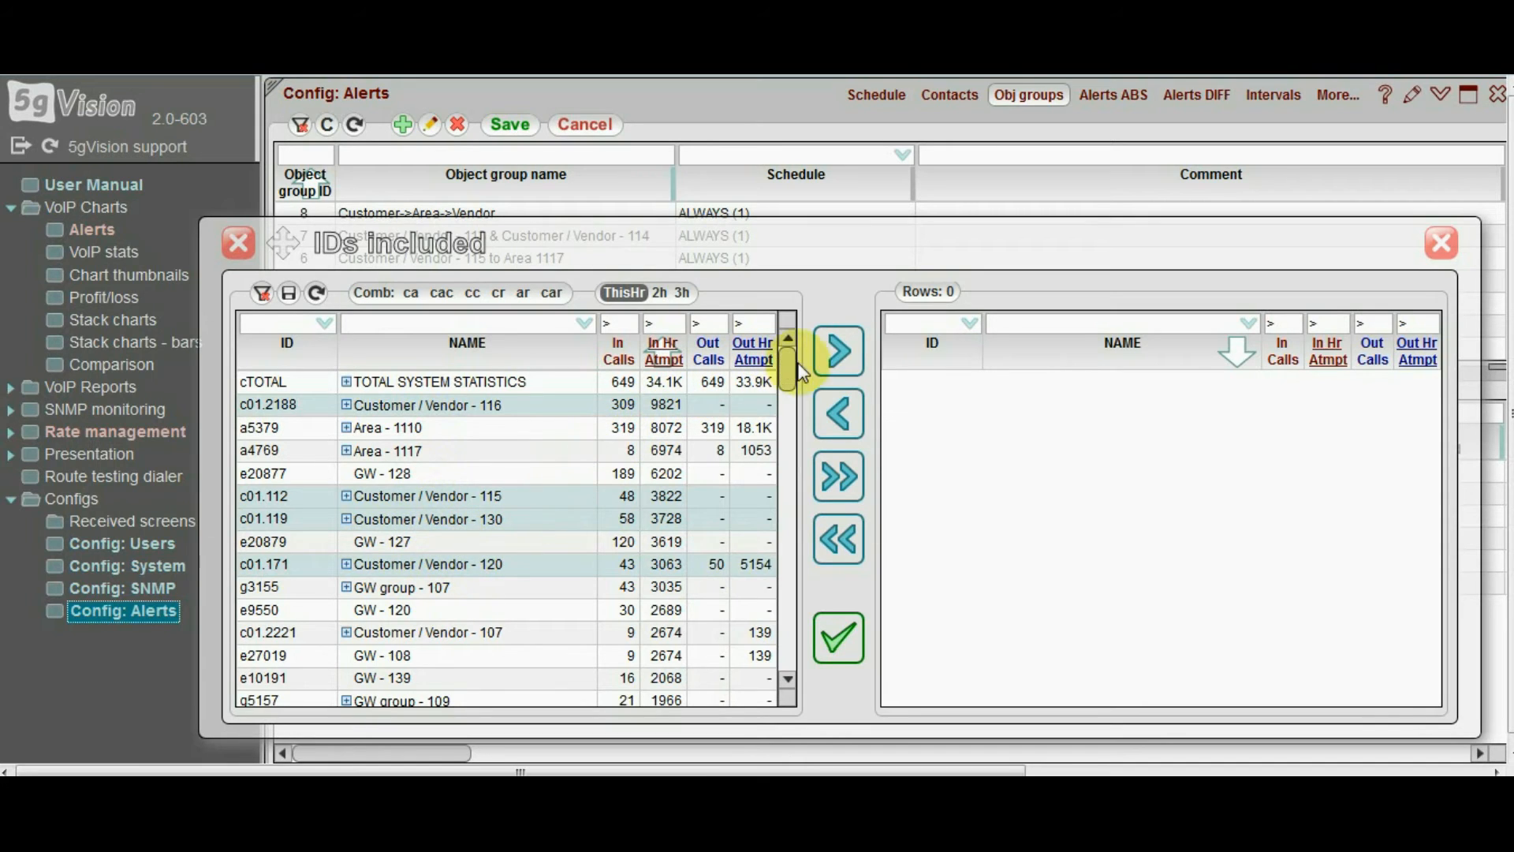
{"action": "left_click", "coordinate": [838, 476]}
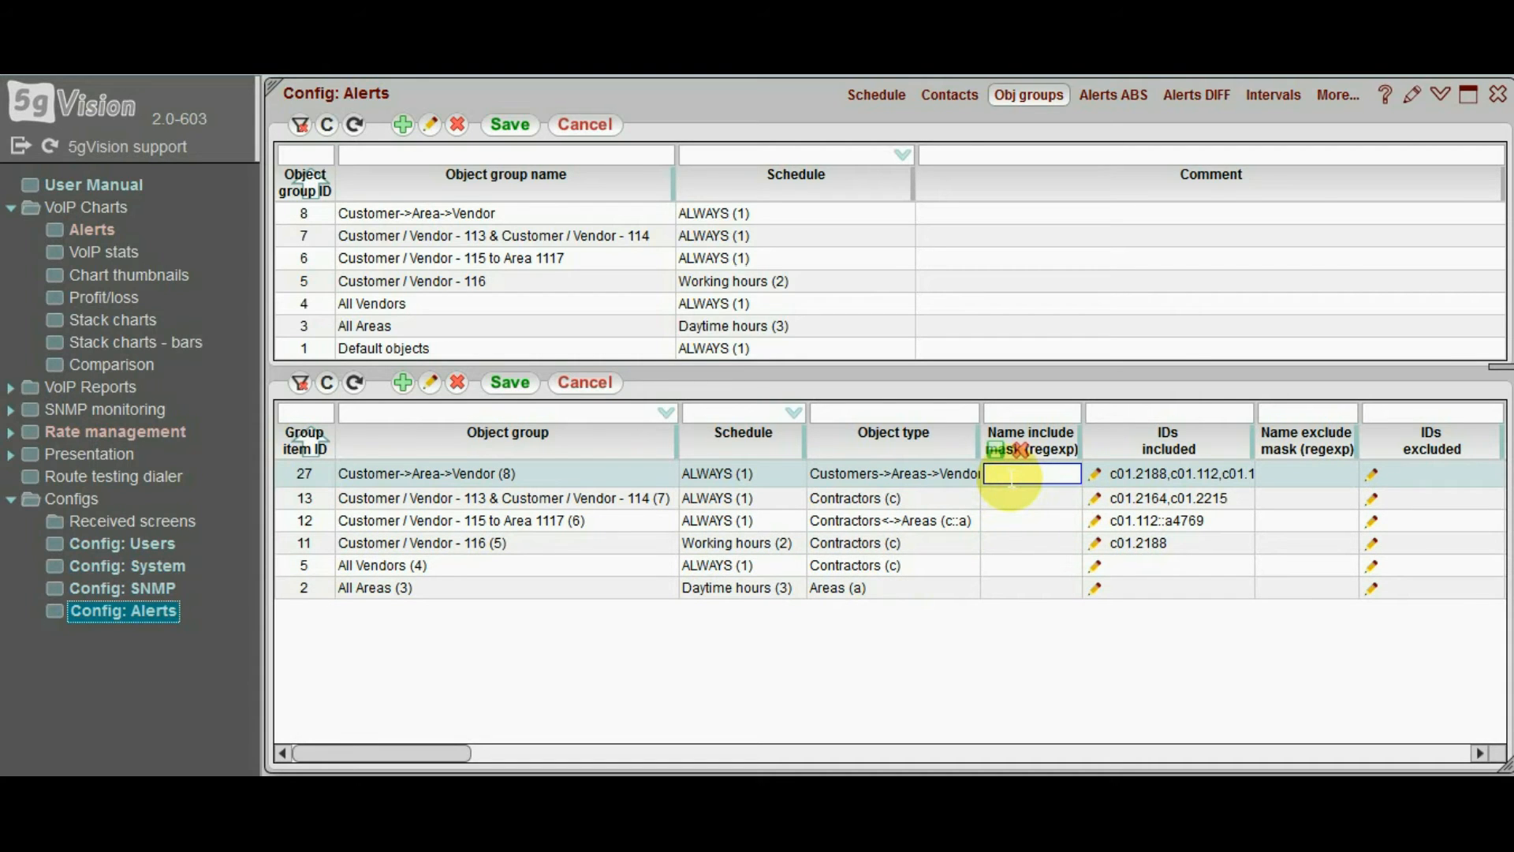
{"action": "type", "text": "112"}
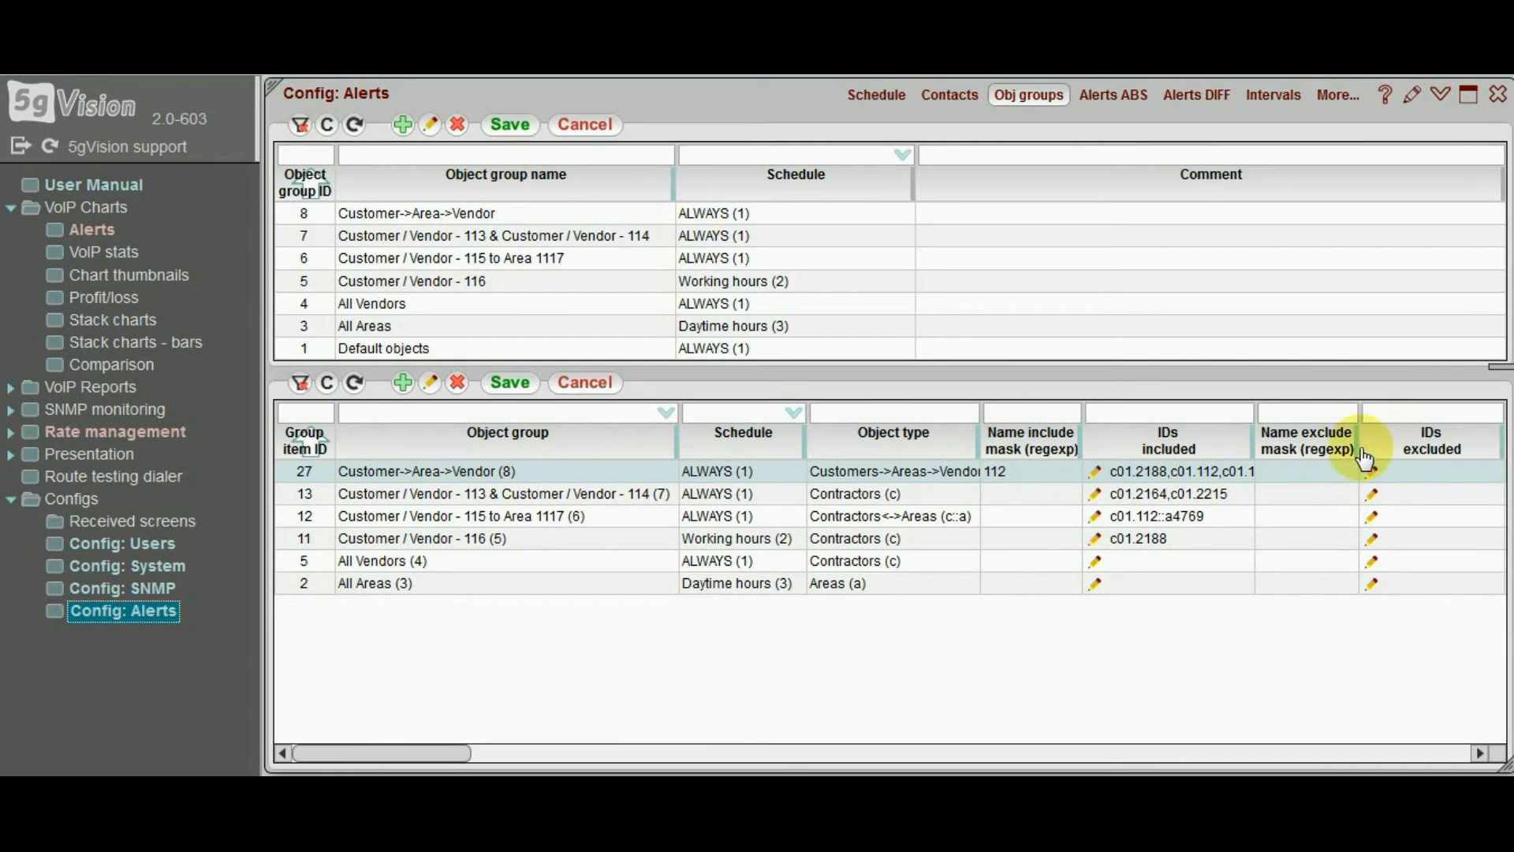
{"action": "mouse_move", "coordinate": [1309, 450]}
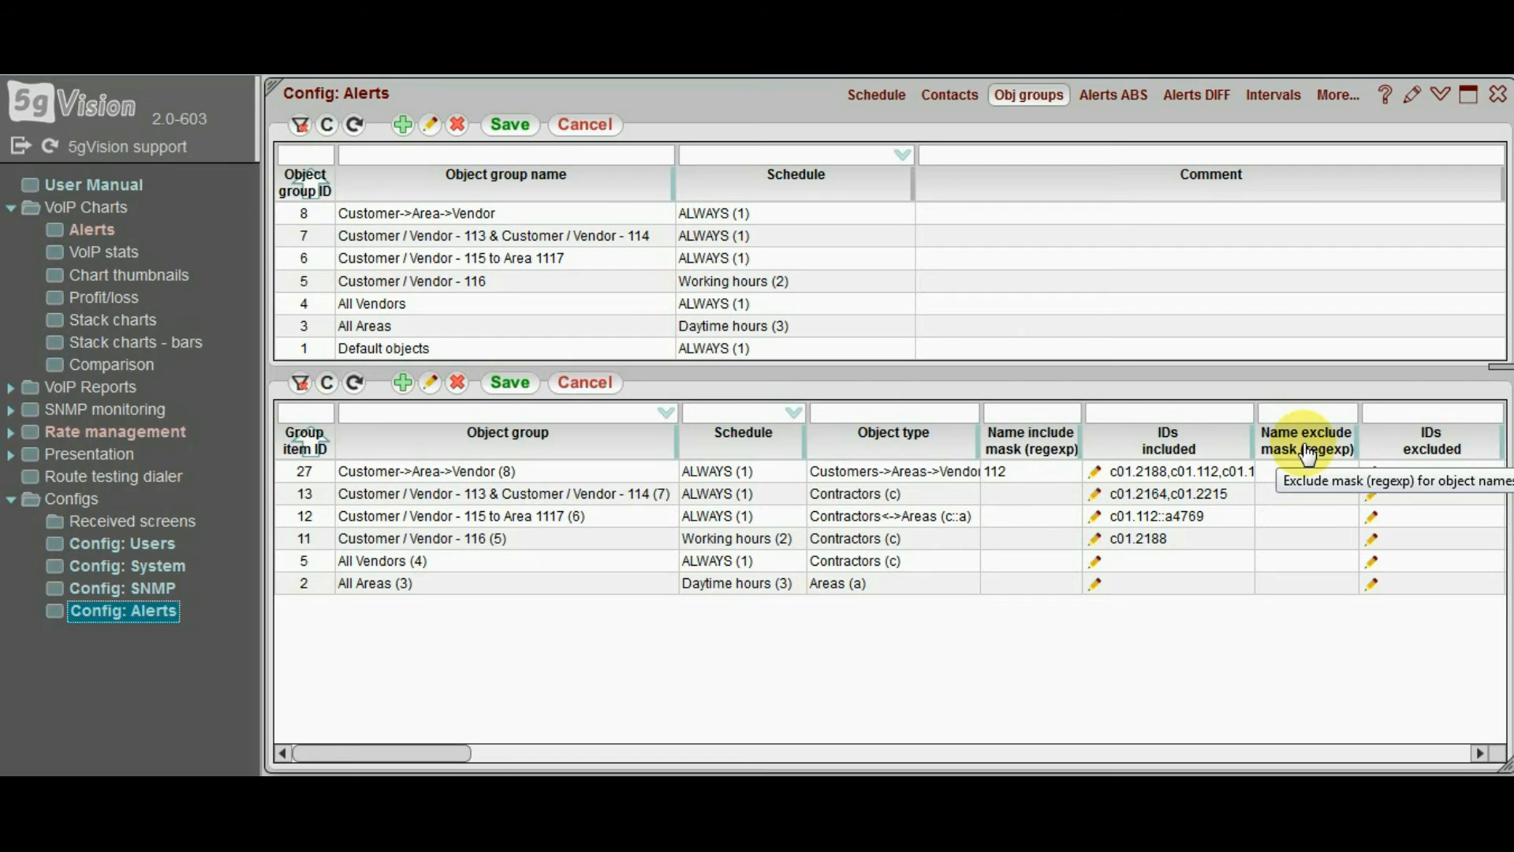
{"action": "mouse_move", "coordinate": [1245, 470]}
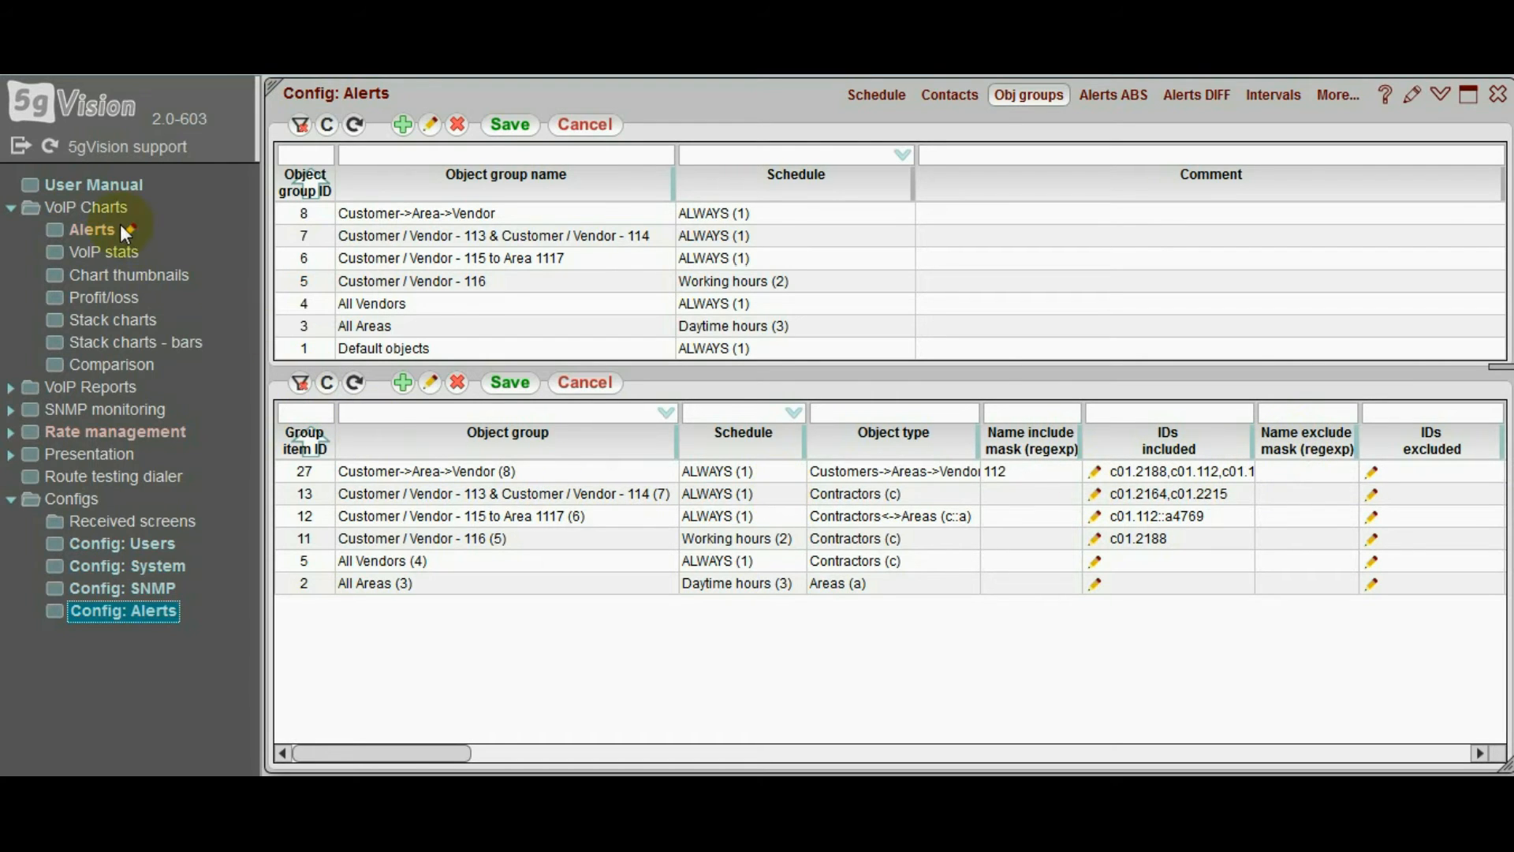
Show the VoIP Charts alert log with its parameter, threshold and change columns
{"action": "left_click", "coordinate": [91, 231]}
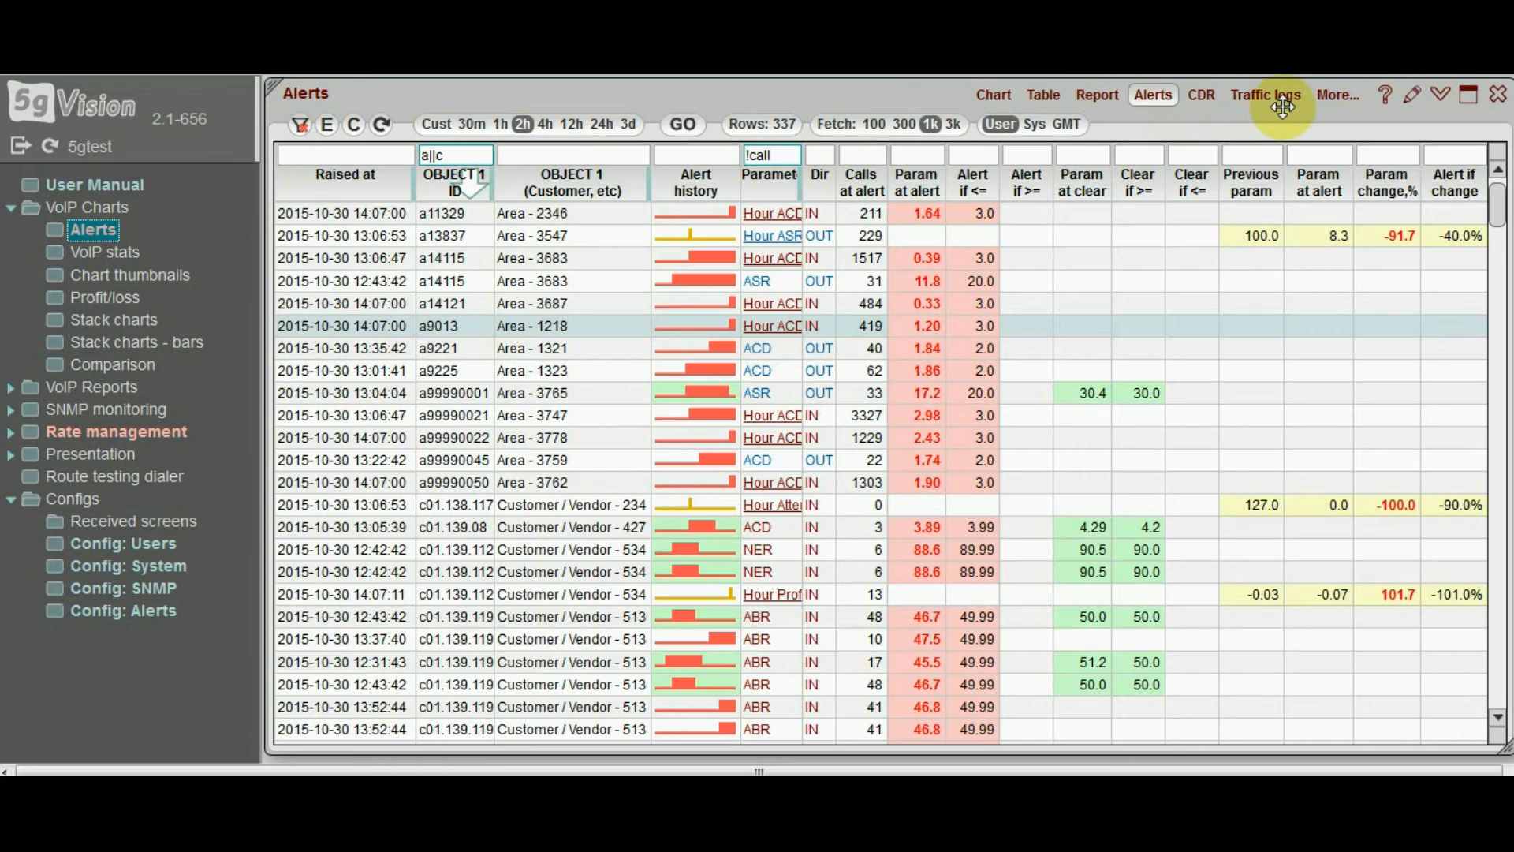
{"action": "mouse_move", "coordinate": [1023, 101]}
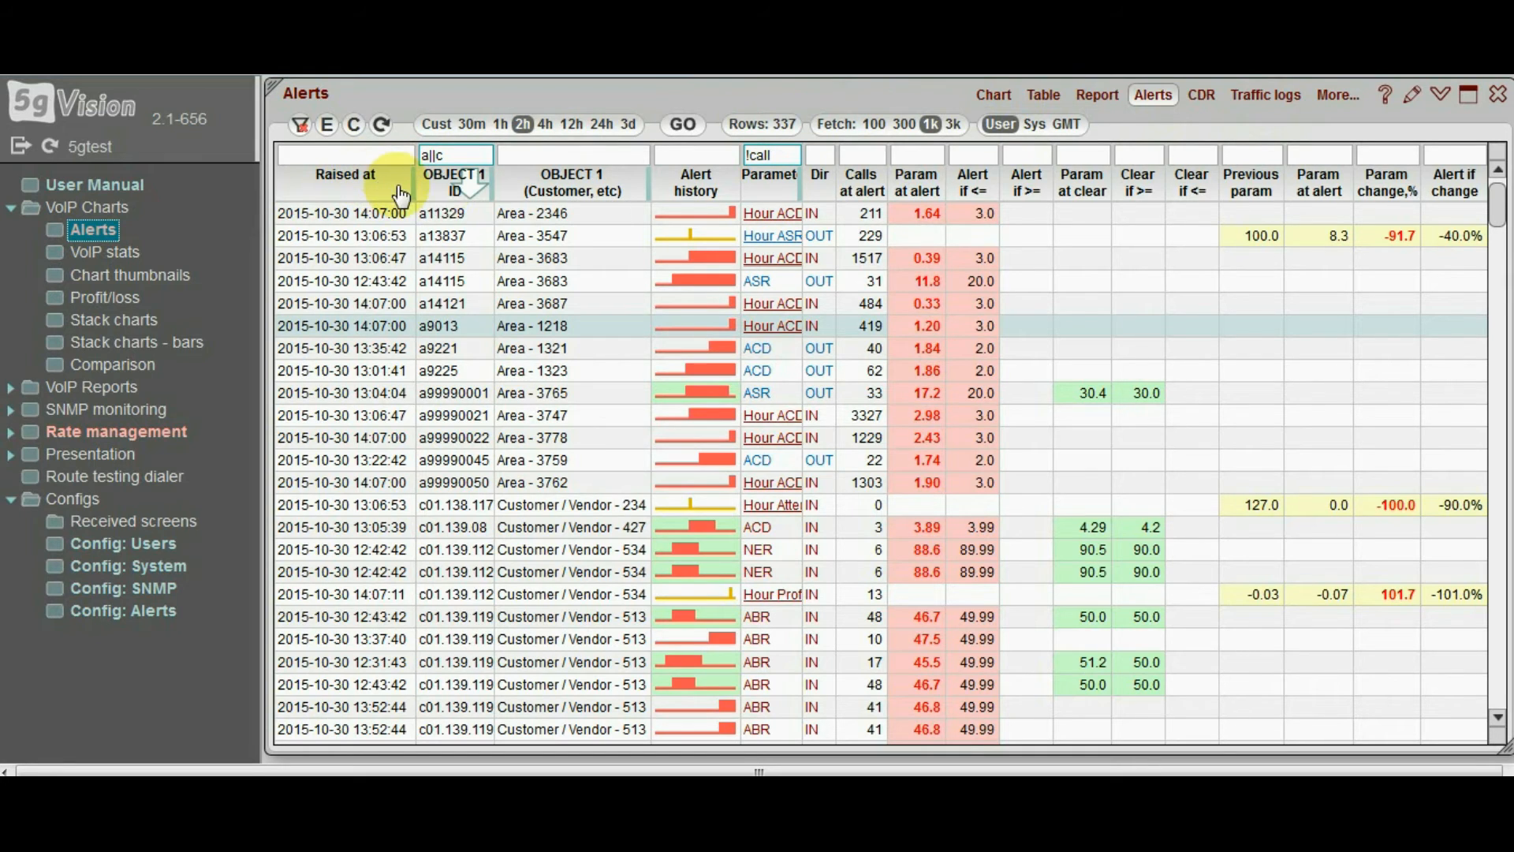
{"action": "mouse_move", "coordinate": [565, 188]}
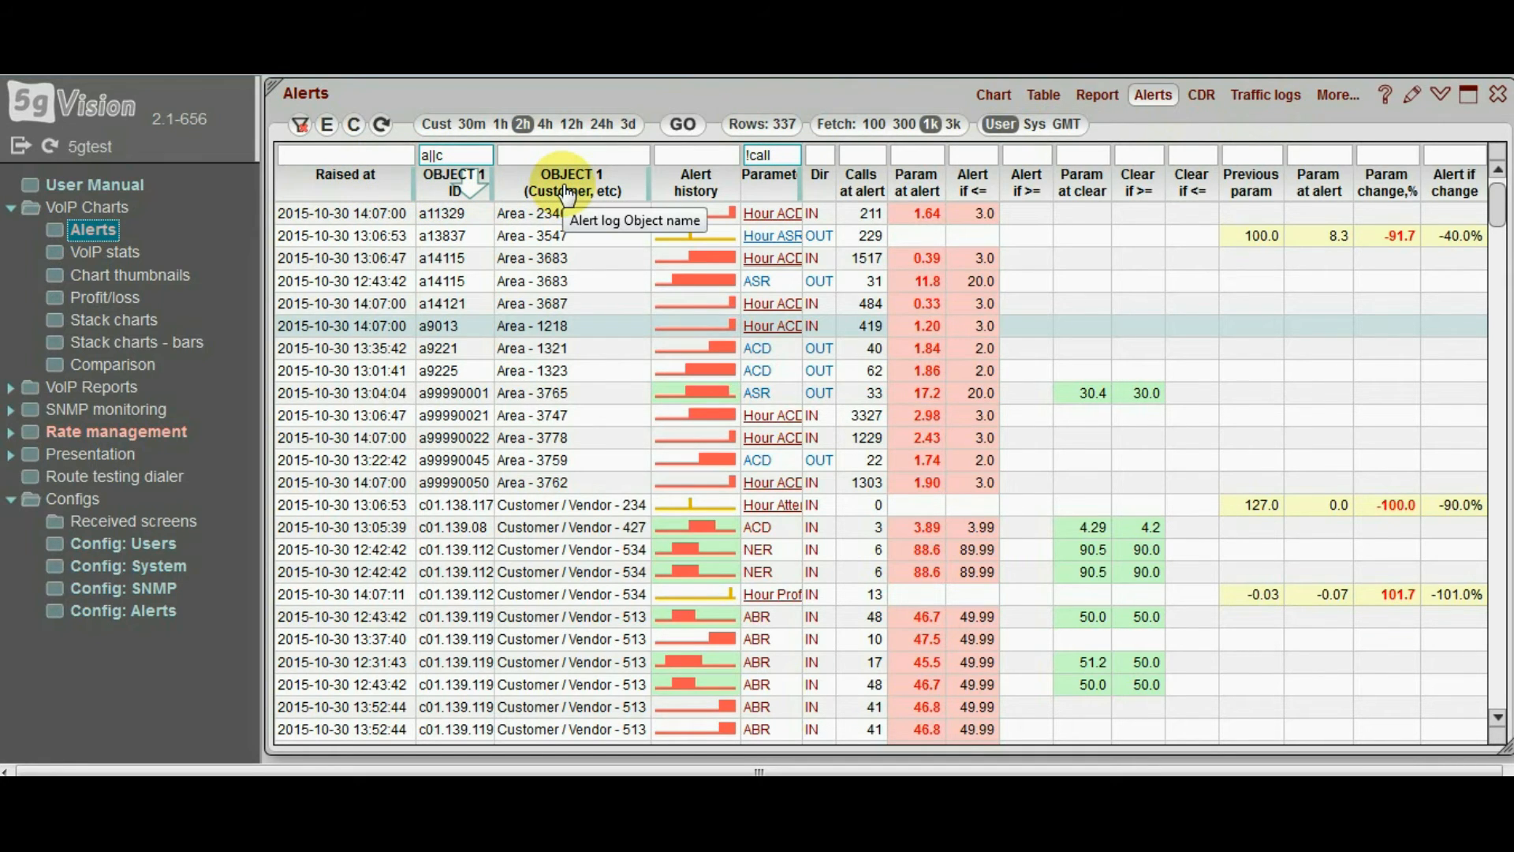
{"action": "mouse_move", "coordinate": [843, 203]}
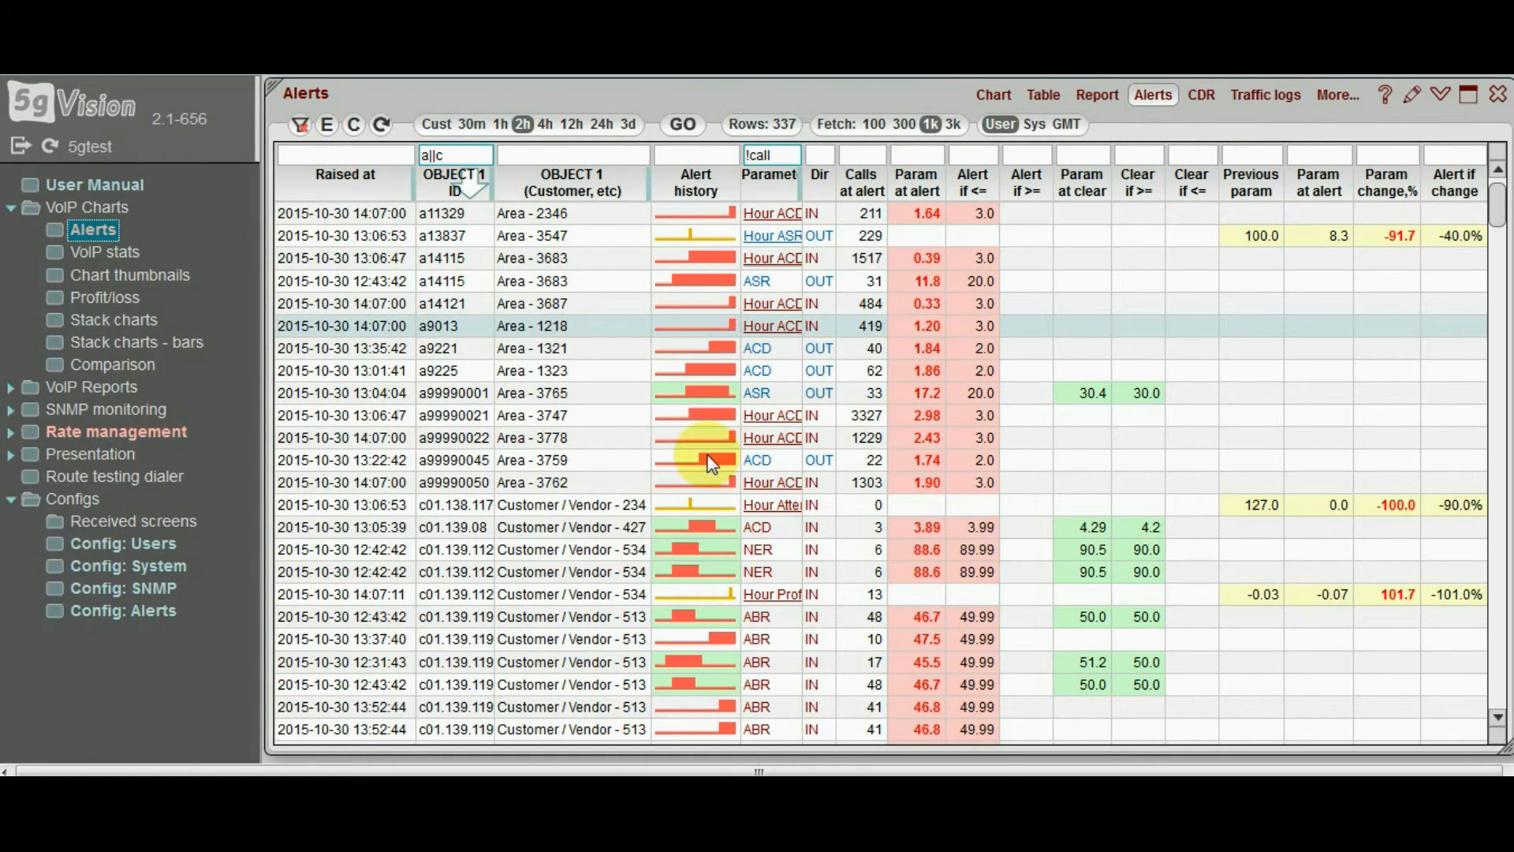
{"action": "mouse_move", "coordinate": [713, 393]}
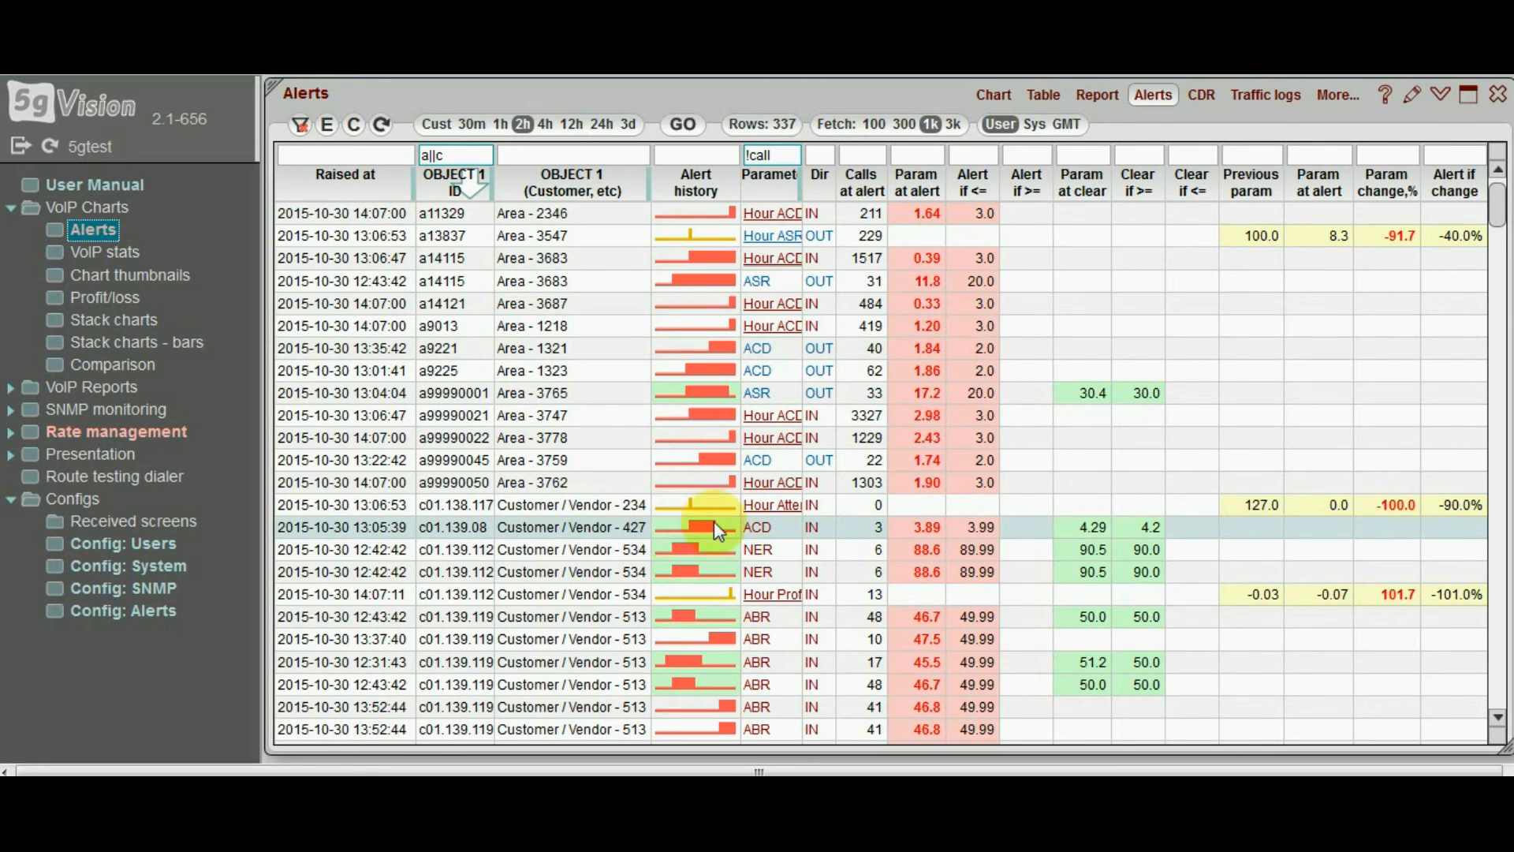
{"action": "mouse_move", "coordinate": [719, 527]}
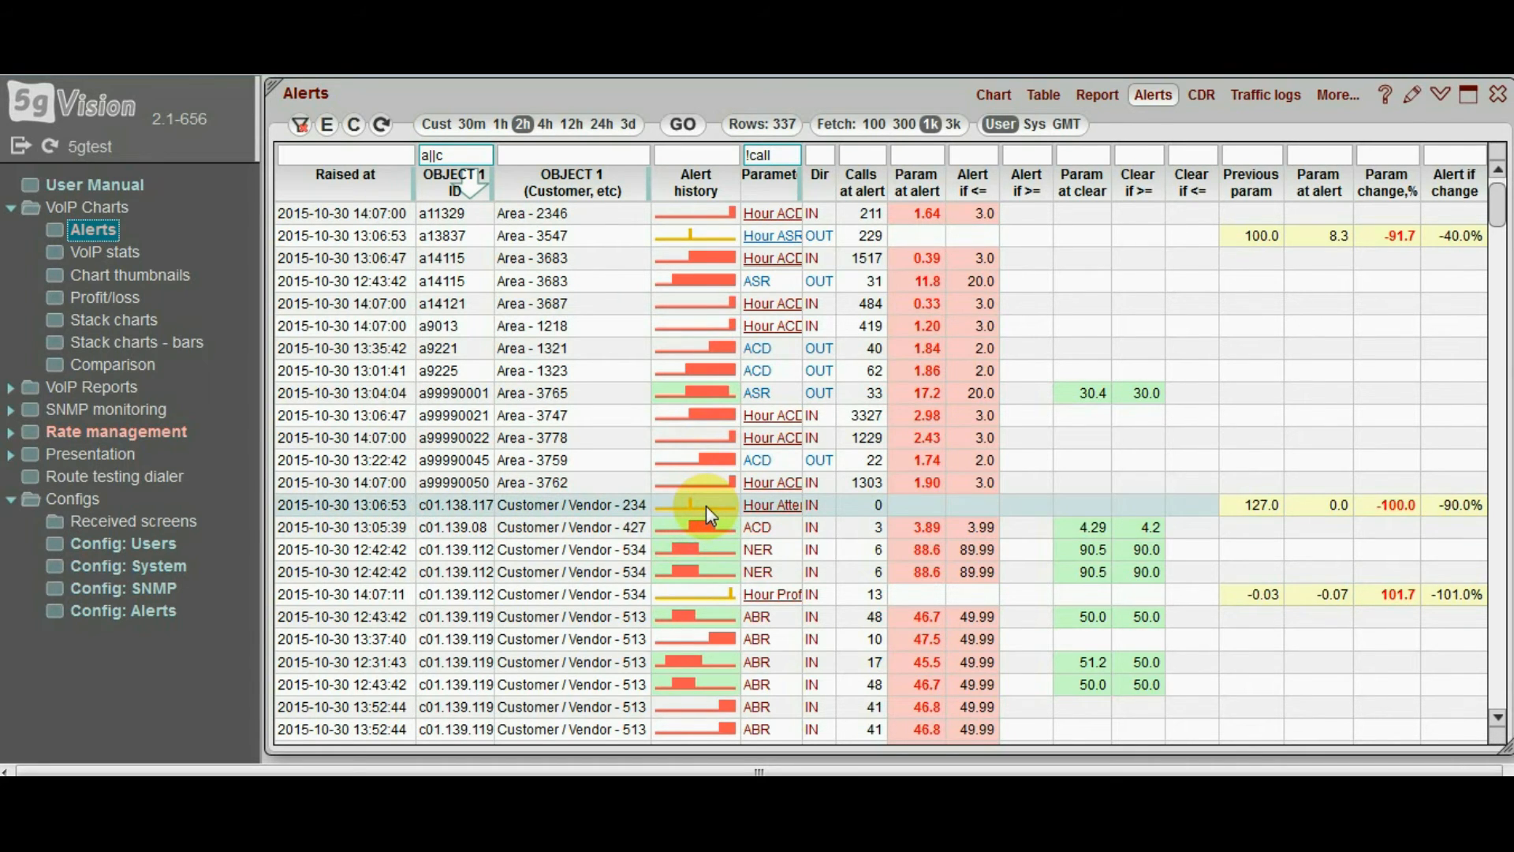
{"action": "mouse_move", "coordinate": [677, 509]}
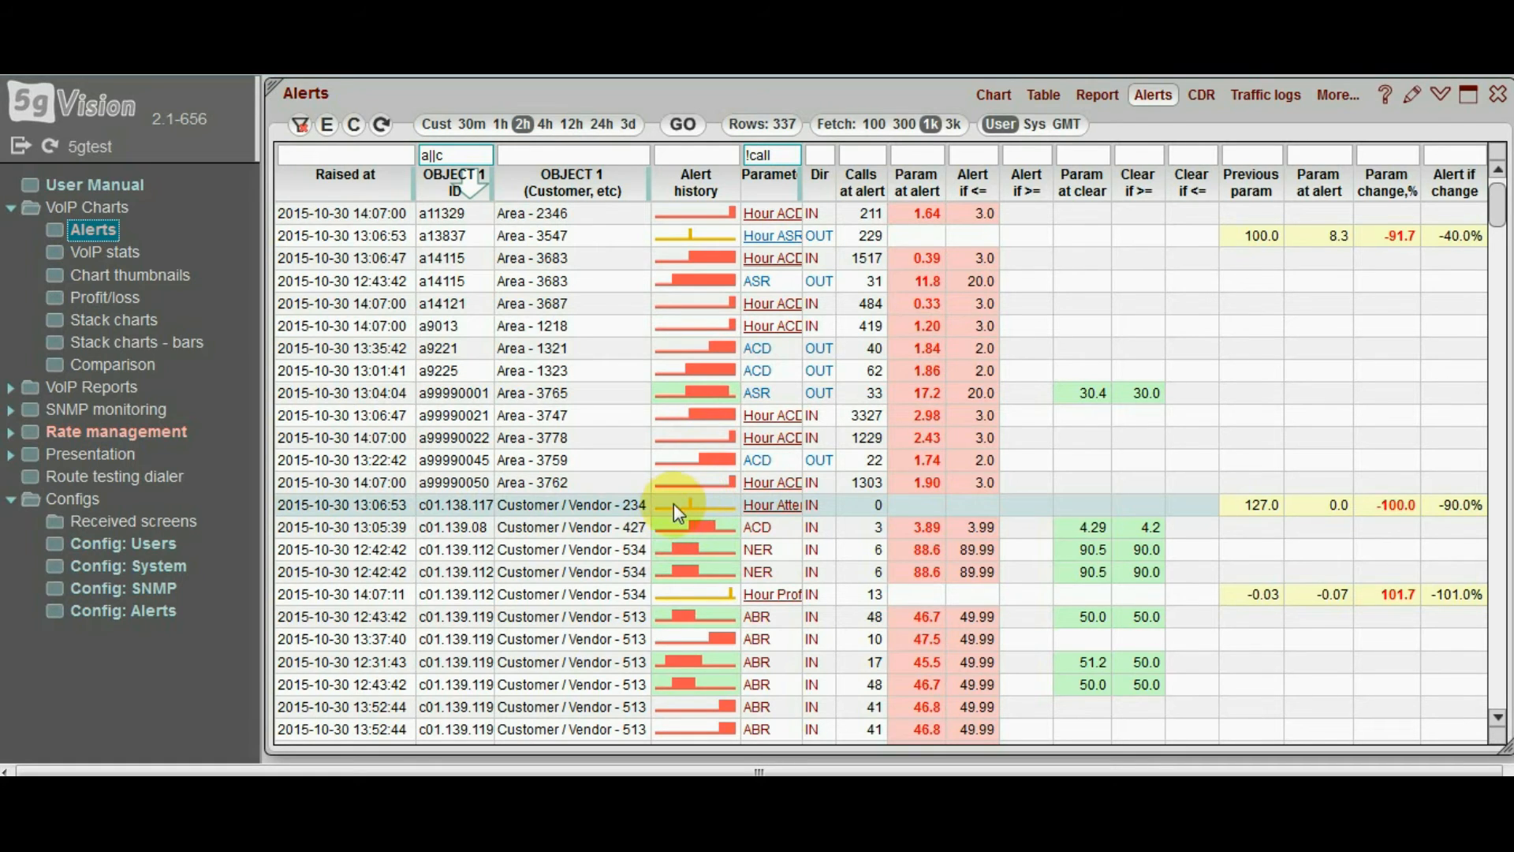
{"action": "mouse_move", "coordinate": [715, 506]}
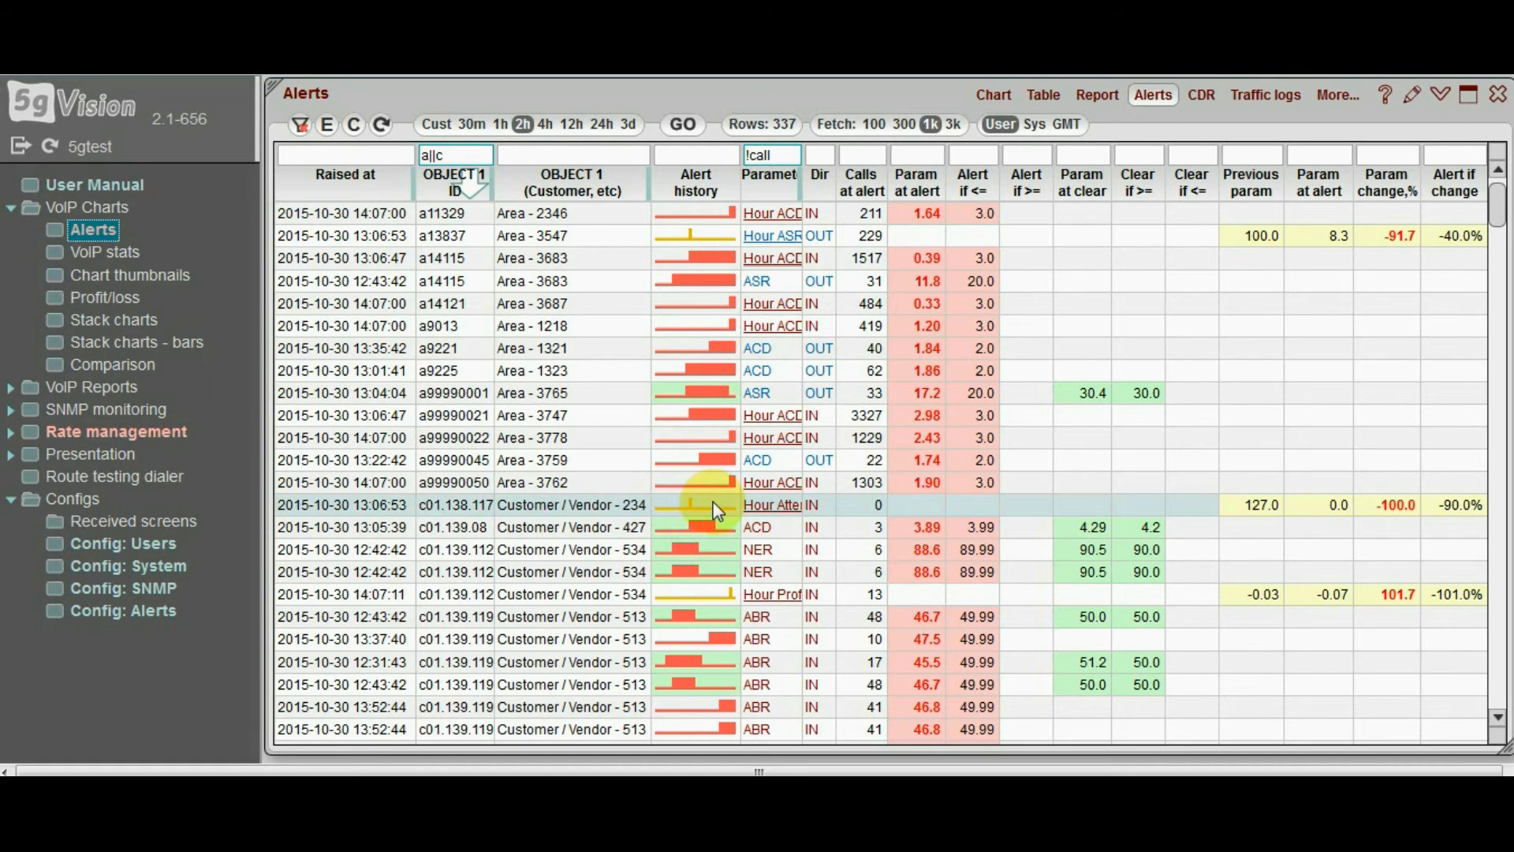
{"action": "mouse_move", "coordinate": [716, 510]}
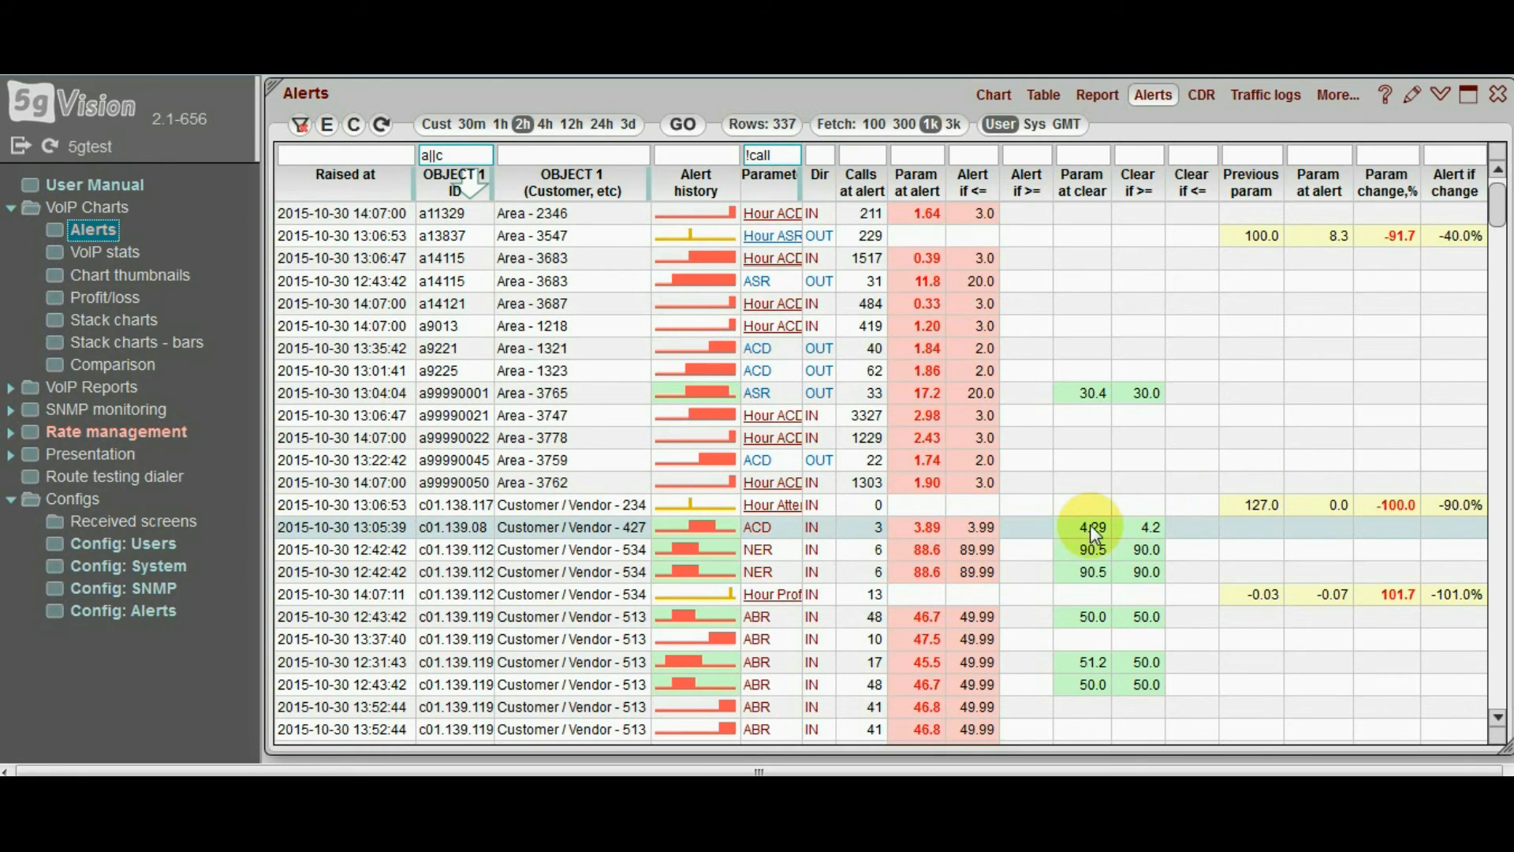
{"action": "mouse_move", "coordinate": [1146, 532]}
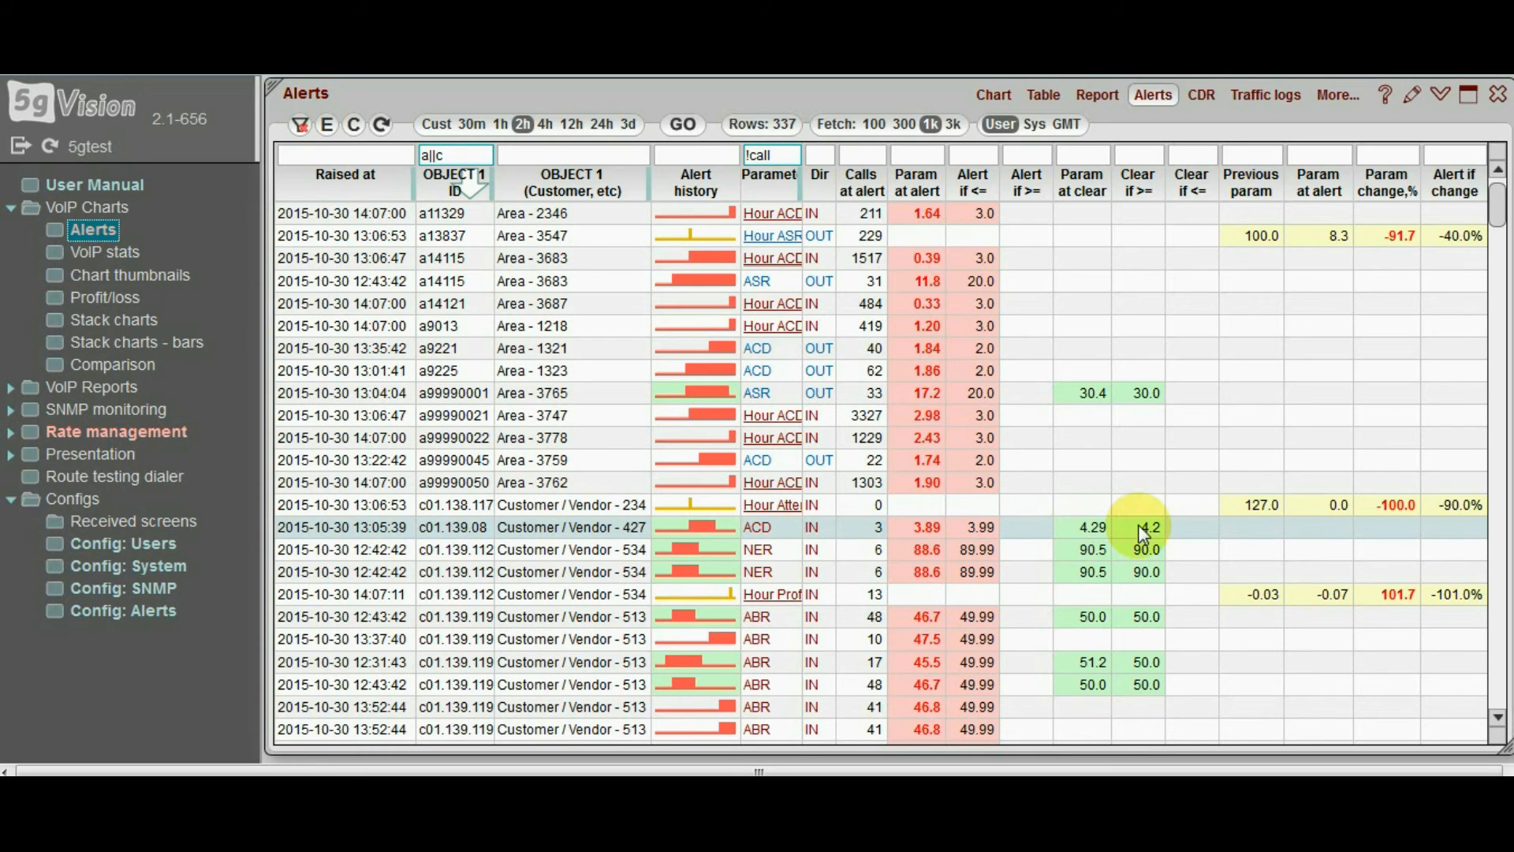
{"action": "mouse_move", "coordinate": [1250, 512]}
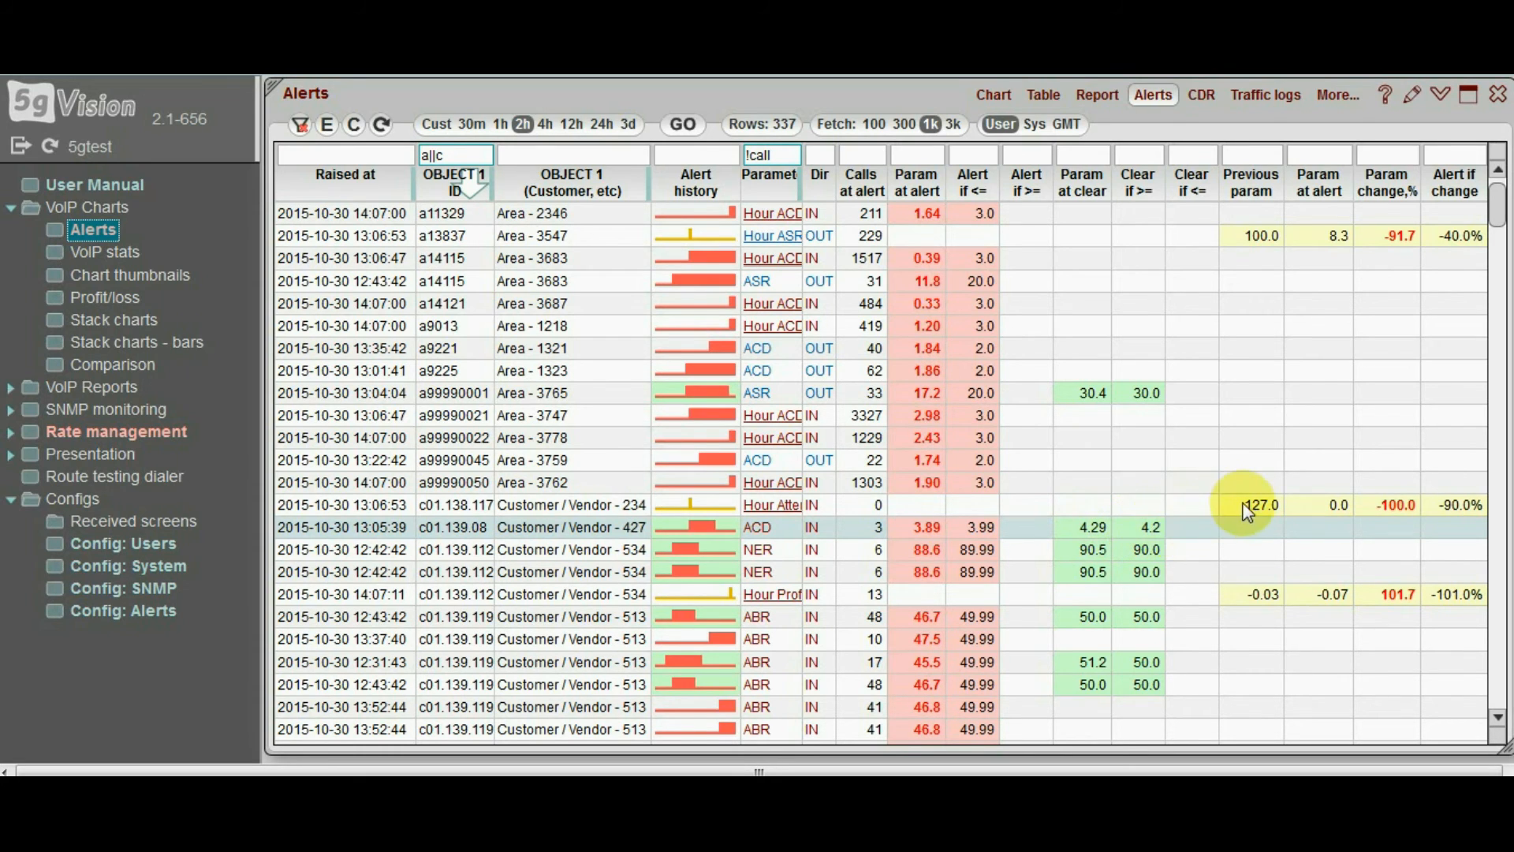
{"action": "mouse_move", "coordinate": [1331, 510]}
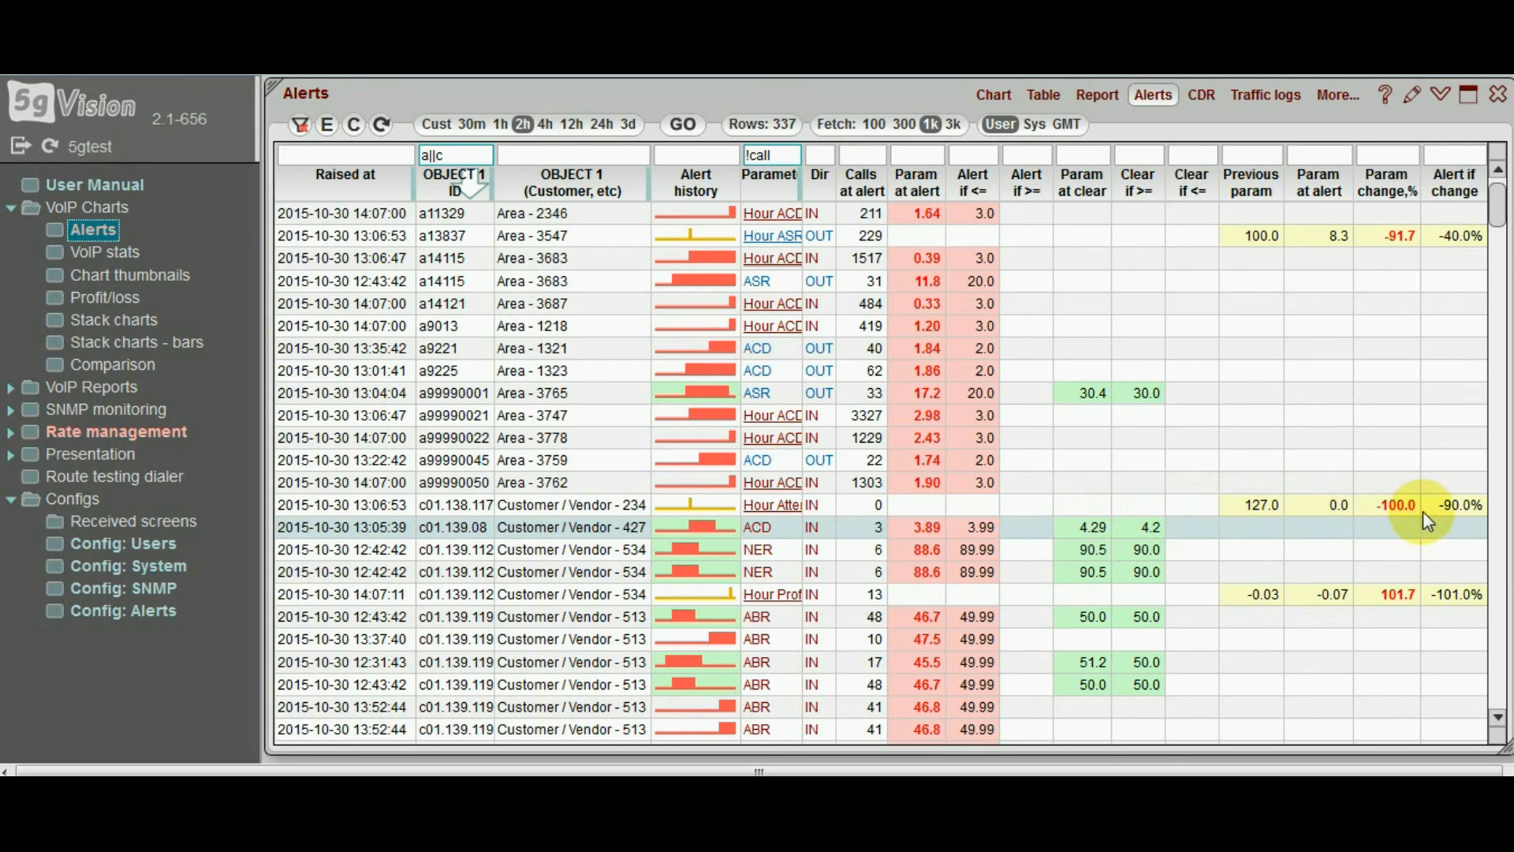
{"action": "mouse_move", "coordinate": [1446, 511]}
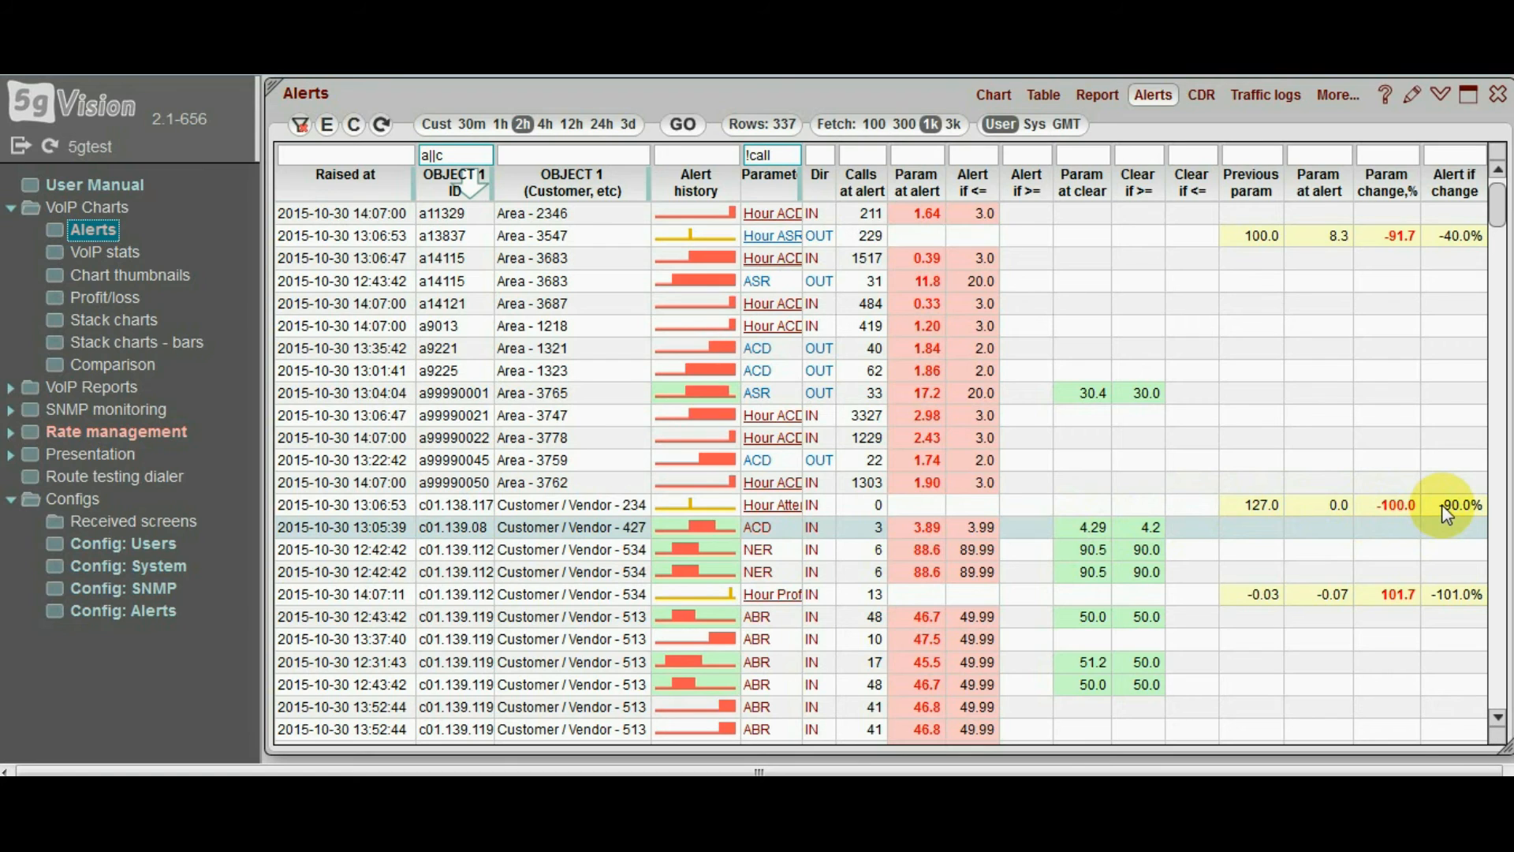
{"action": "mouse_move", "coordinate": [864, 191]}
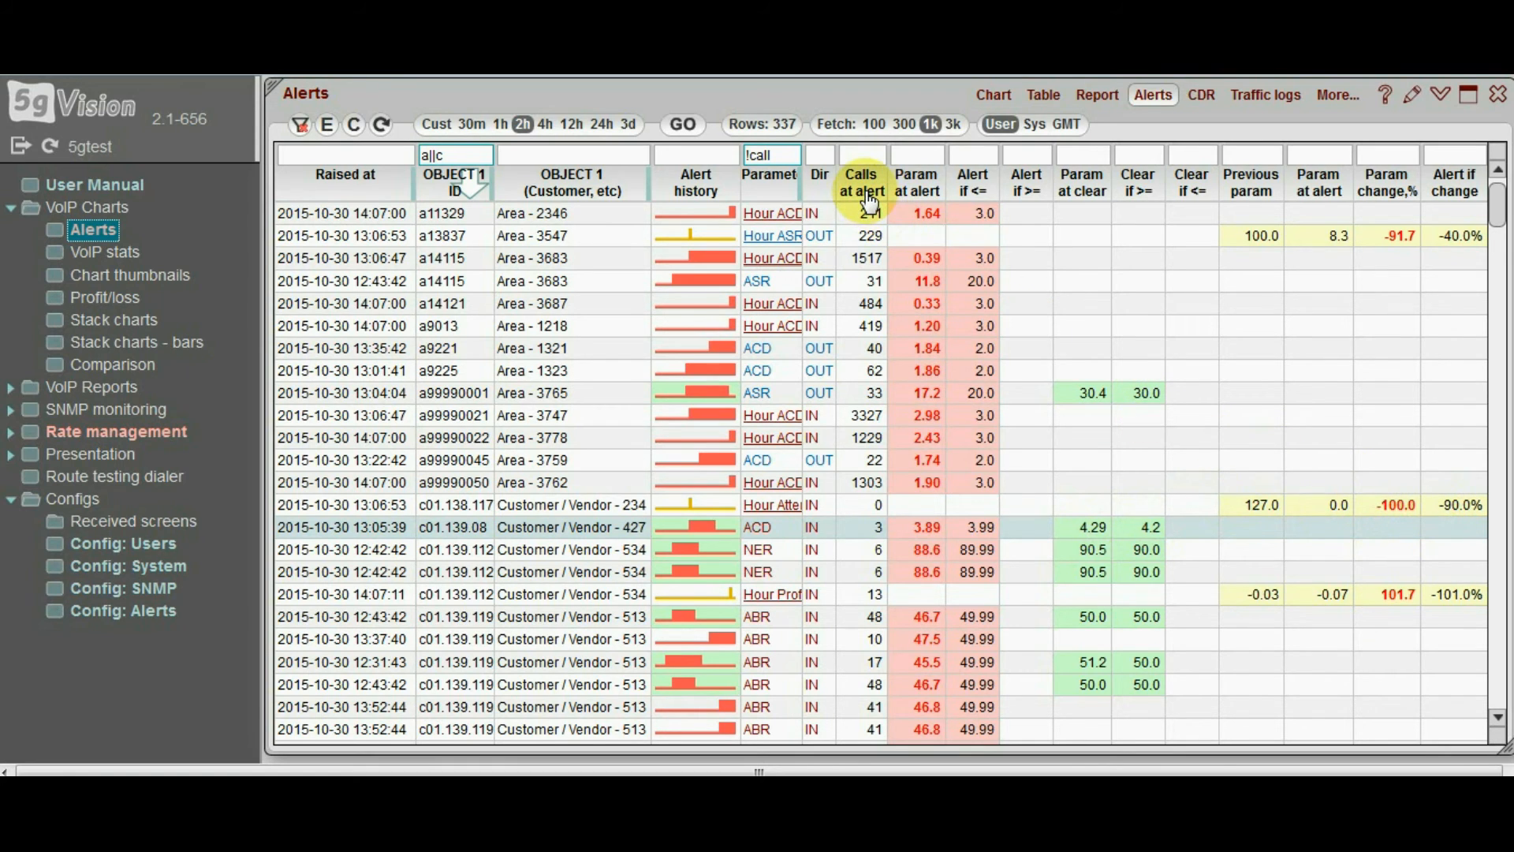
{"action": "mouse_move", "coordinate": [863, 183]}
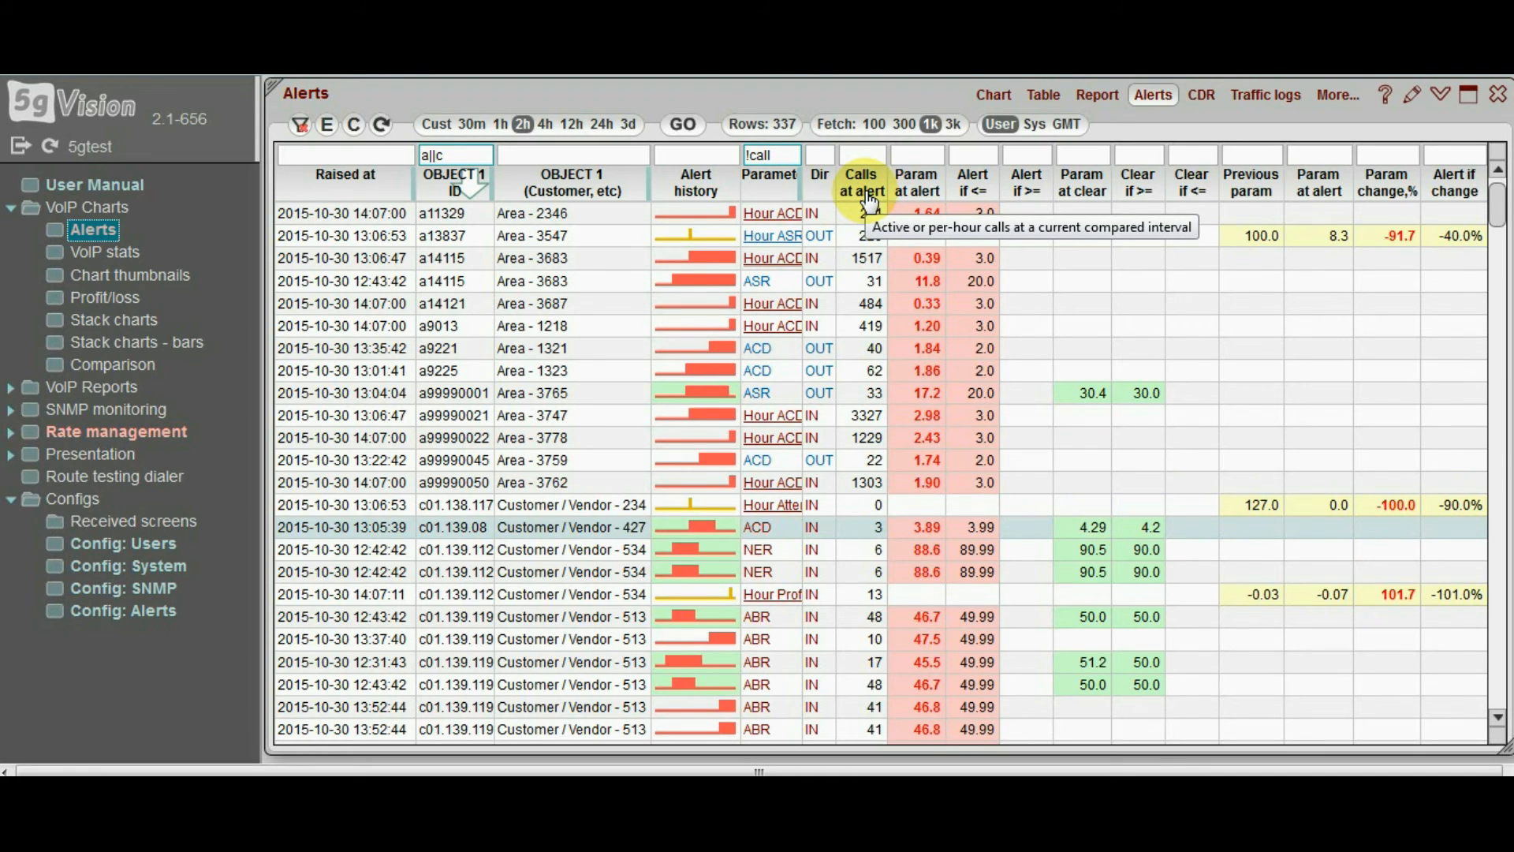
{"action": "mouse_move", "coordinate": [866, 359]}
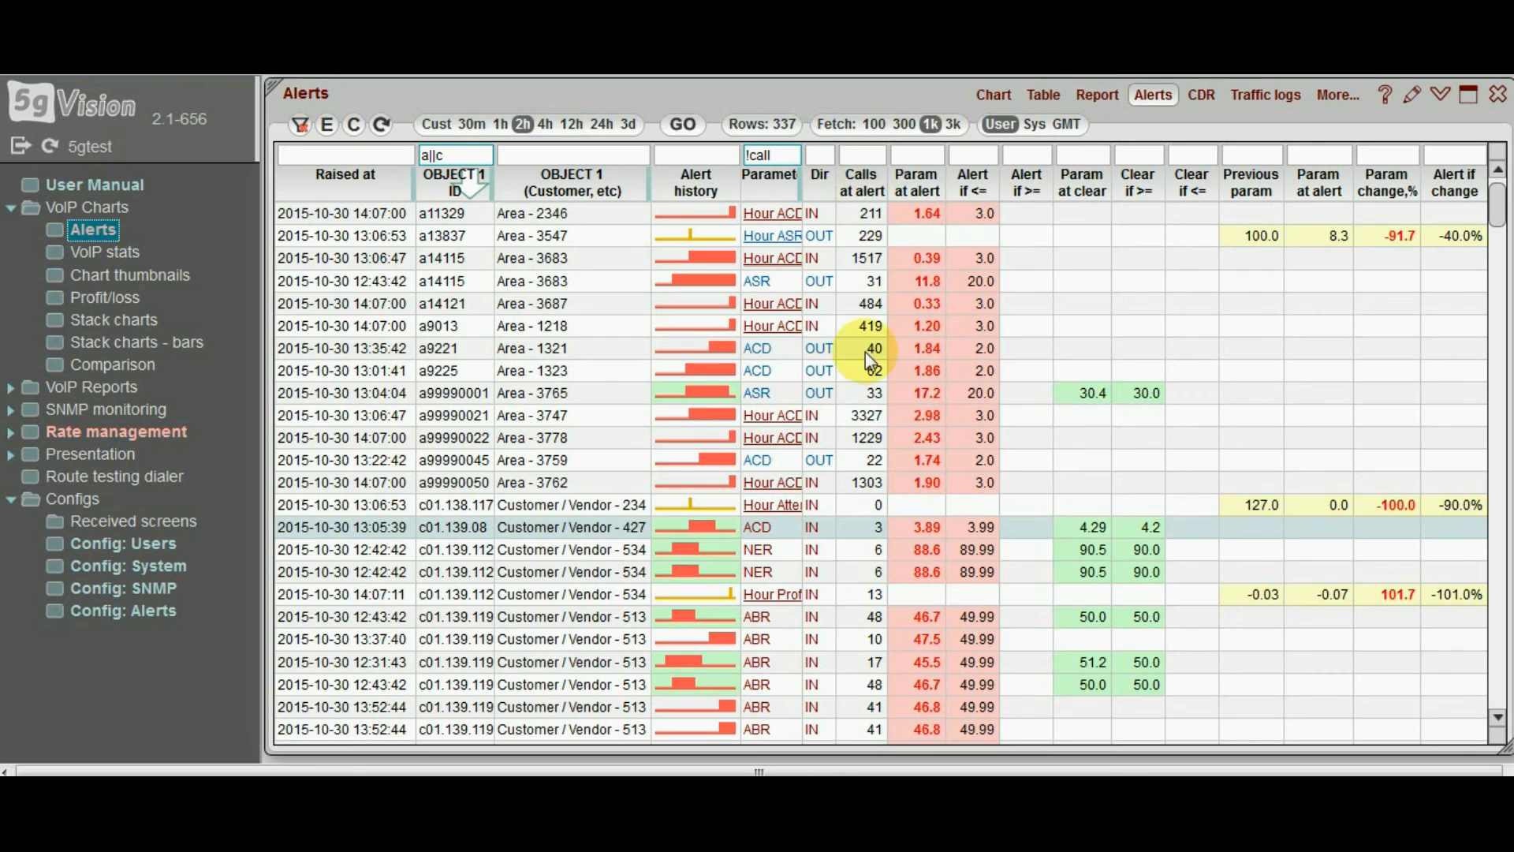
{"action": "mouse_move", "coordinate": [866, 651]}
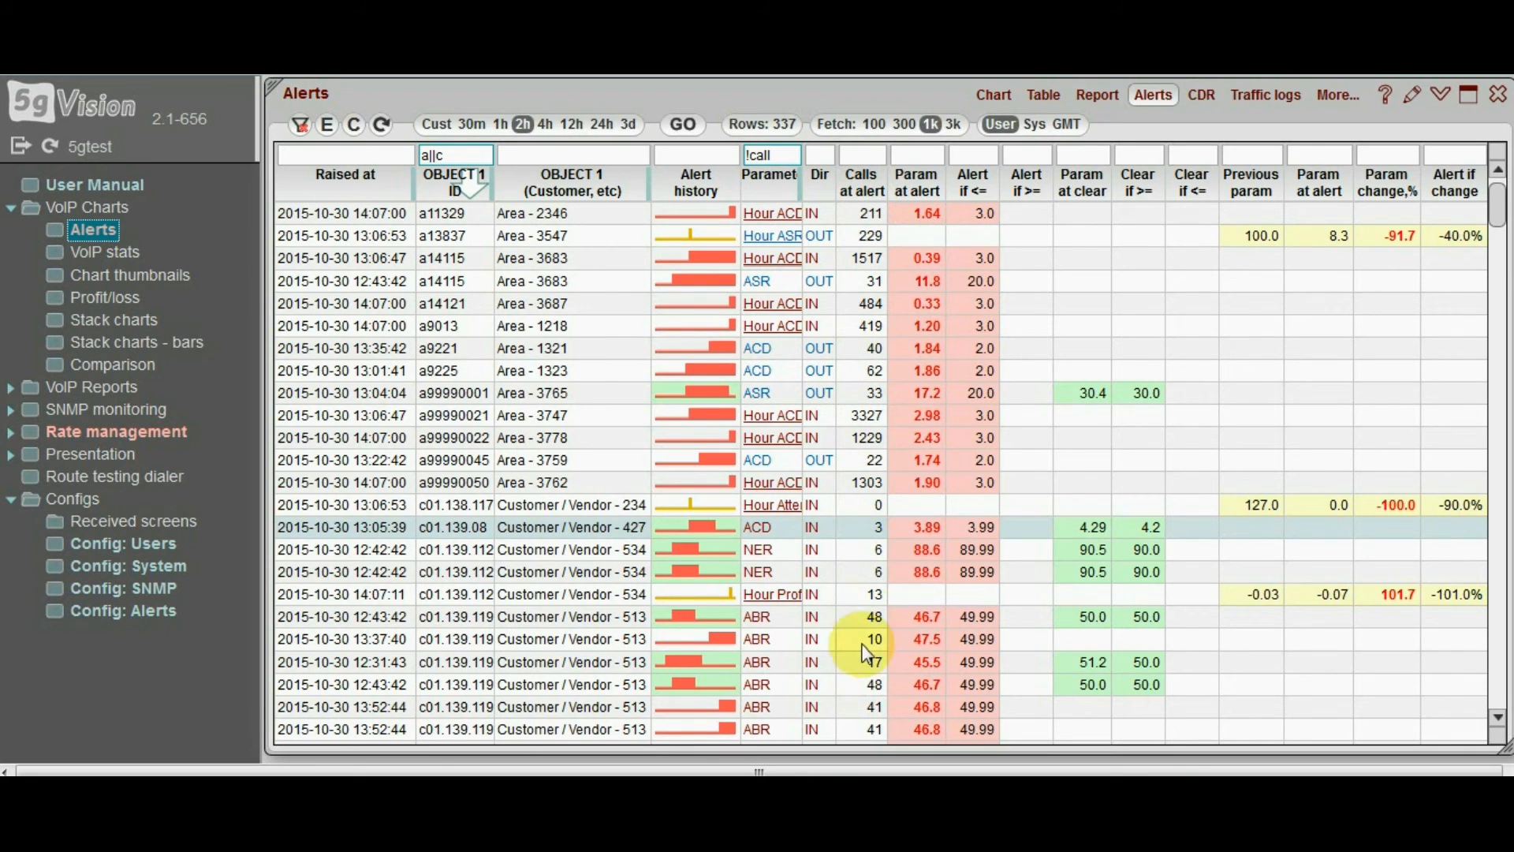
{"action": "mouse_move", "coordinate": [864, 419]}
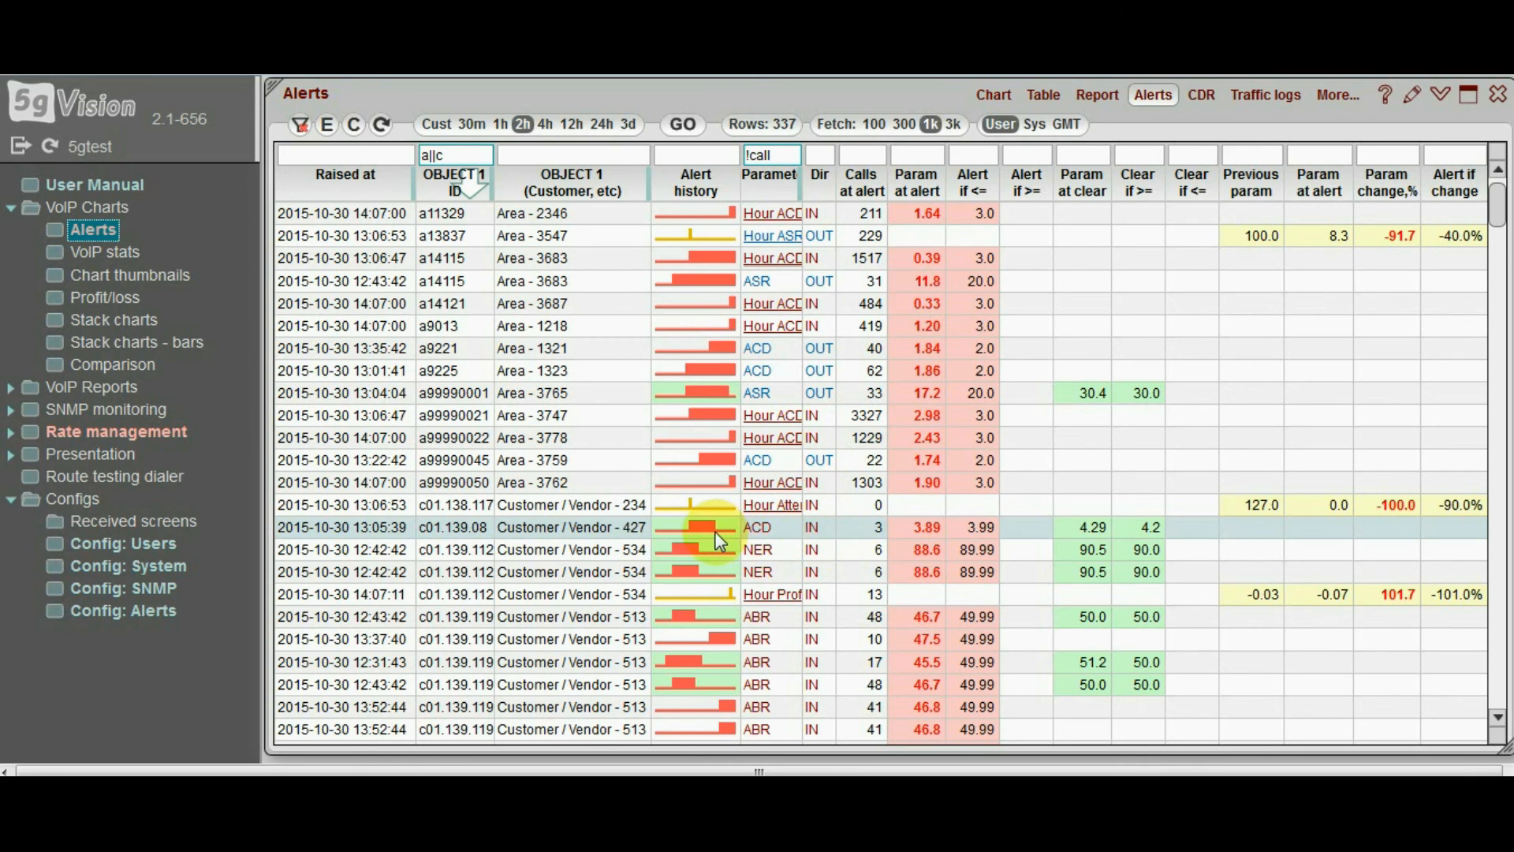
{"action": "left_click", "coordinate": [694, 527]}
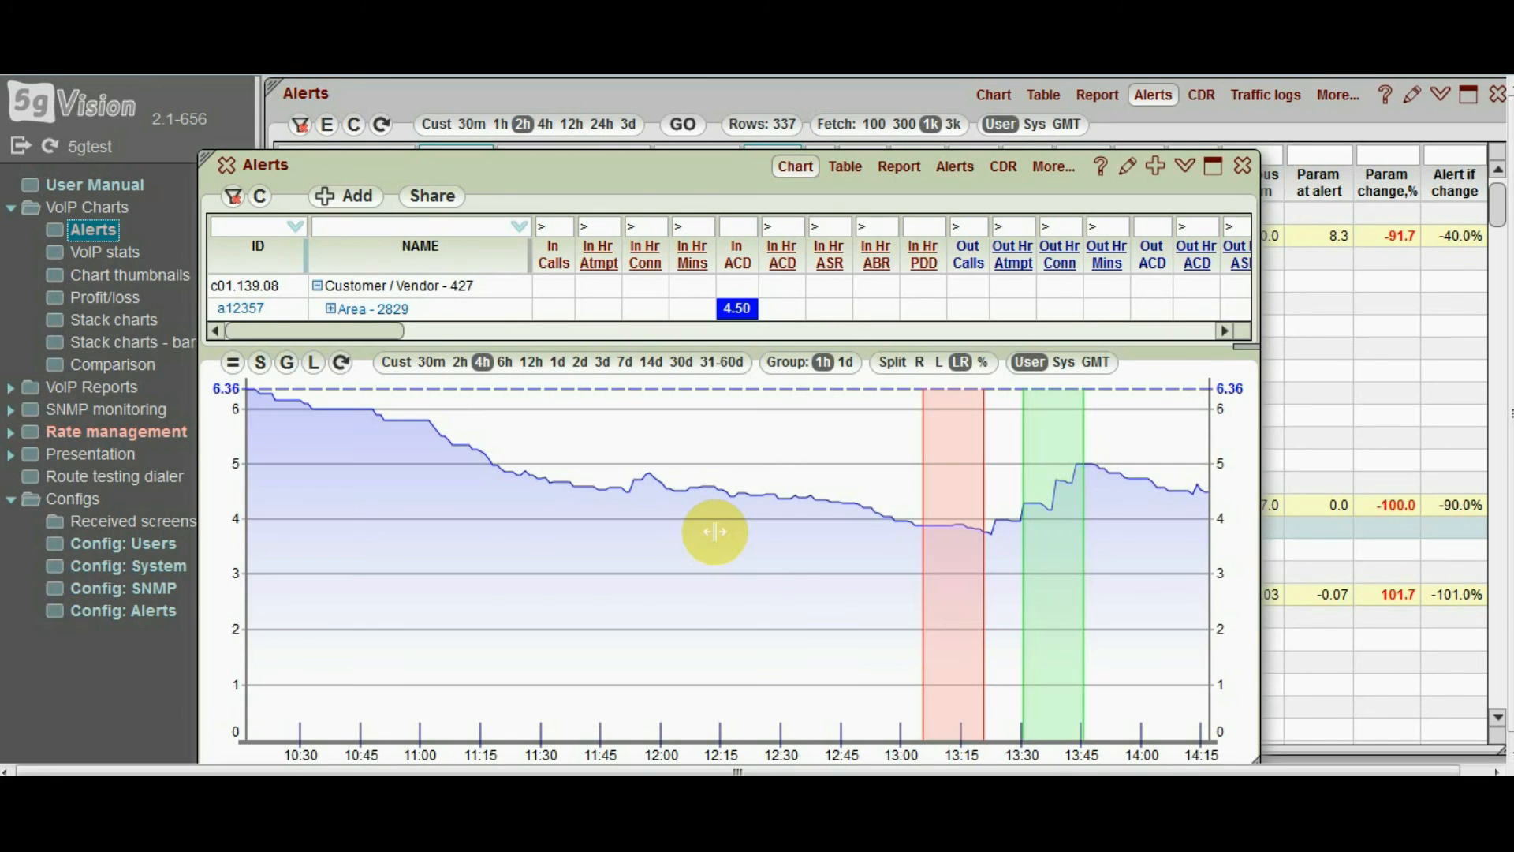
{"action": "mouse_move", "coordinate": [538, 377]}
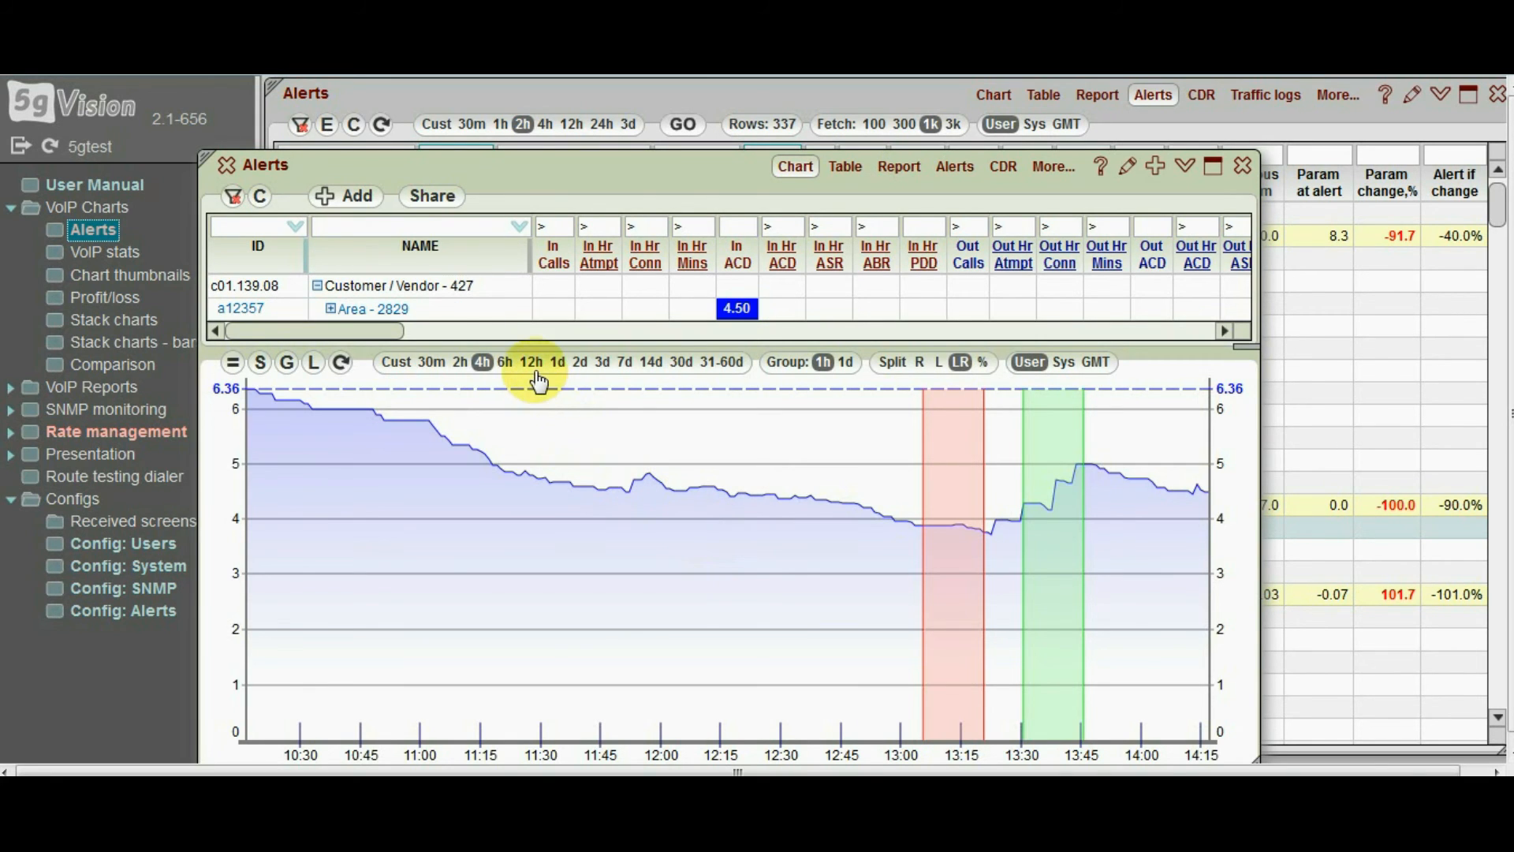
{"action": "left_click", "coordinate": [530, 361]}
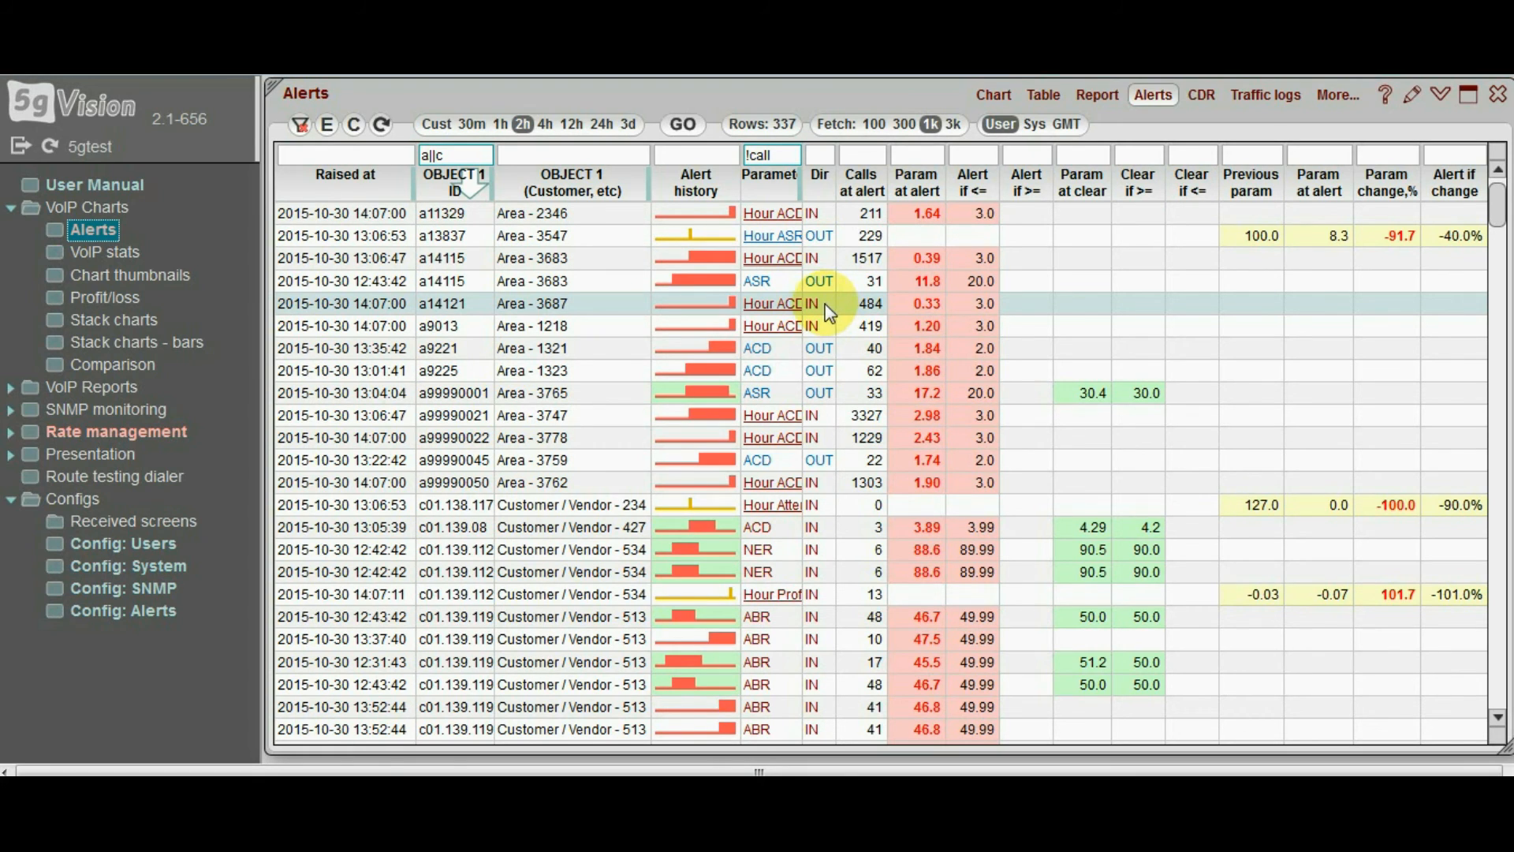
{"action": "mouse_move", "coordinate": [724, 315]}
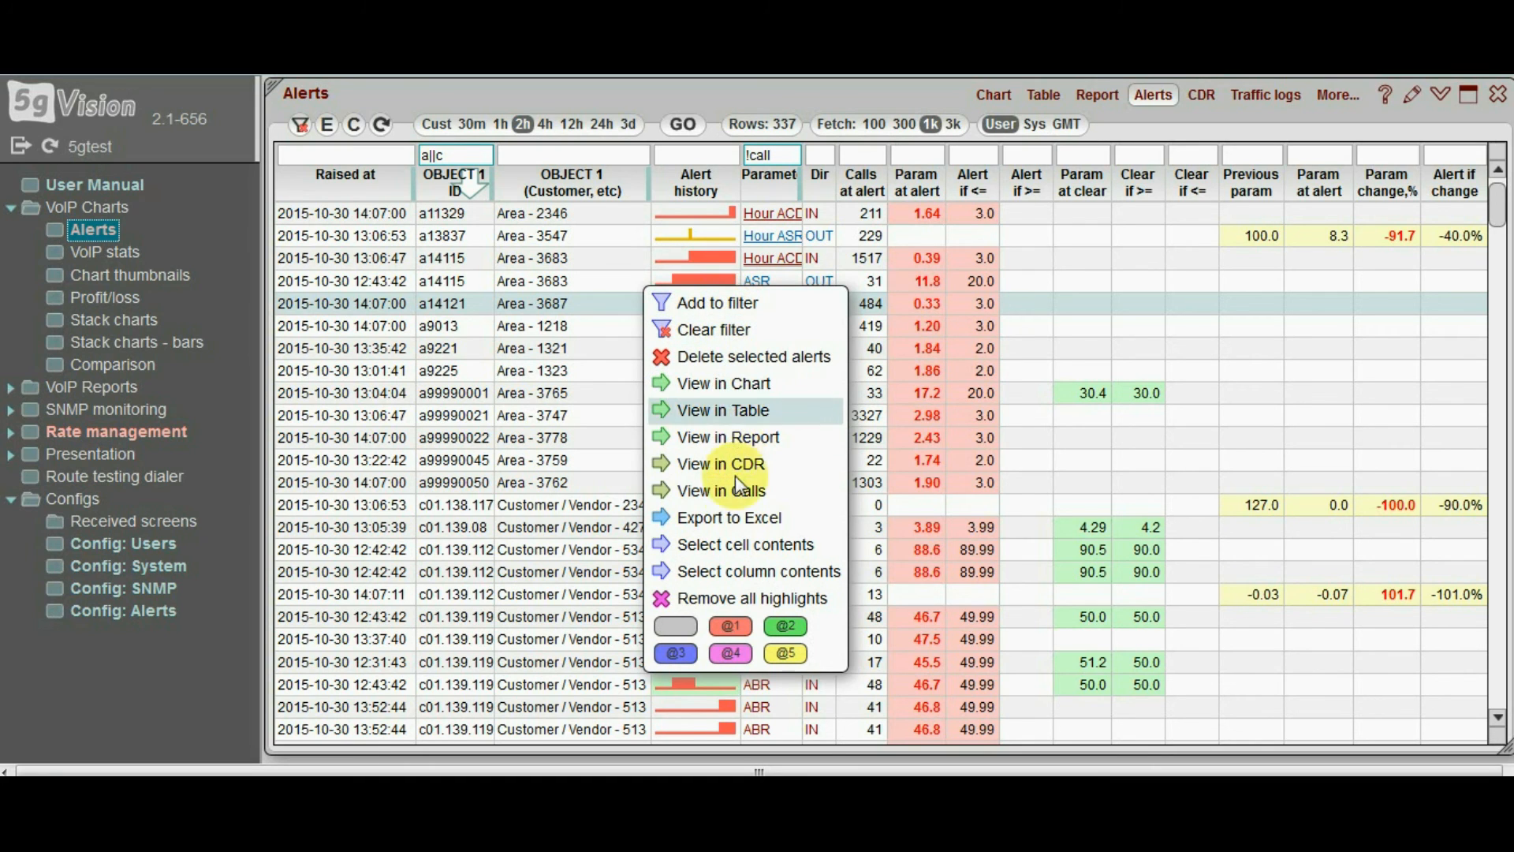
{"action": "mouse_move", "coordinate": [739, 437]}
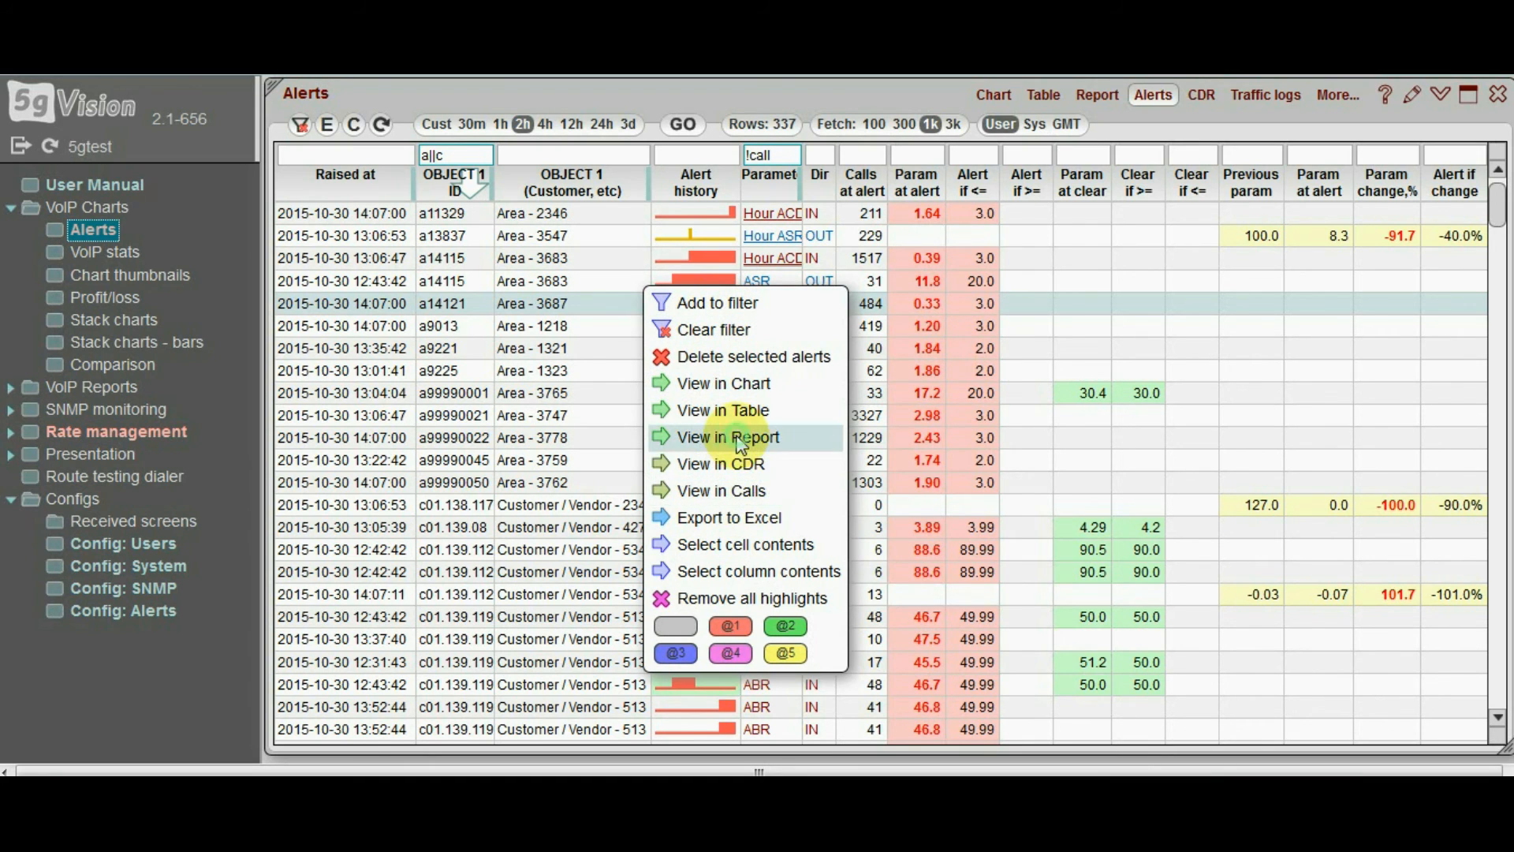
{"action": "left_click", "coordinate": [729, 437]}
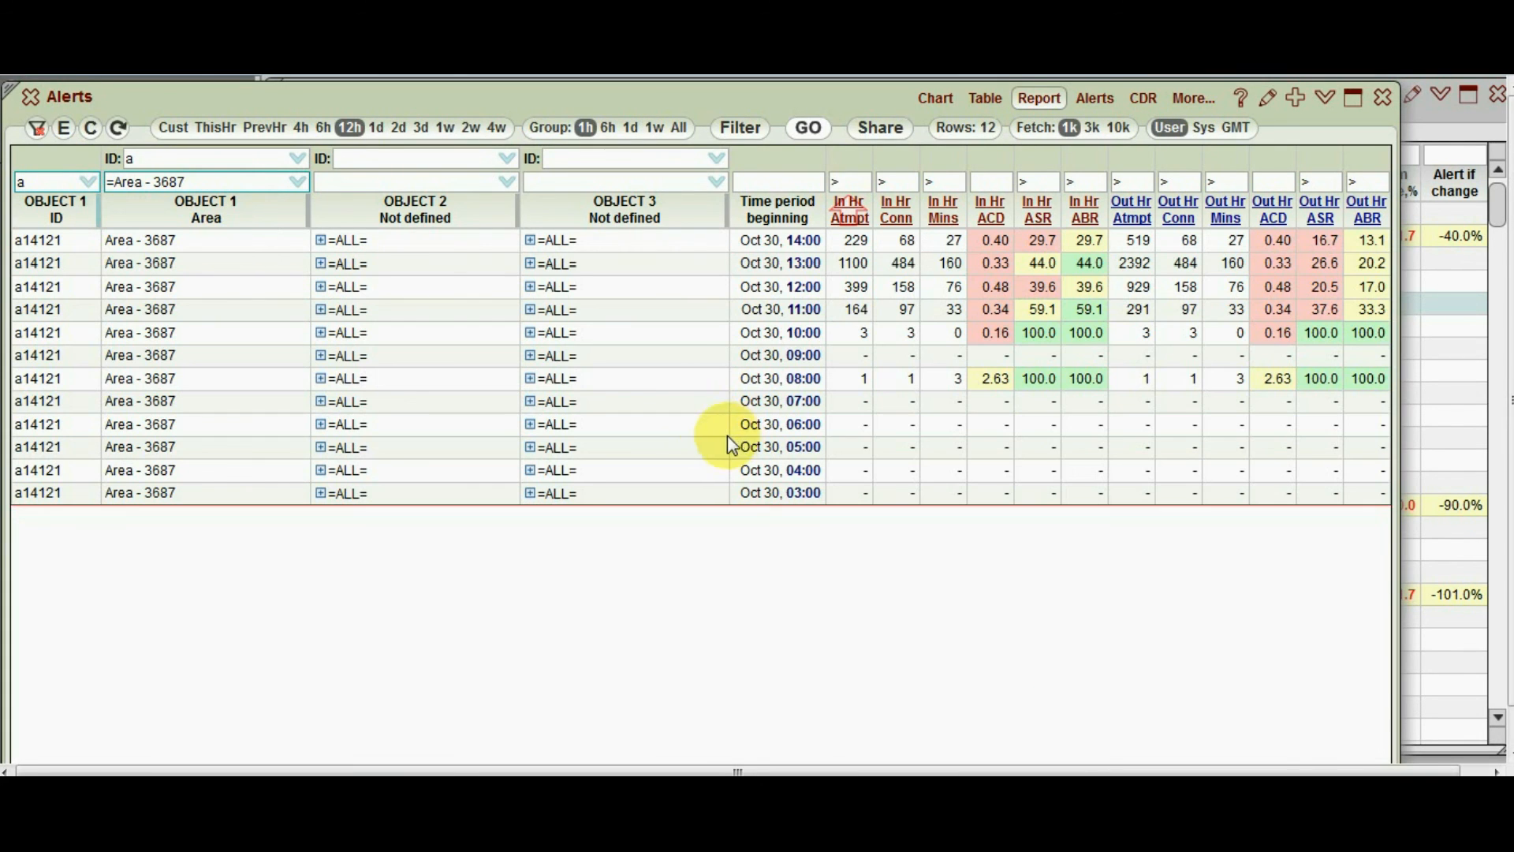
{"action": "type", "text": "c"}
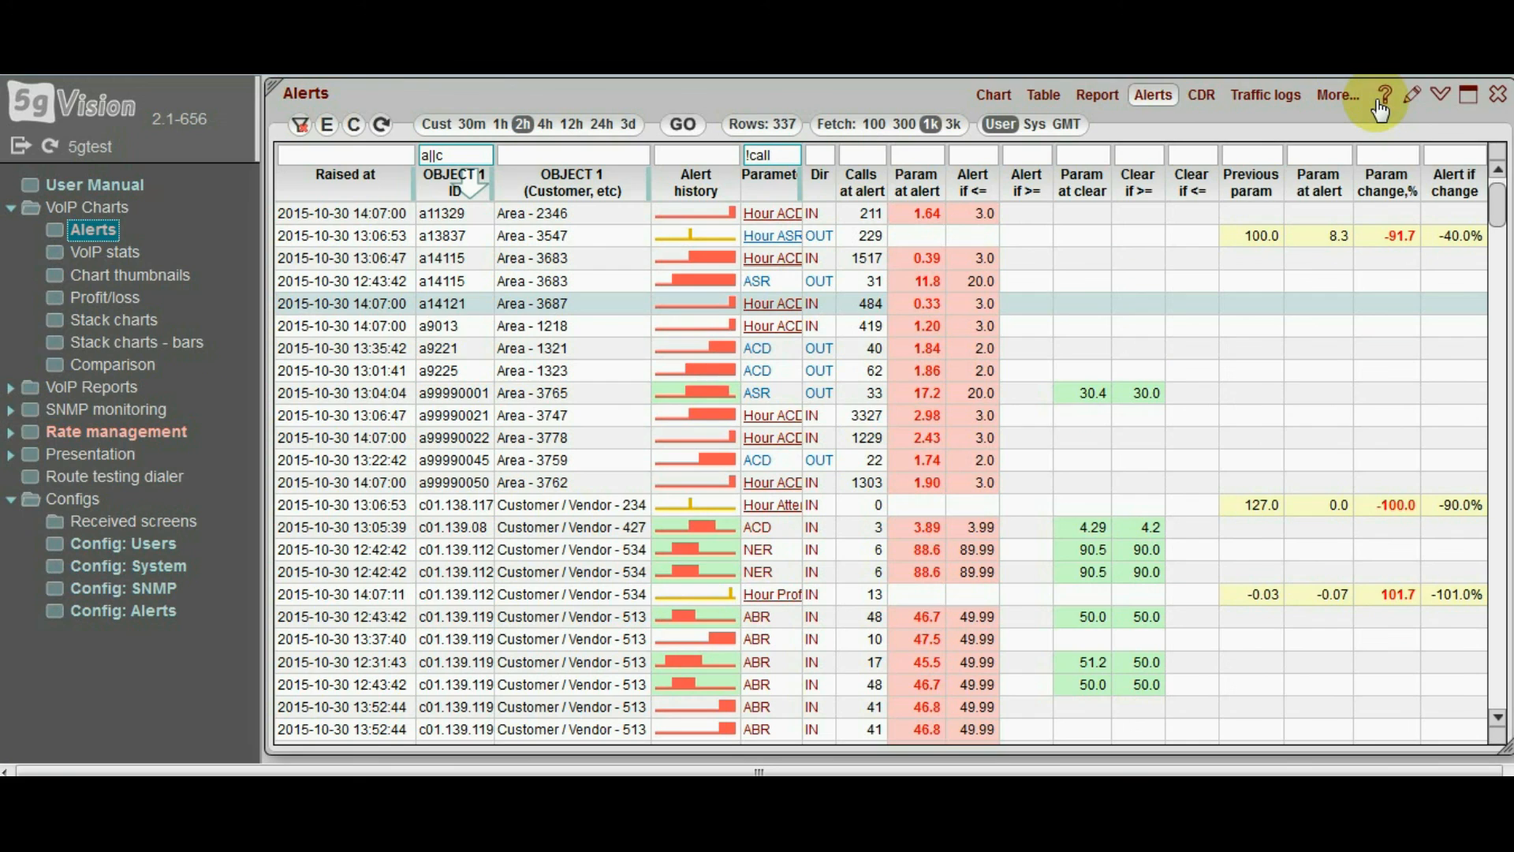
{"action": "mouse_move", "coordinate": [956, 227]}
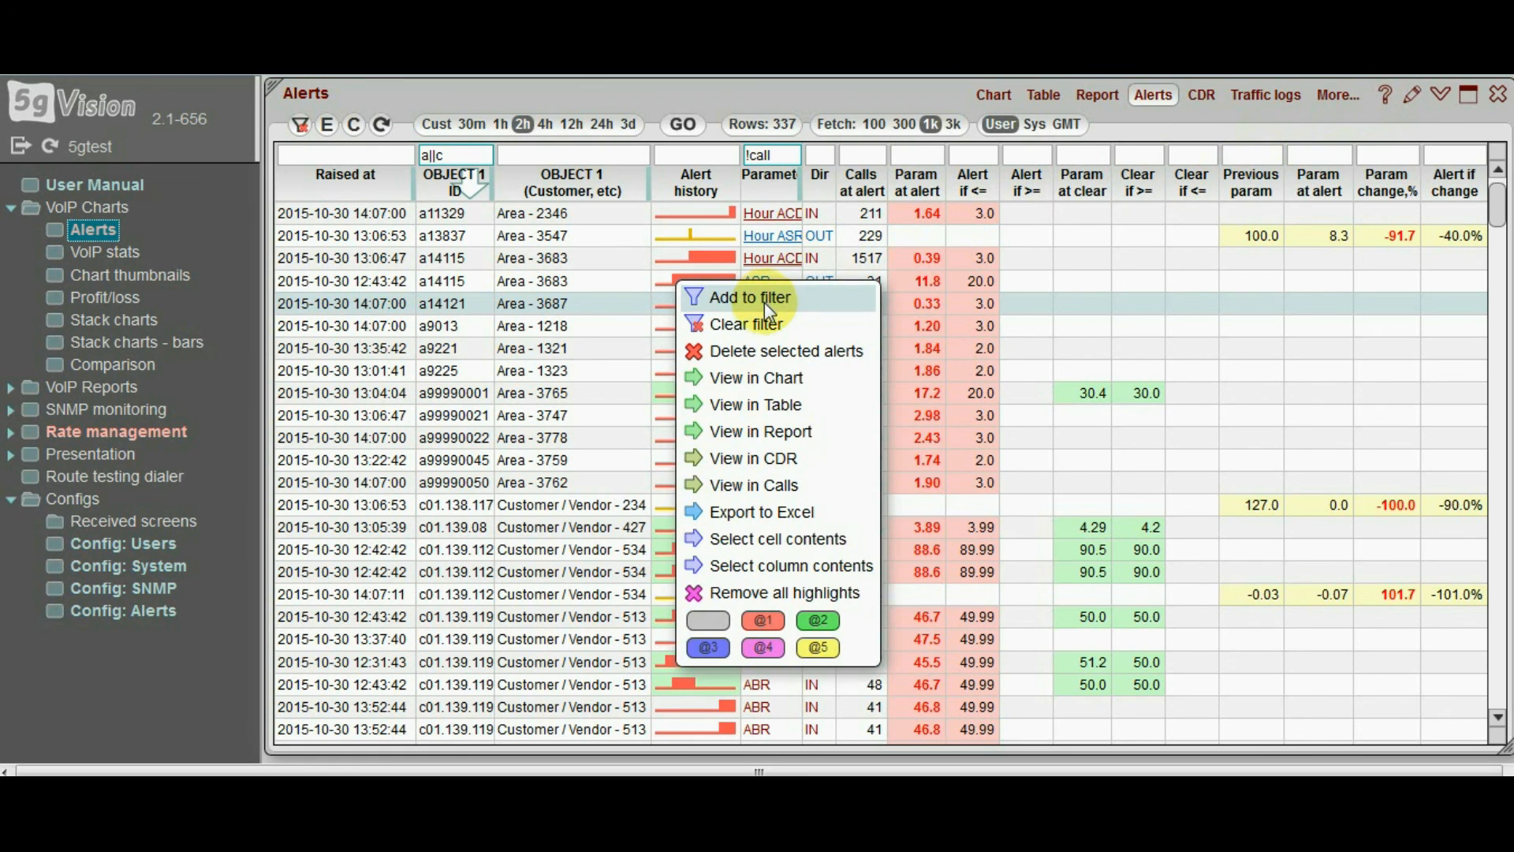
{"action": "mouse_move", "coordinate": [756, 458]}
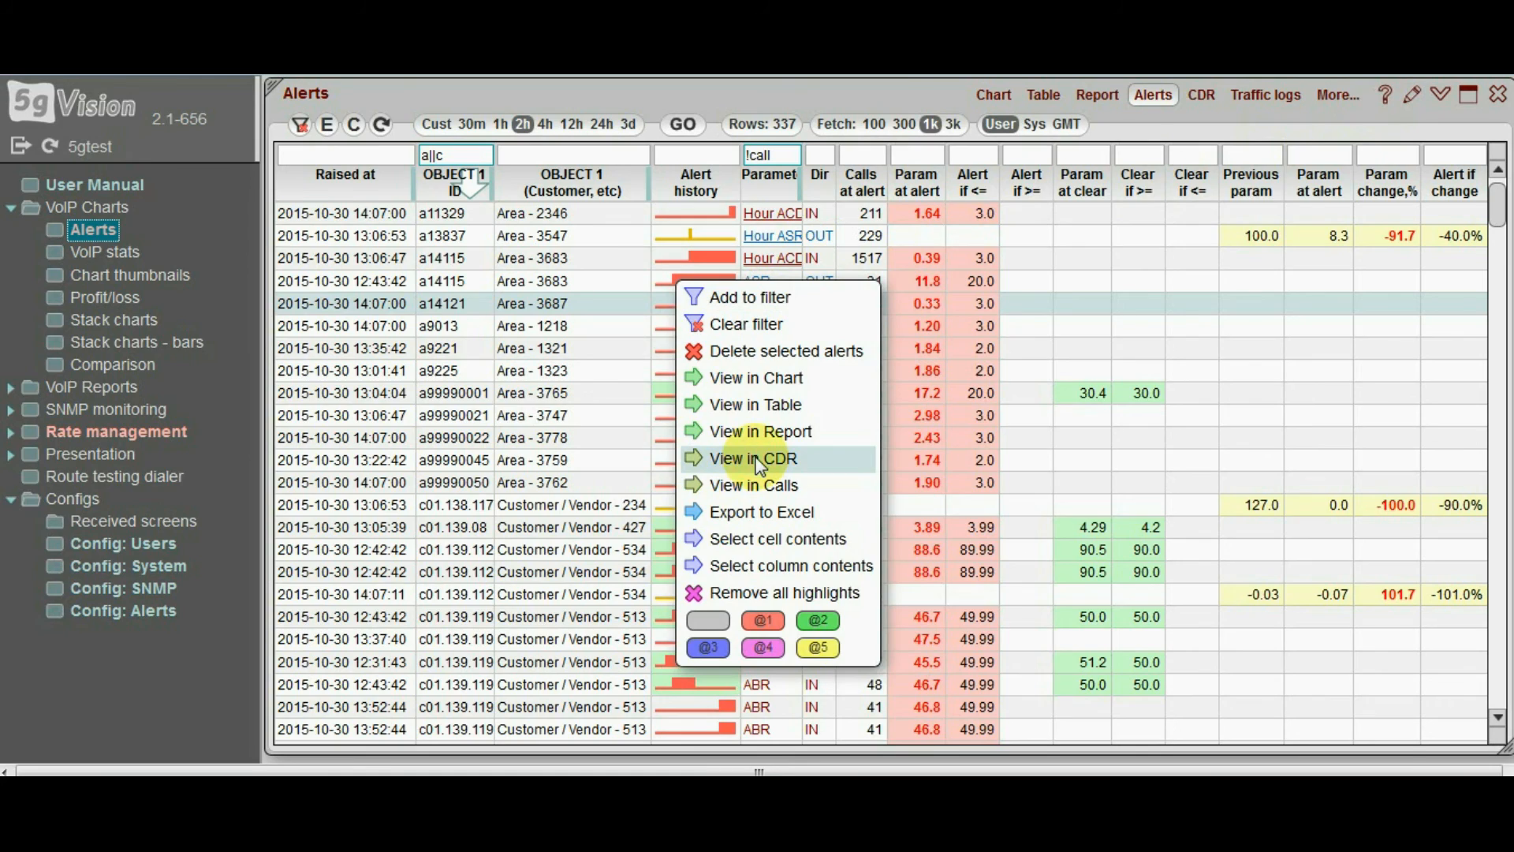
{"action": "left_click", "coordinate": [754, 458]}
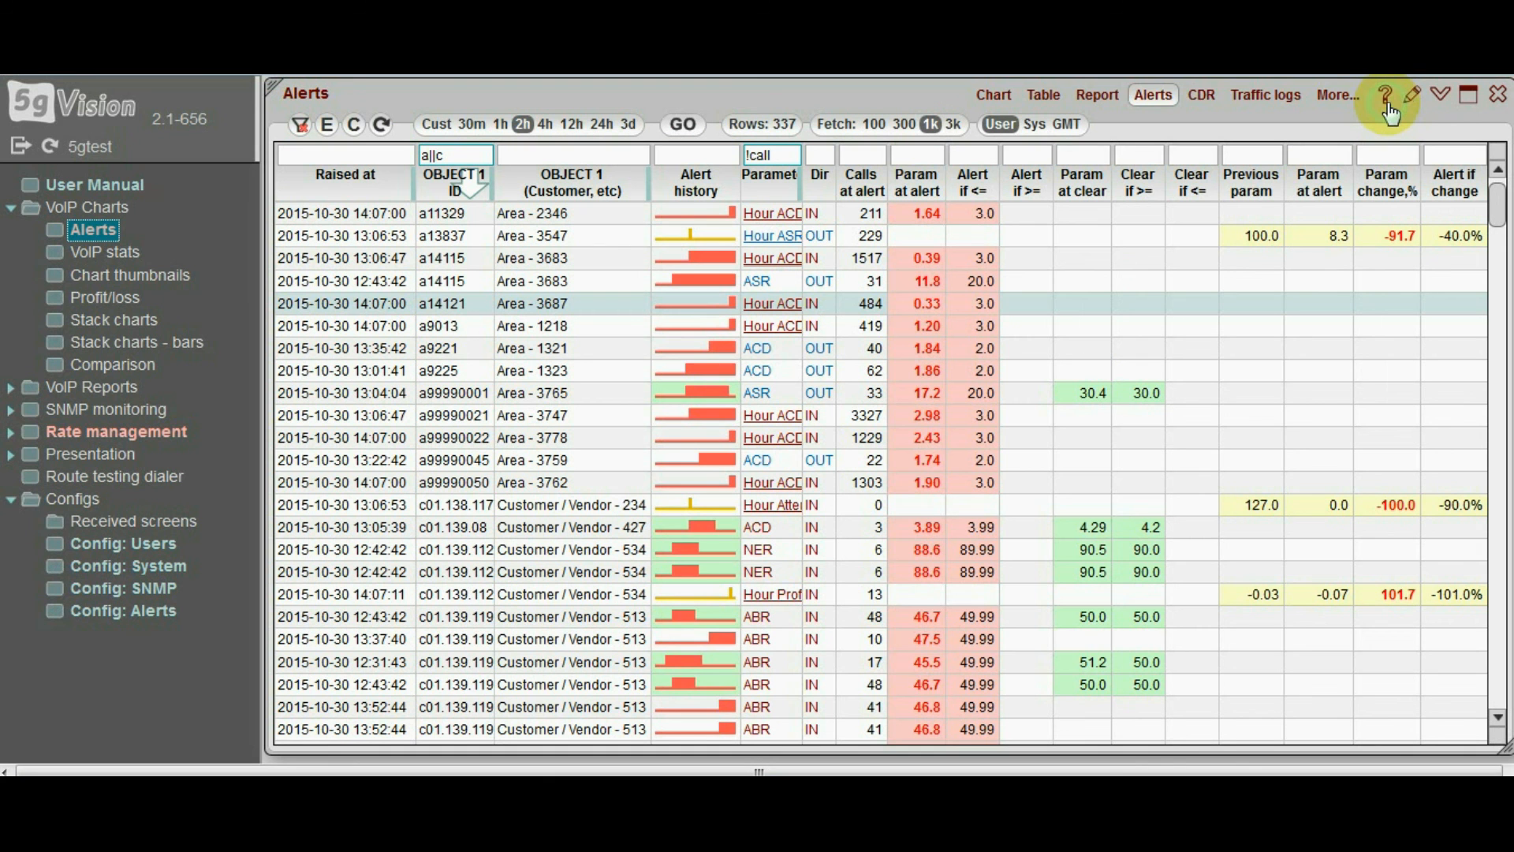
{"action": "mouse_move", "coordinate": [988, 286]}
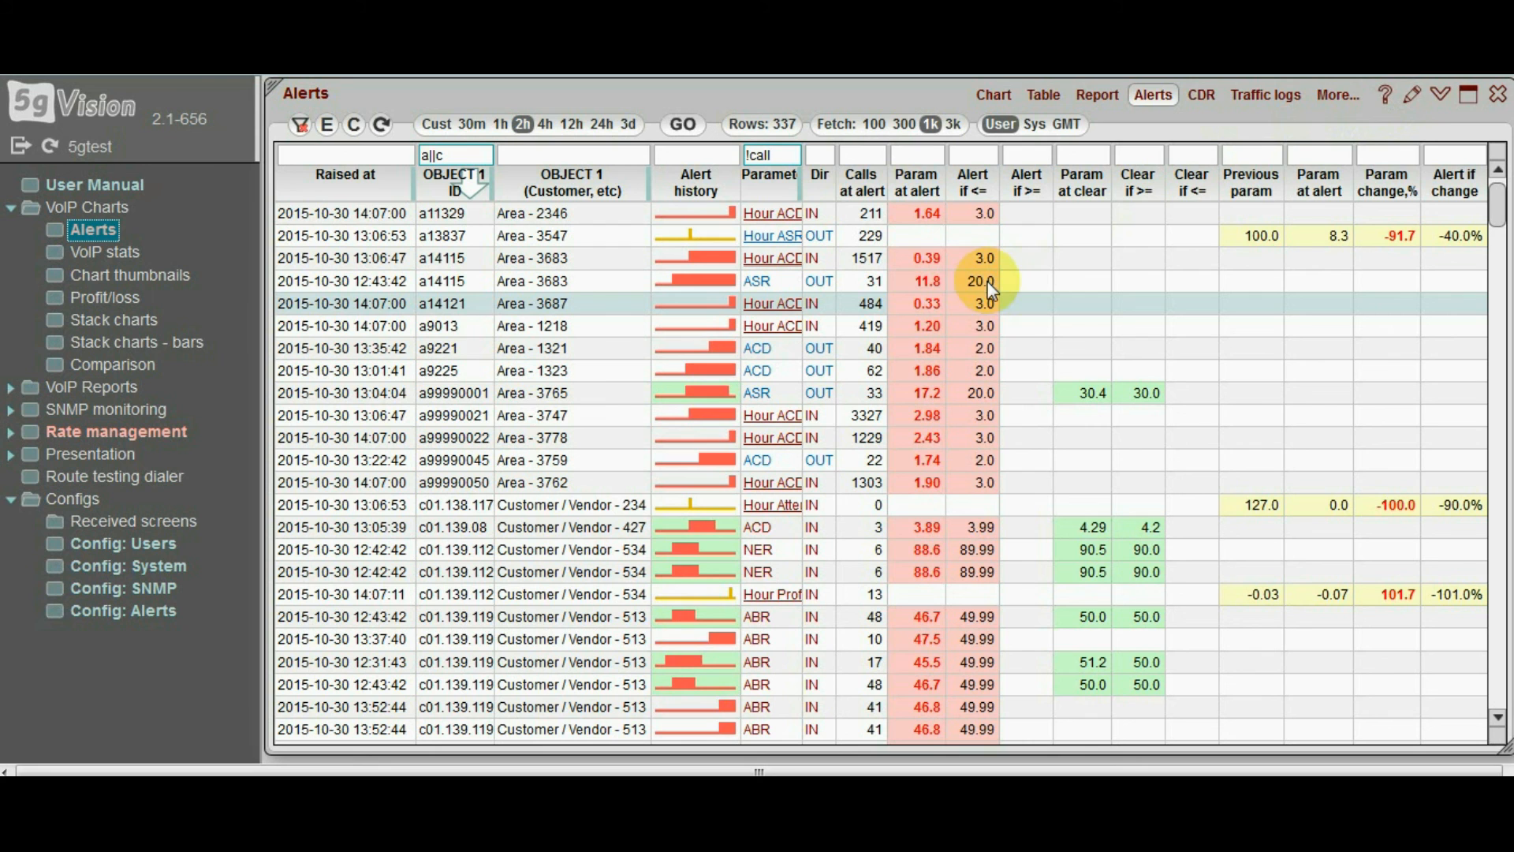
{"action": "mouse_move", "coordinate": [970, 304]}
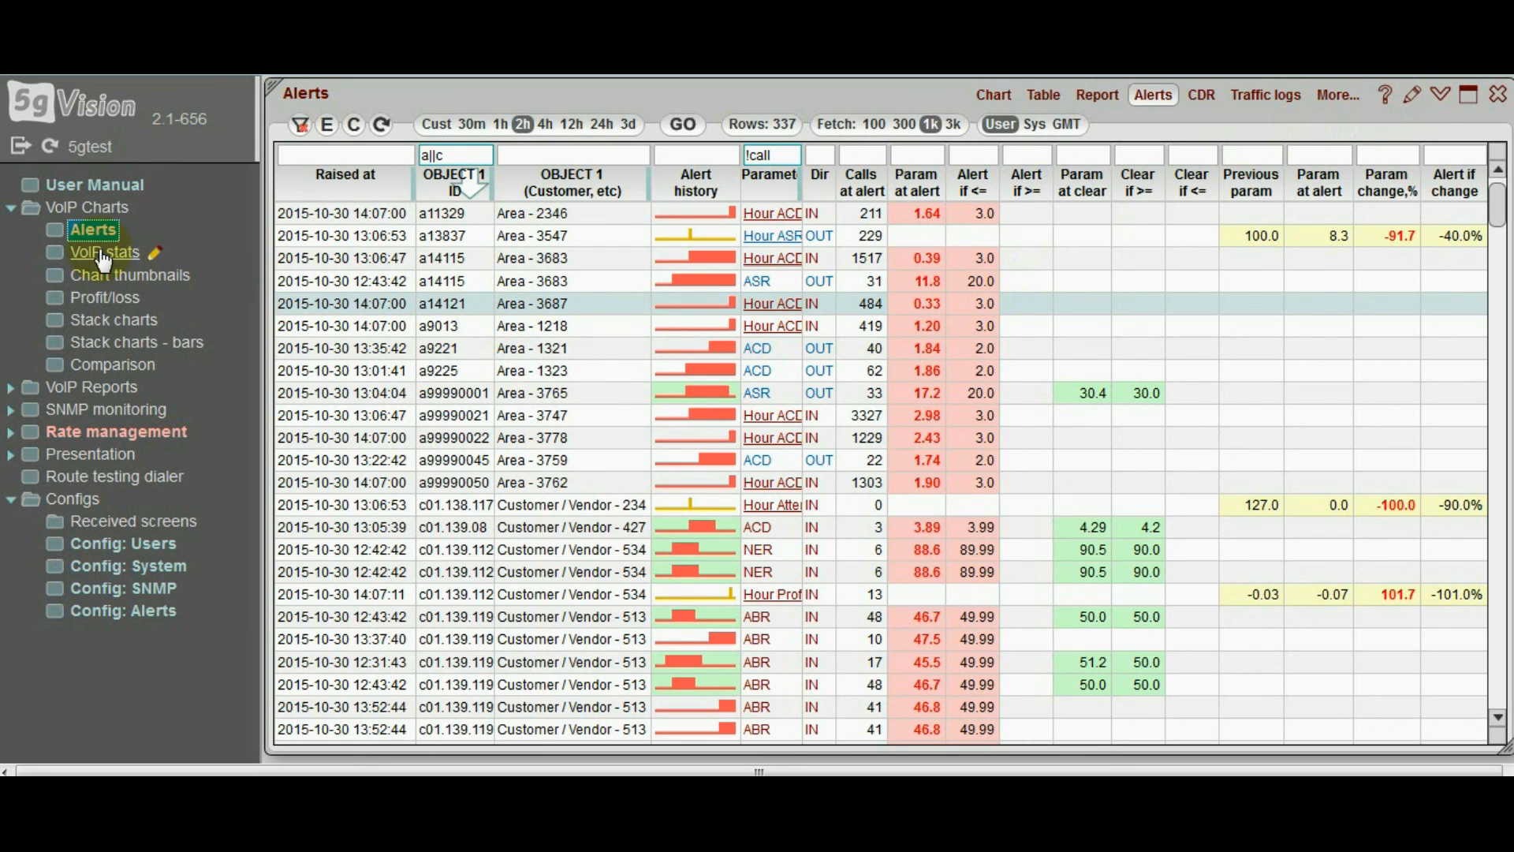
In the VoIP stats alert log, chart Hour Minutes for Customer / Vendor - 272 over 3 days
{"action": "left_click", "coordinate": [104, 252]}
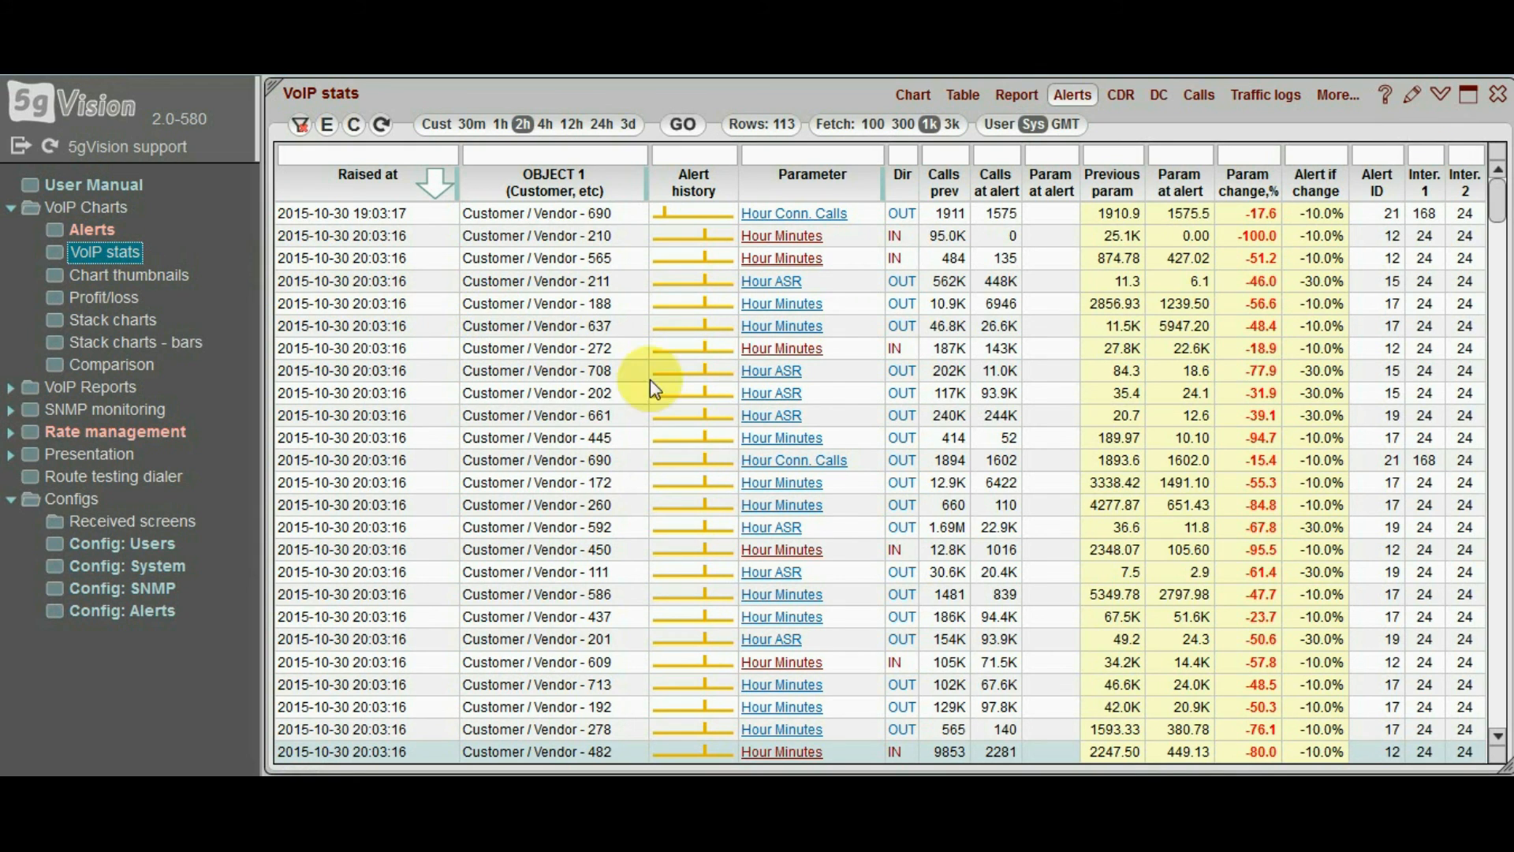
{"action": "mouse_move", "coordinate": [764, 437]}
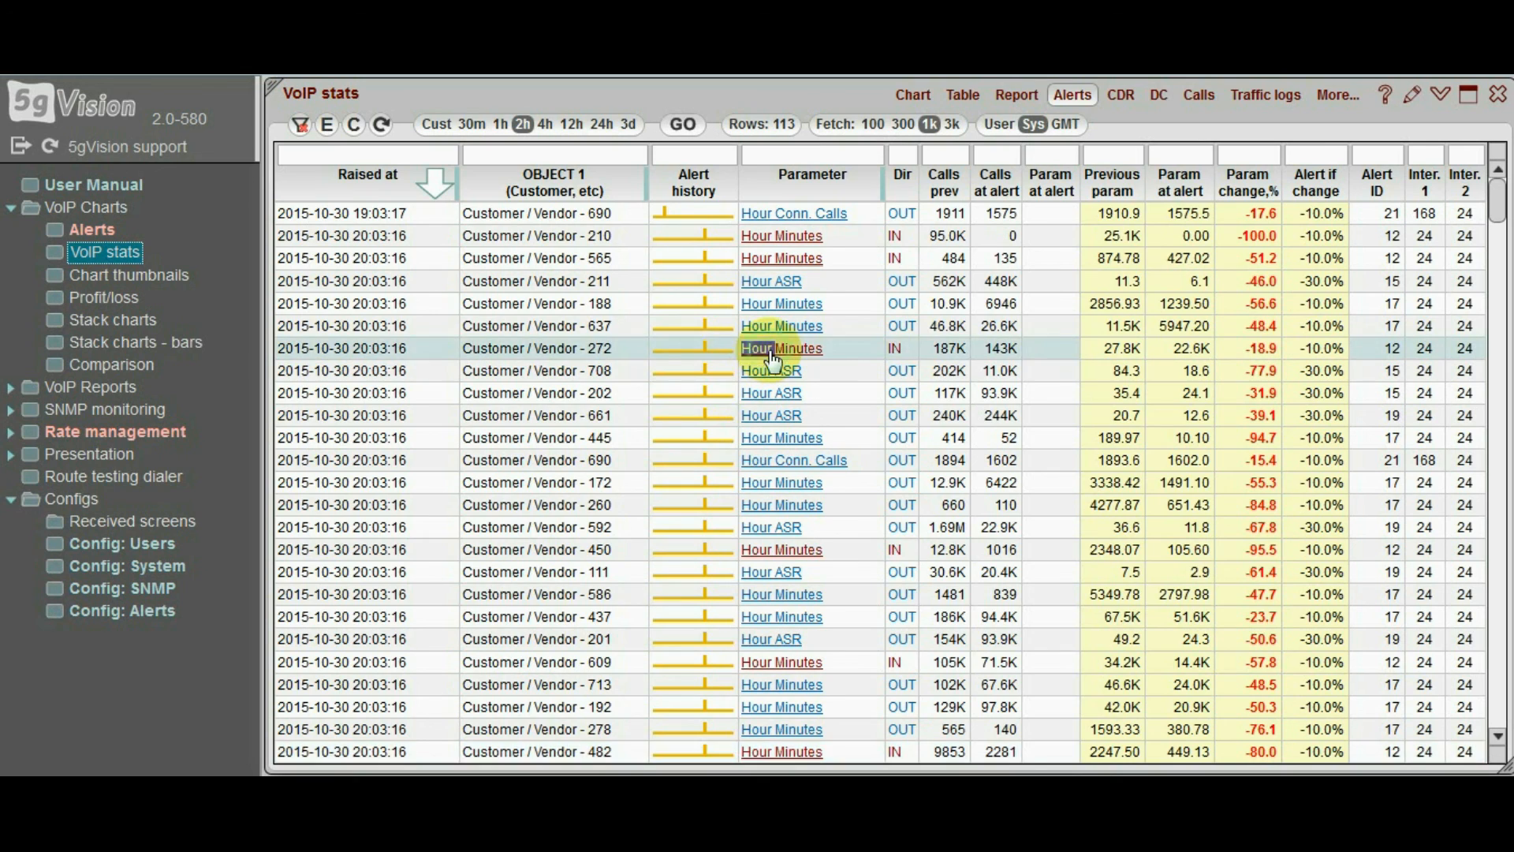
{"action": "left_click", "coordinate": [781, 347]}
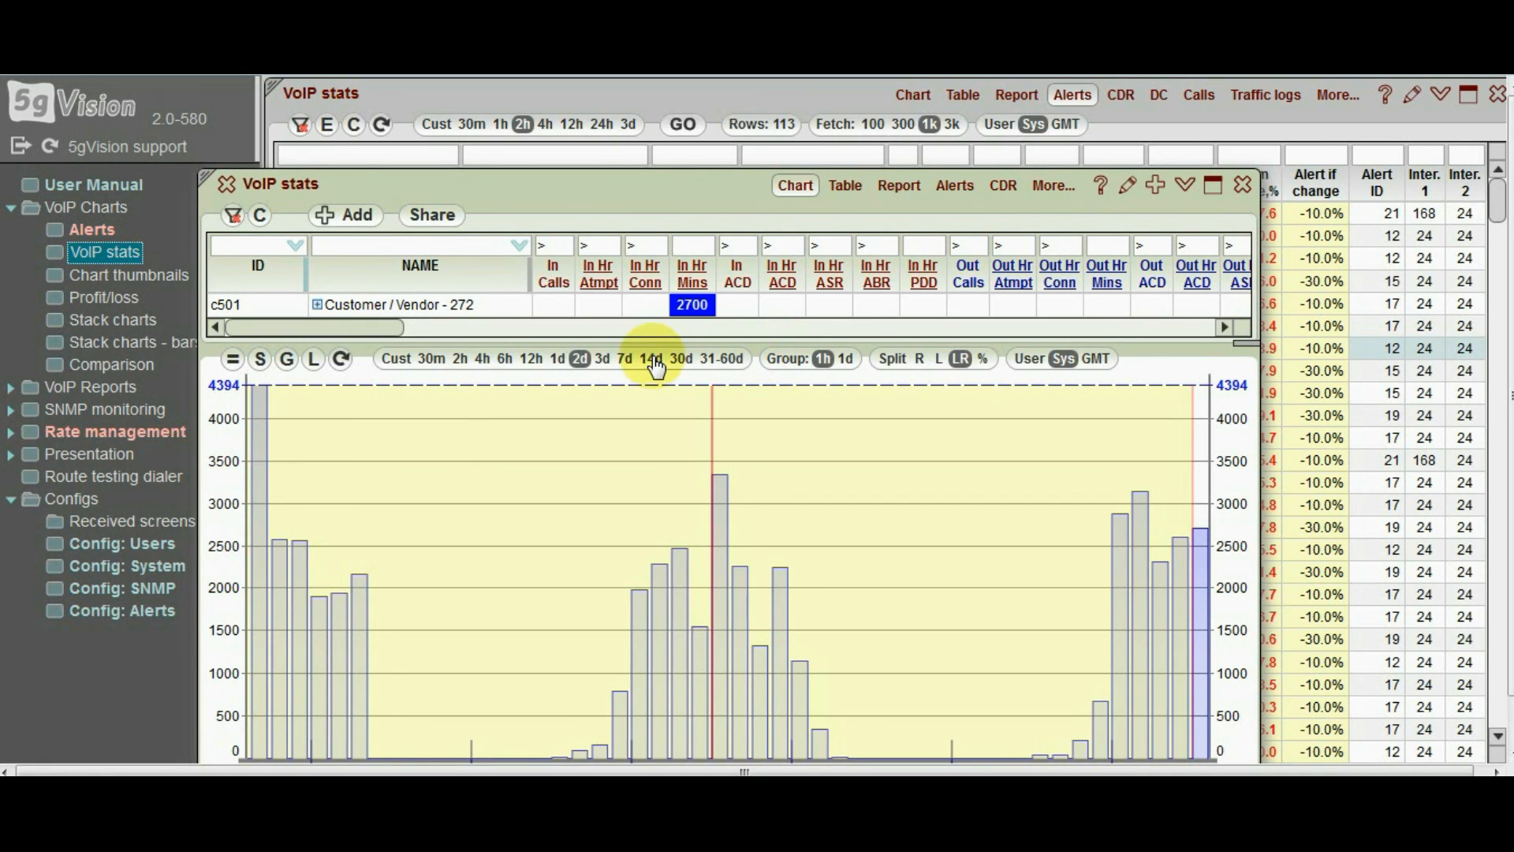
{"action": "left_click", "coordinate": [601, 358]}
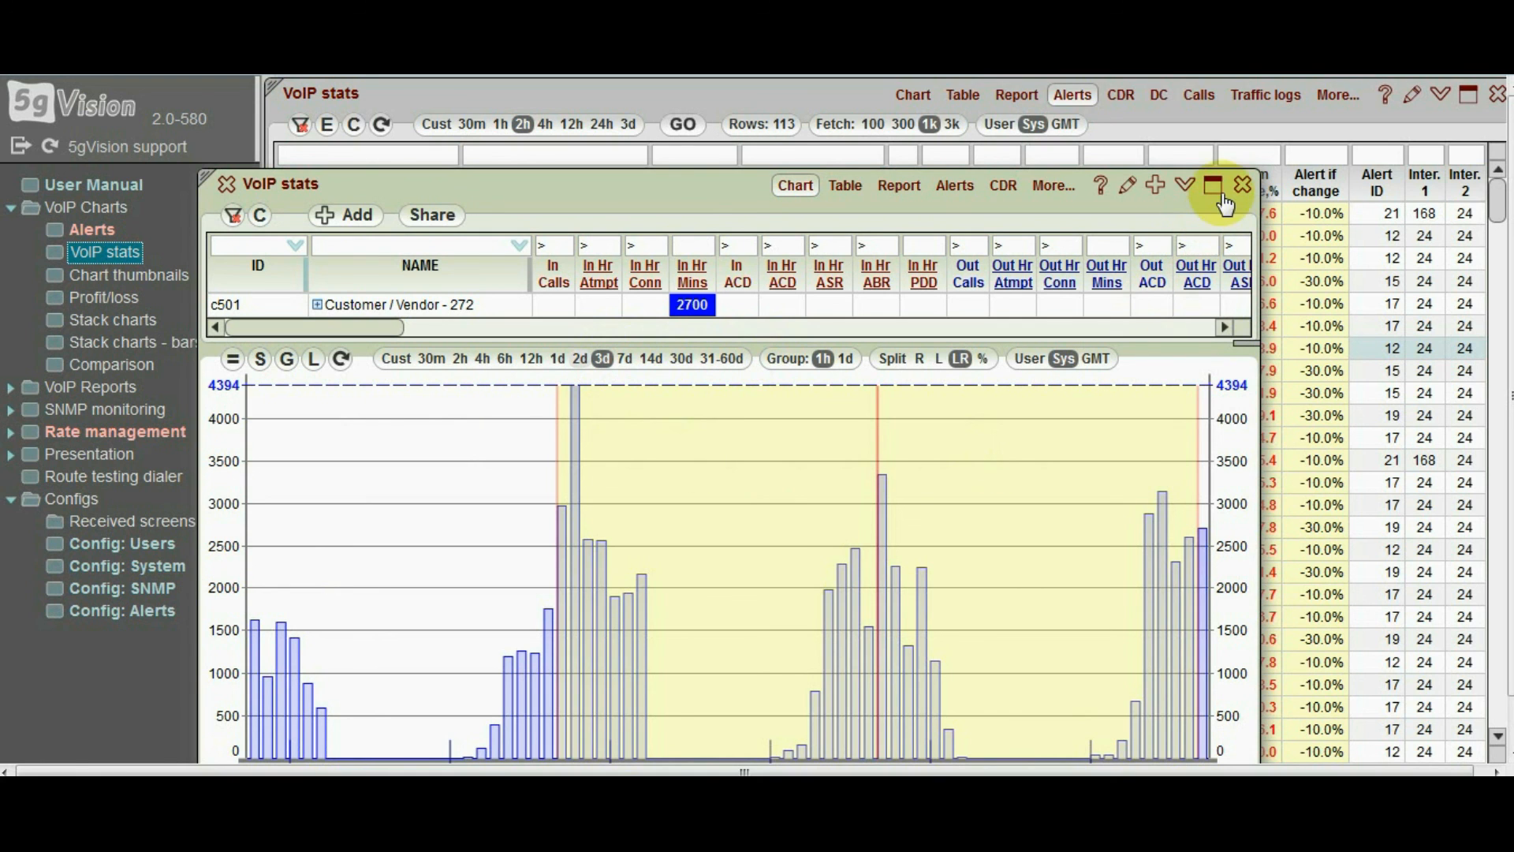
{"action": "left_click", "coordinate": [1243, 184]}
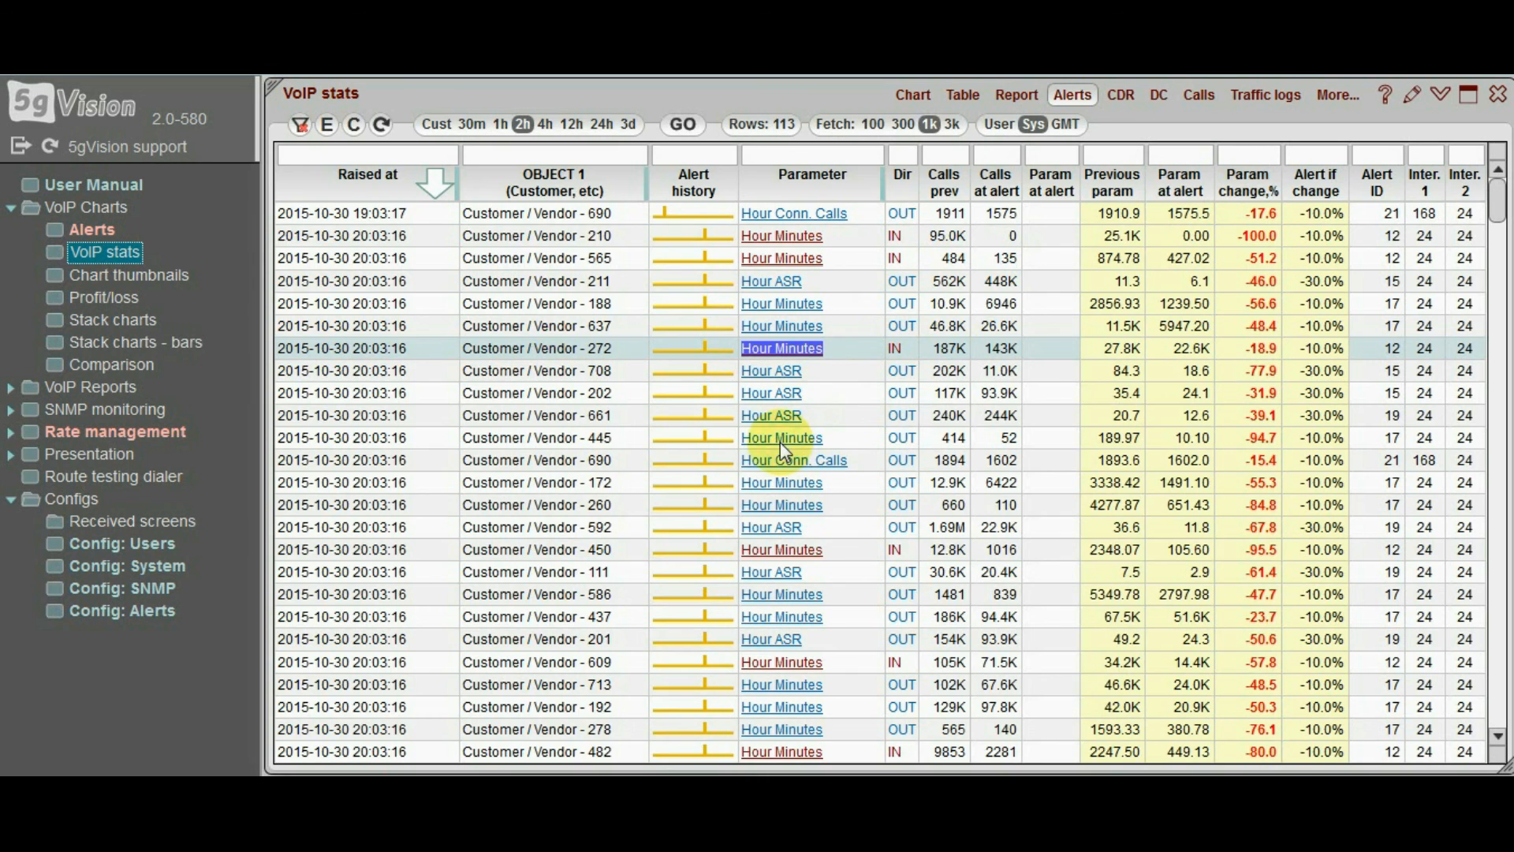
Chart the Hour Minutes alert for Customer / Vendor - 445 over 14 days
{"action": "left_click", "coordinate": [781, 437]}
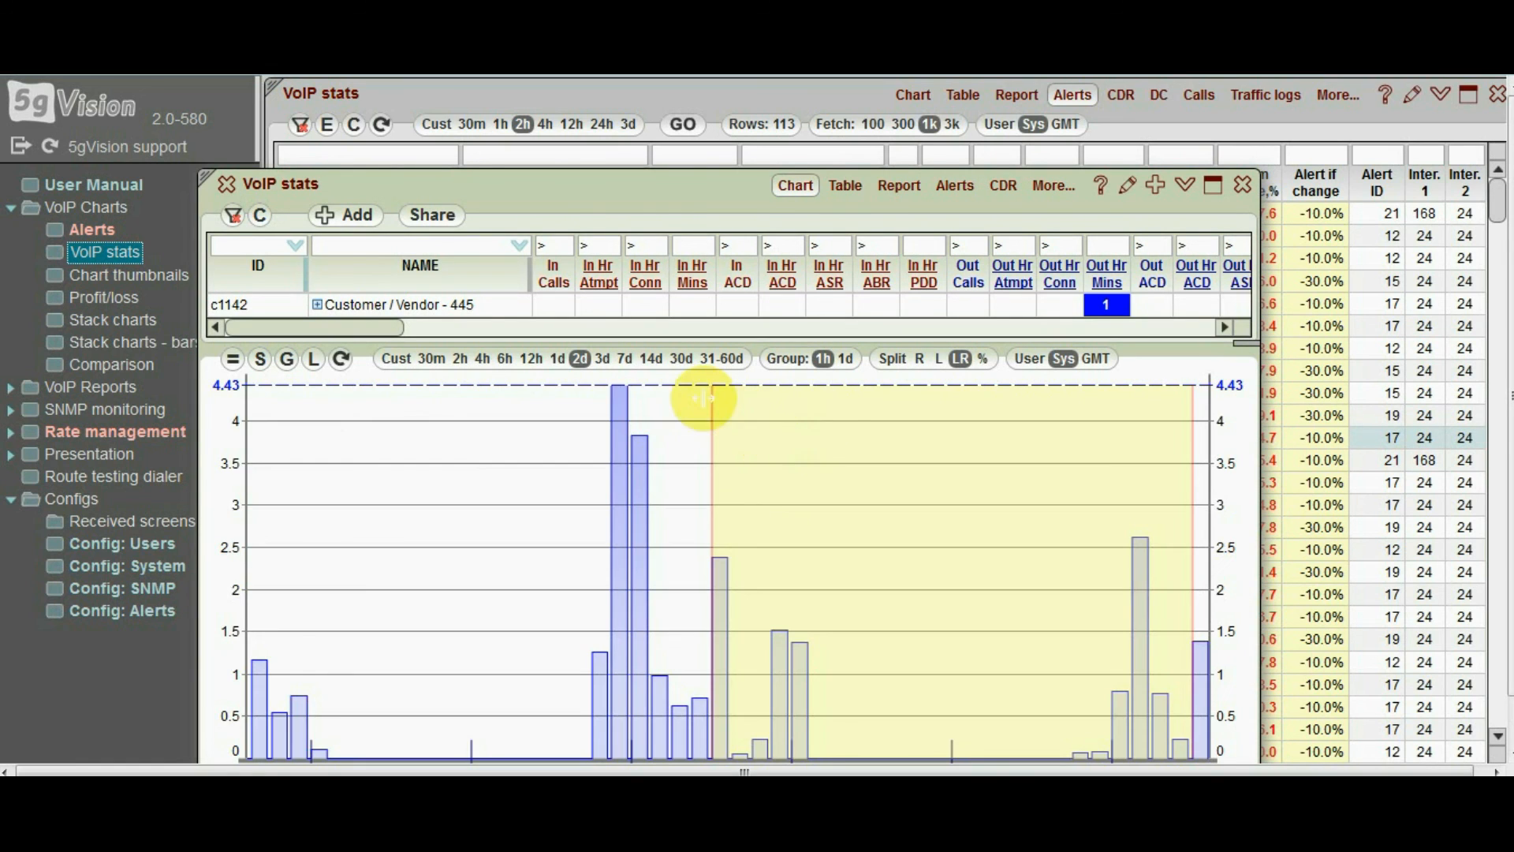
{"action": "left_click", "coordinate": [648, 358]}
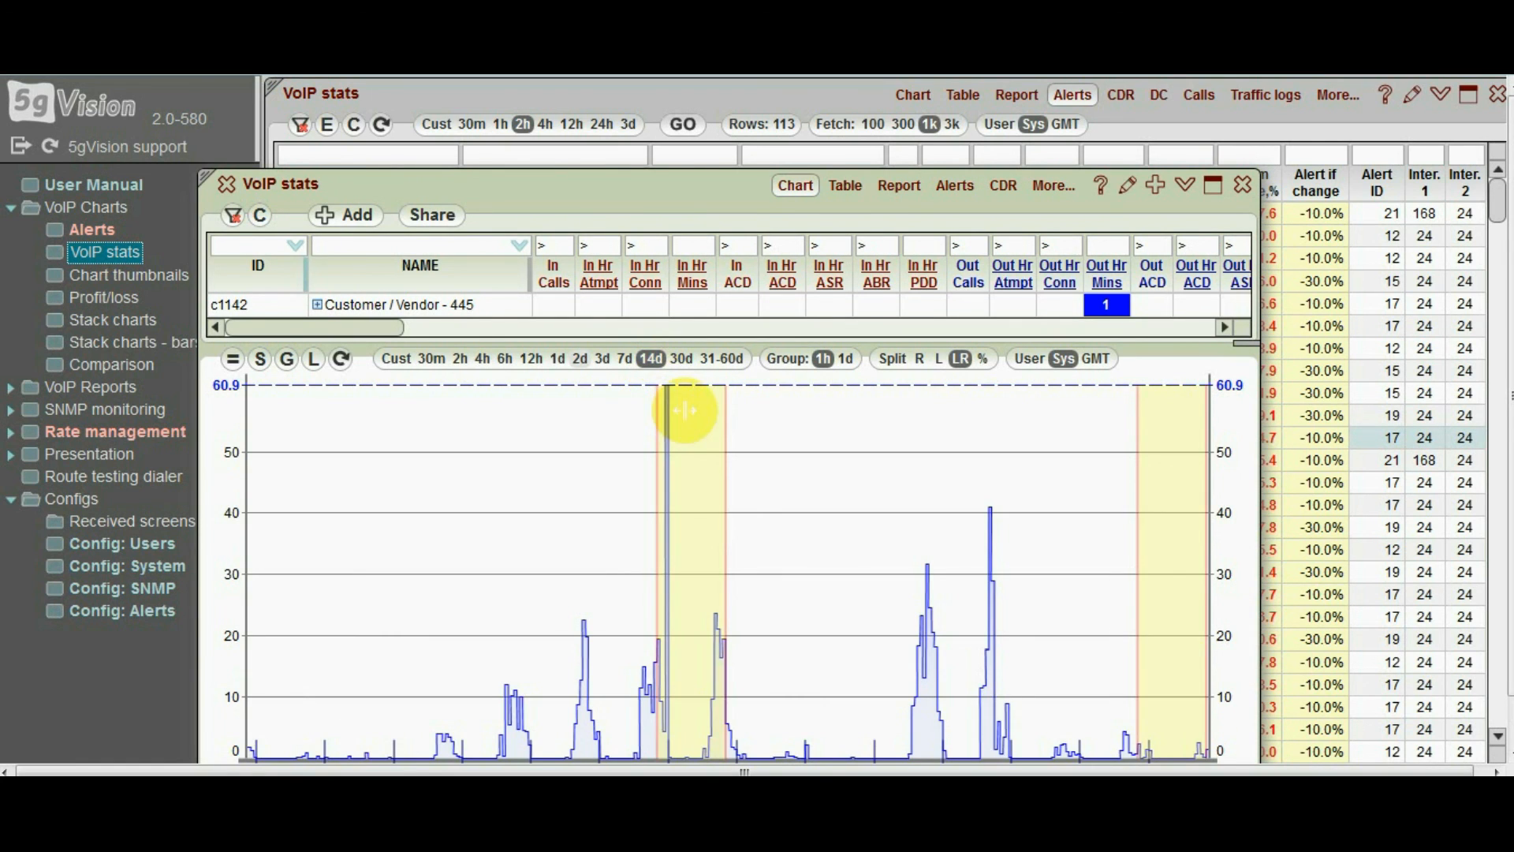
{"action": "mouse_move", "coordinate": [1160, 394]}
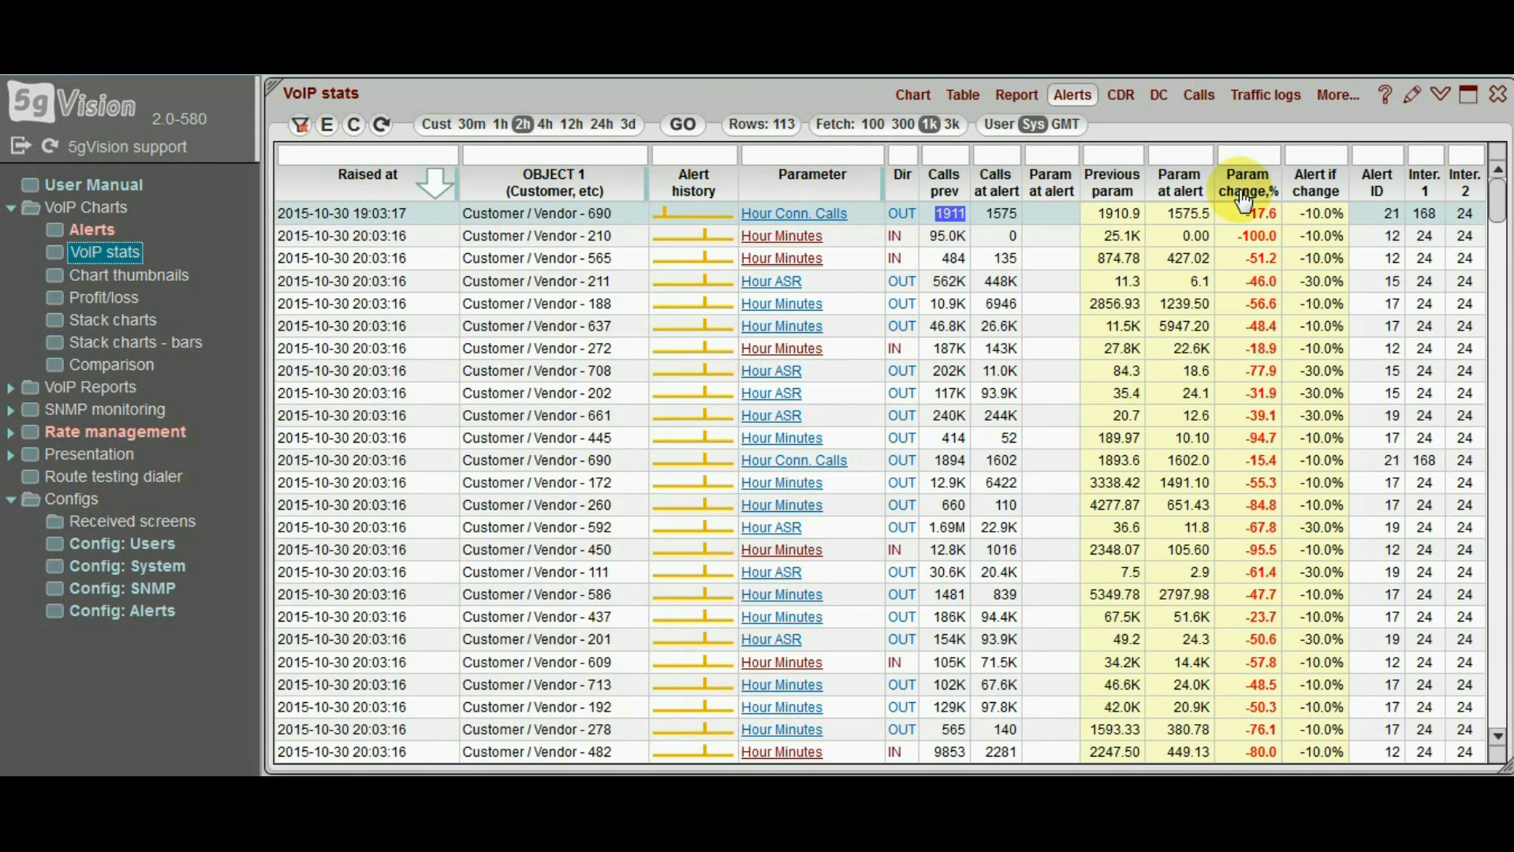
{"action": "mouse_move", "coordinate": [836, 455]}
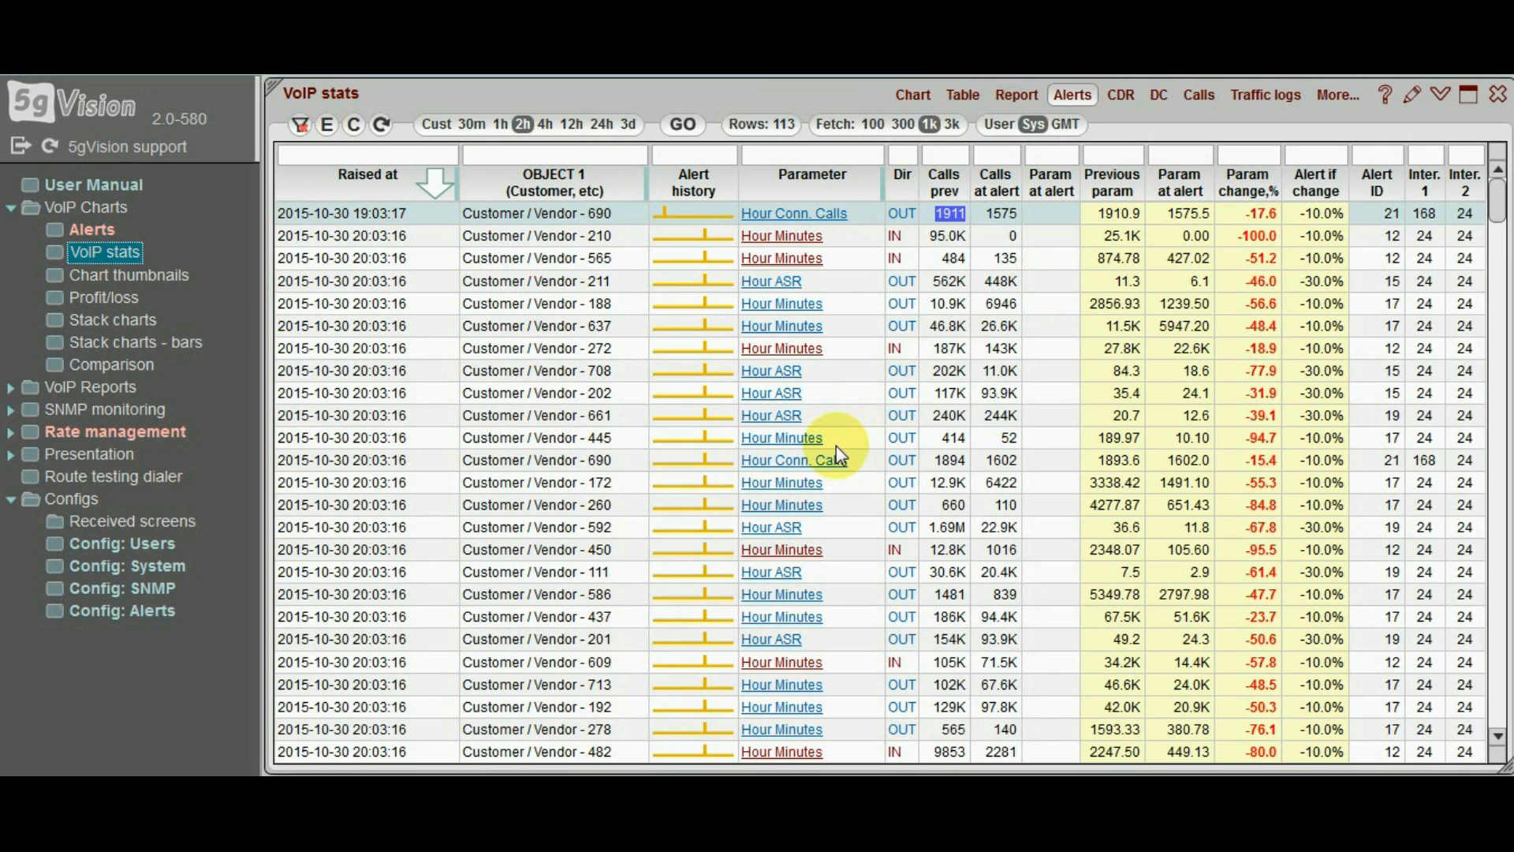